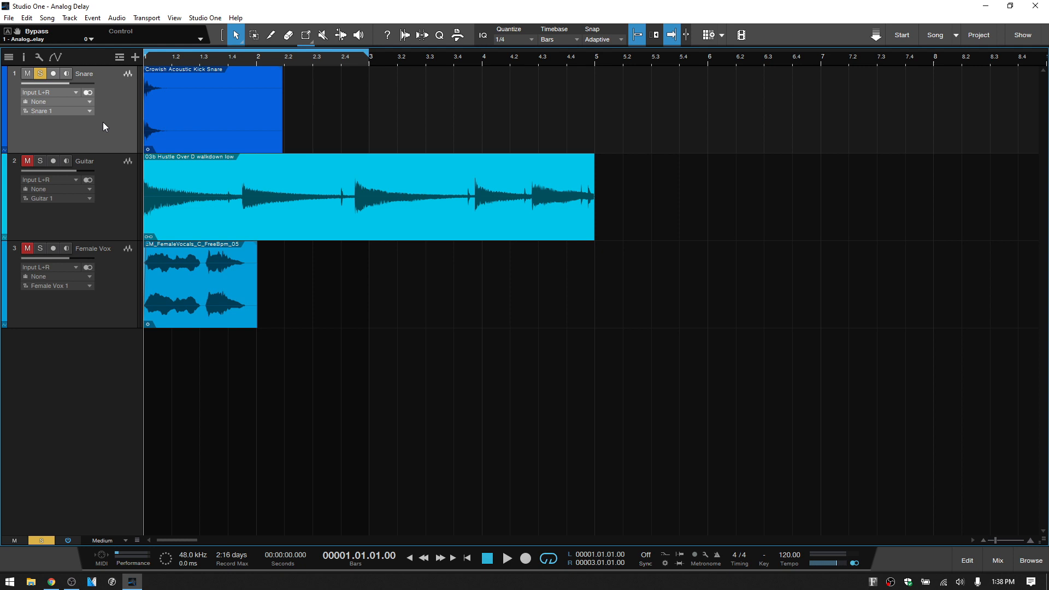
mouse_move(583, 43)
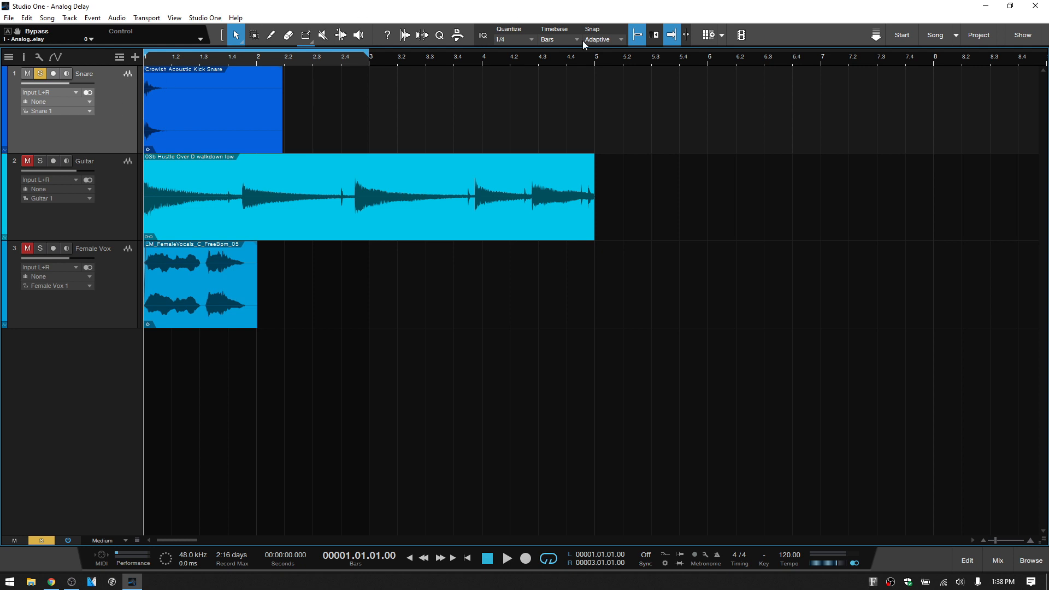
mouse_move(877, 89)
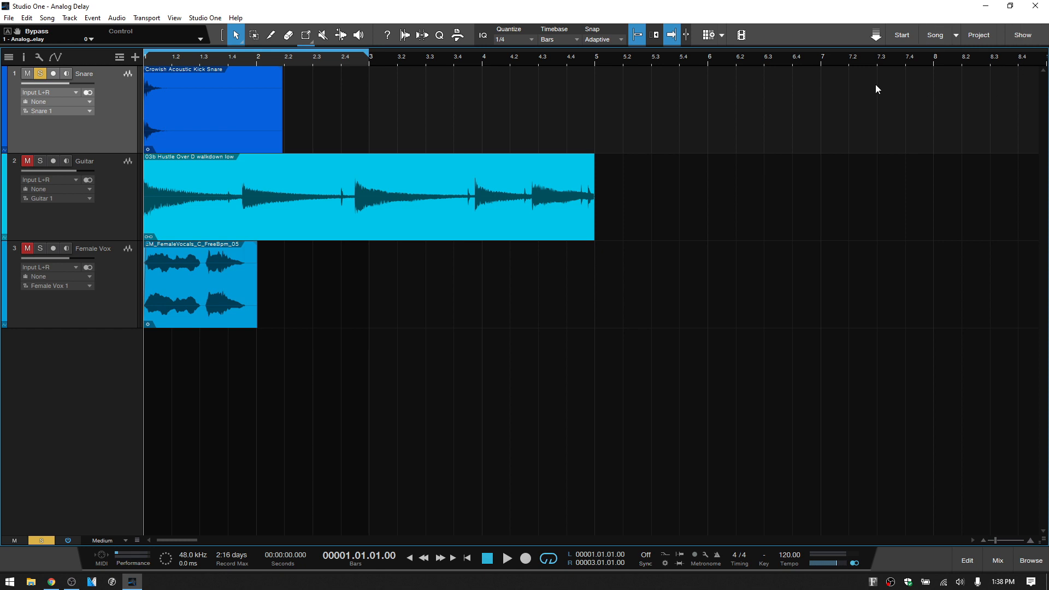
mouse_move(754, 195)
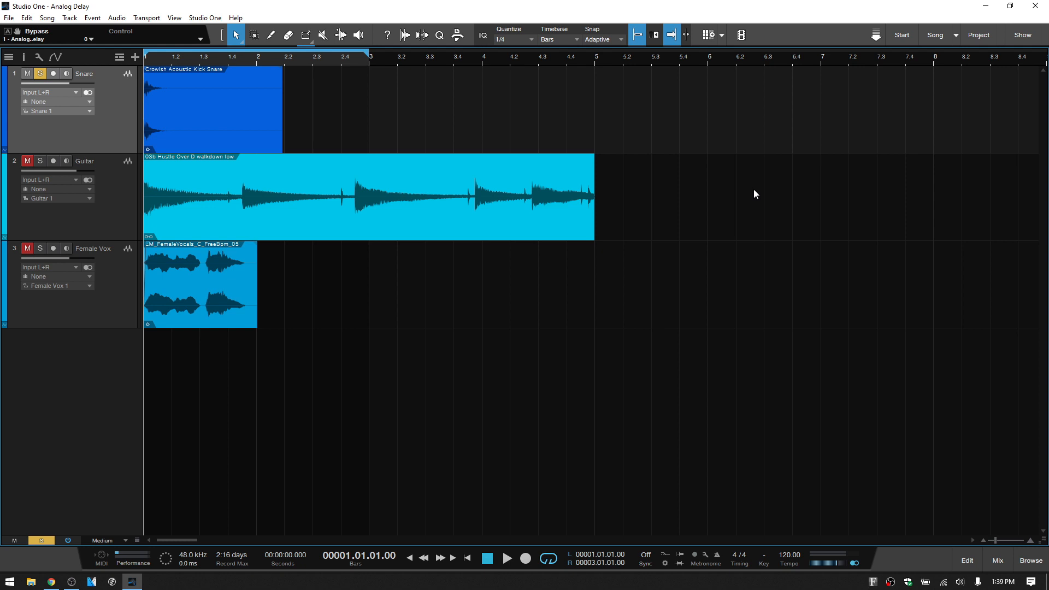
mouse_move(385, 282)
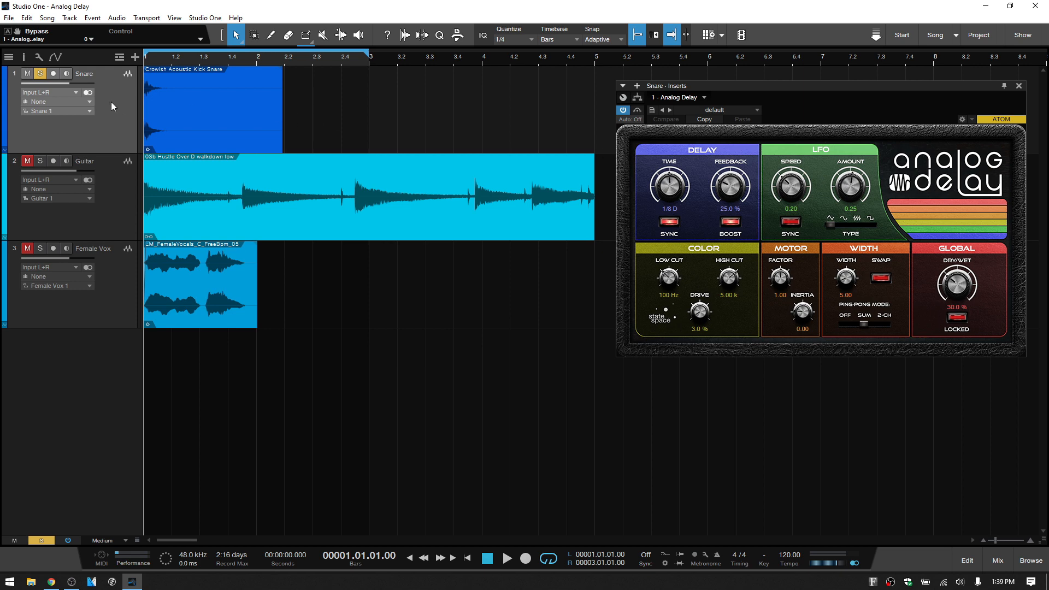
mouse_move(765, 120)
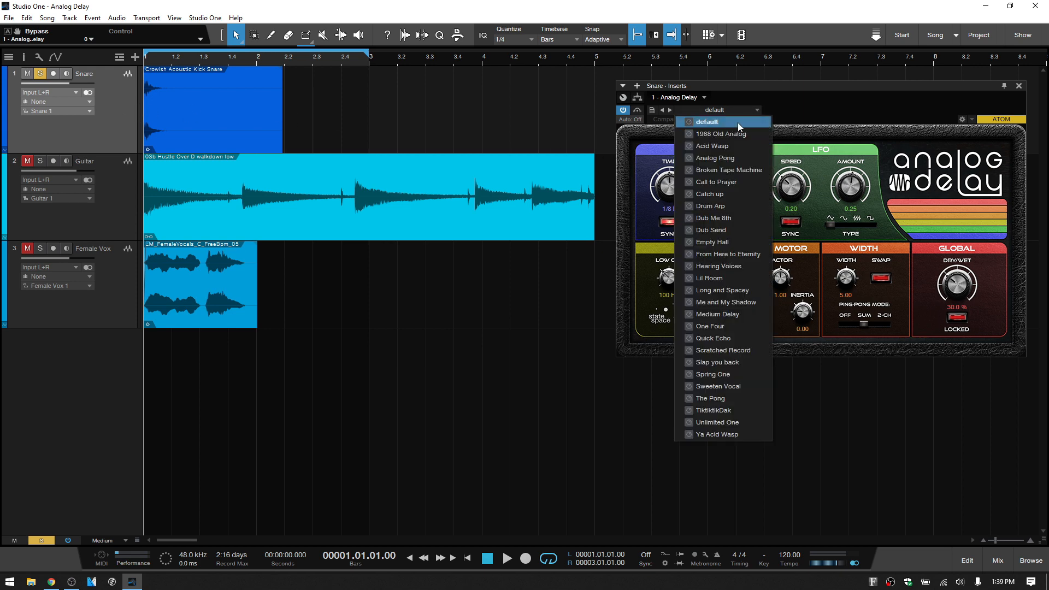
Step: Close the Analog Delay preset list, keeping the default preset on the Snare
click(707, 121)
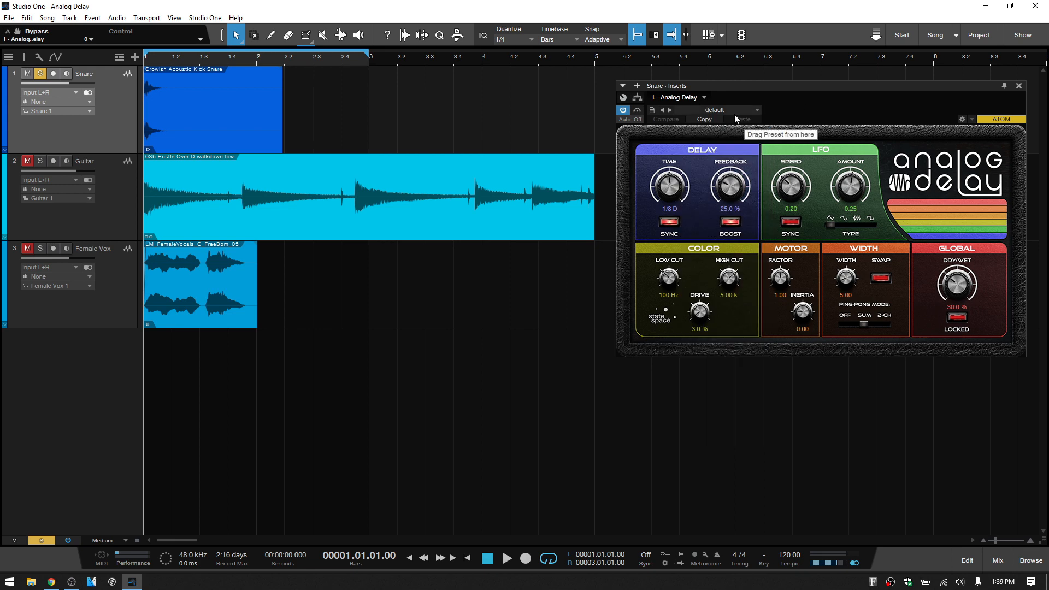
mouse_move(819, 163)
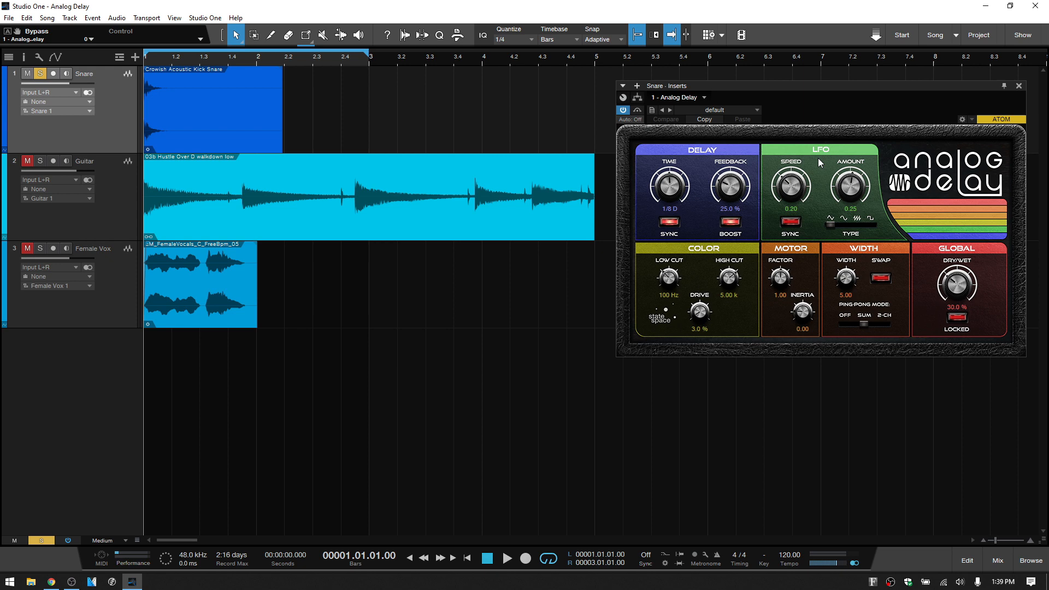
mouse_move(854, 161)
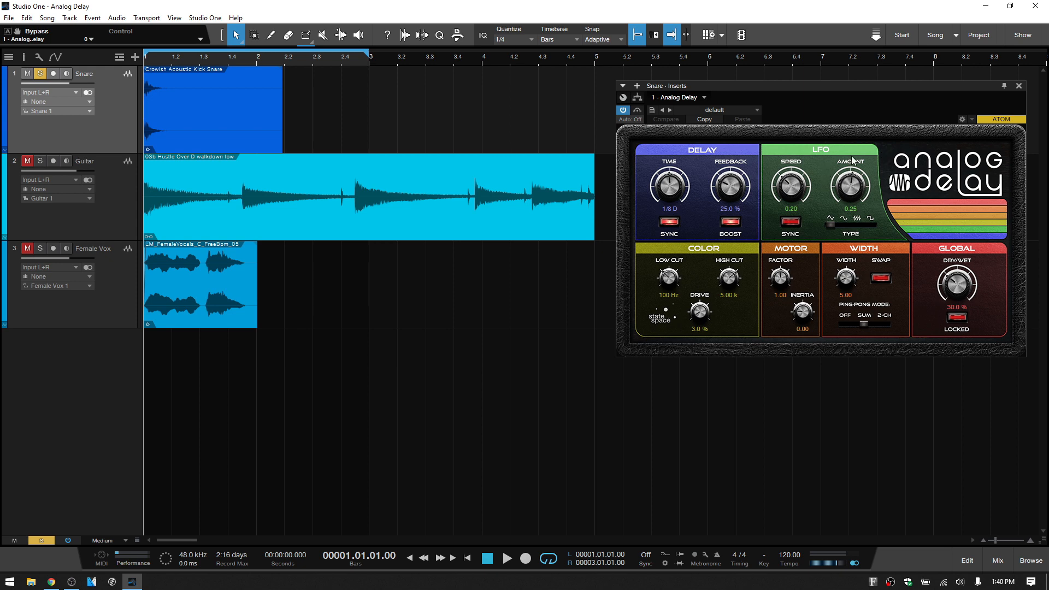
mouse_move(851, 186)
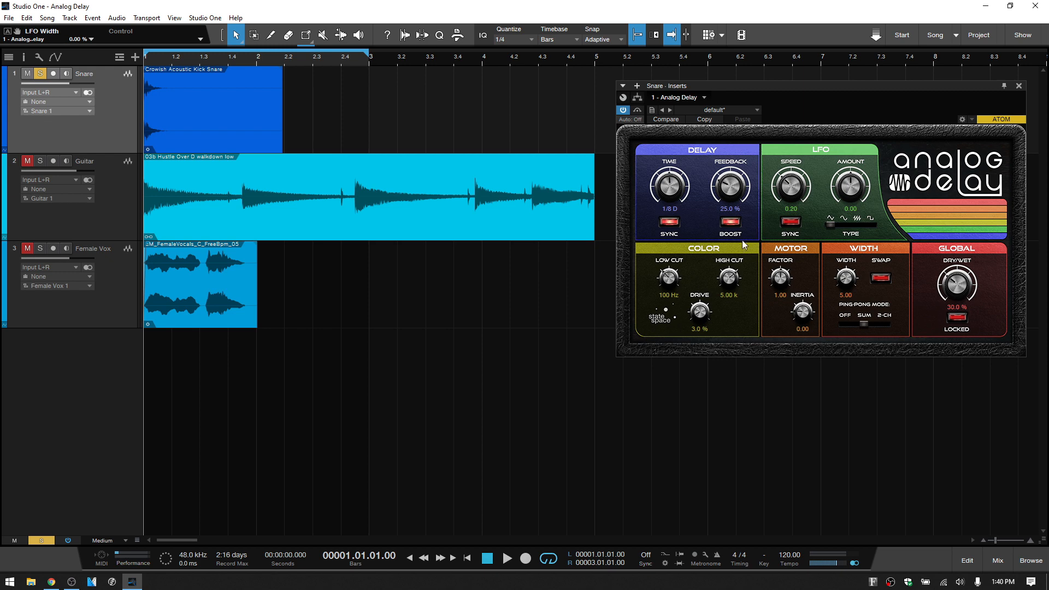
mouse_move(731, 266)
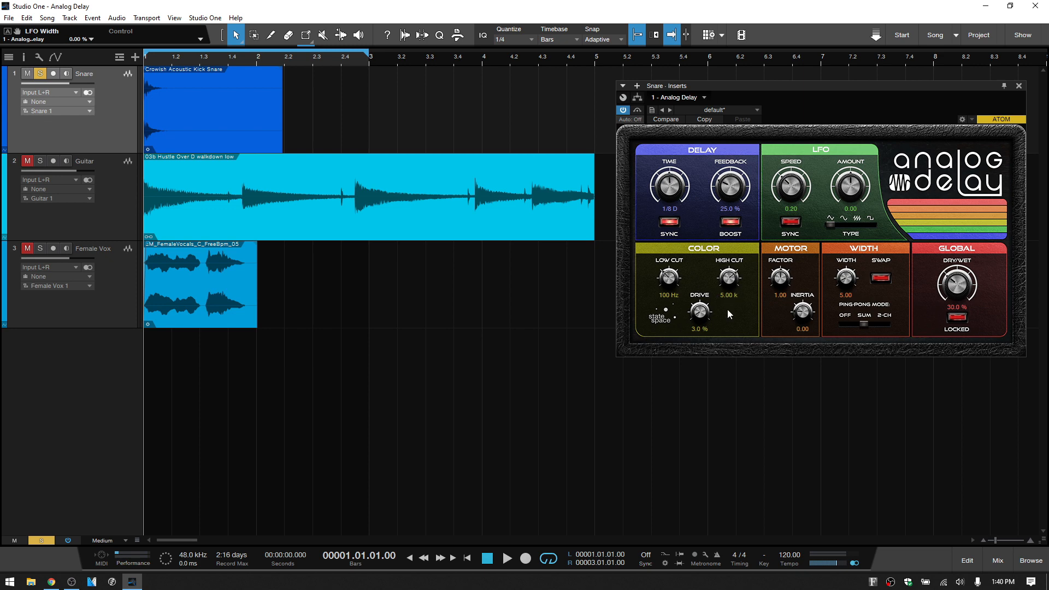
mouse_move(704, 321)
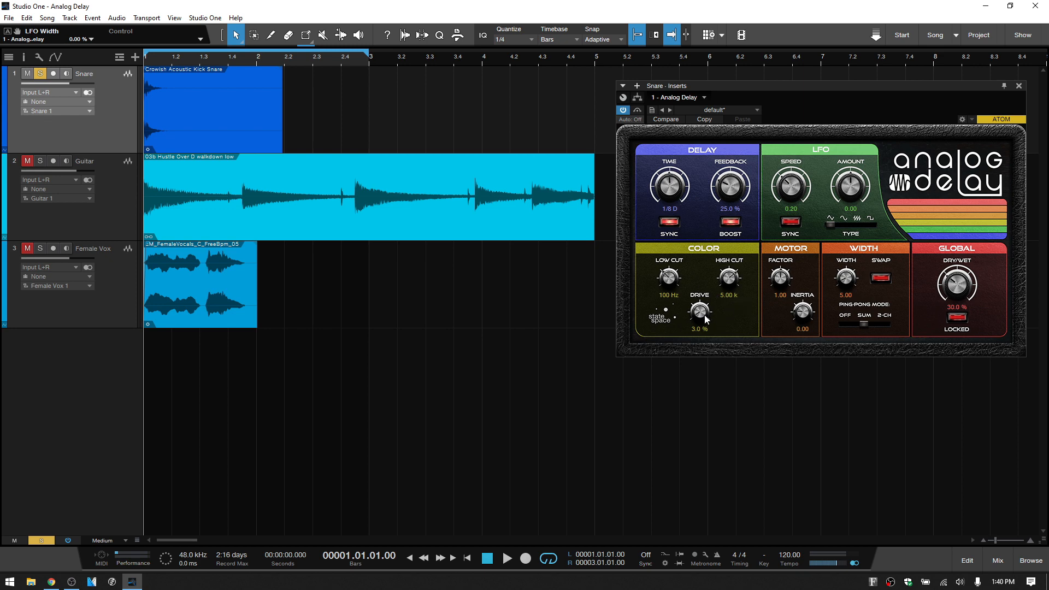
Step: Bring Drive to 0.0%, switch Ping-Pong mode off and return stereo Width to 0.00
drag(698, 309, 698, 318)
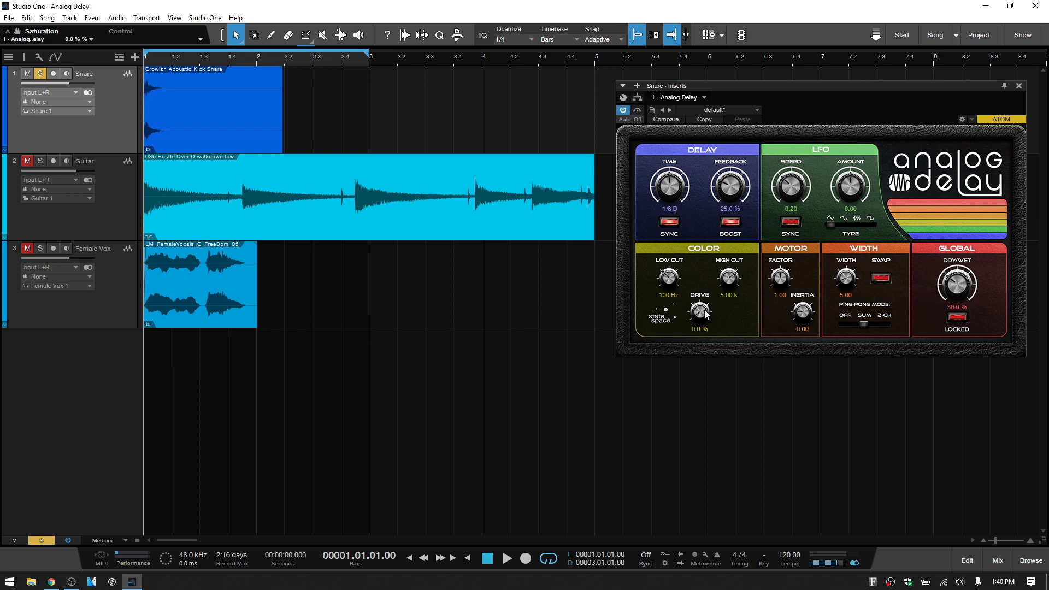
mouse_move(762, 309)
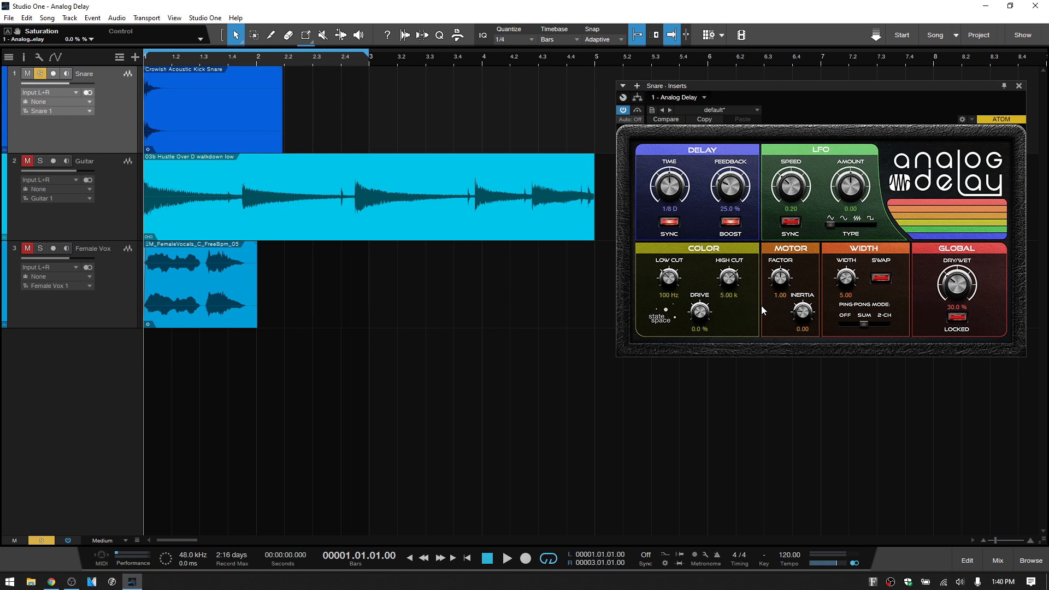
mouse_move(847, 326)
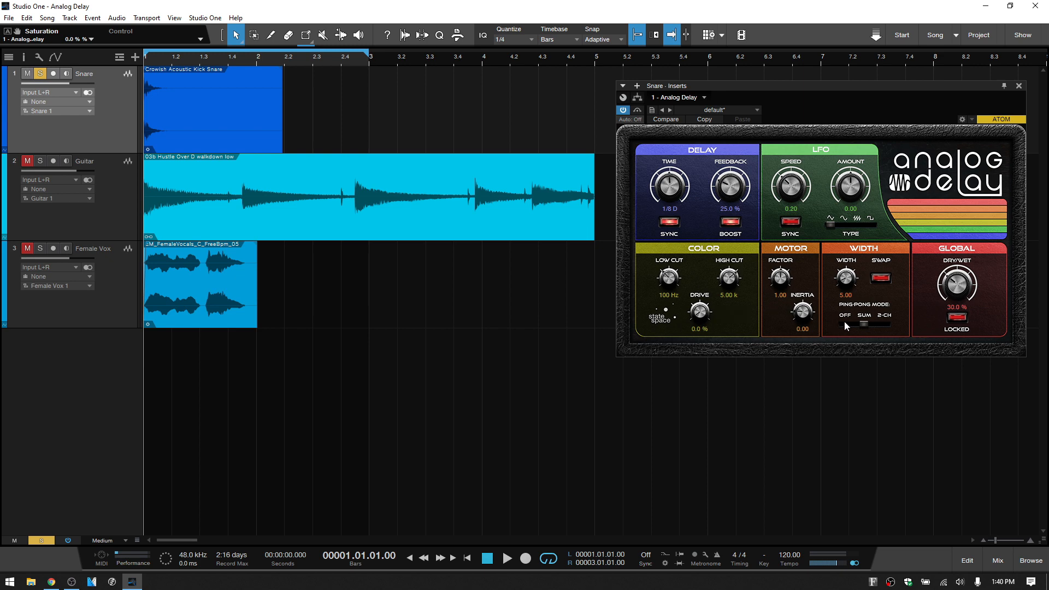
click(863, 325)
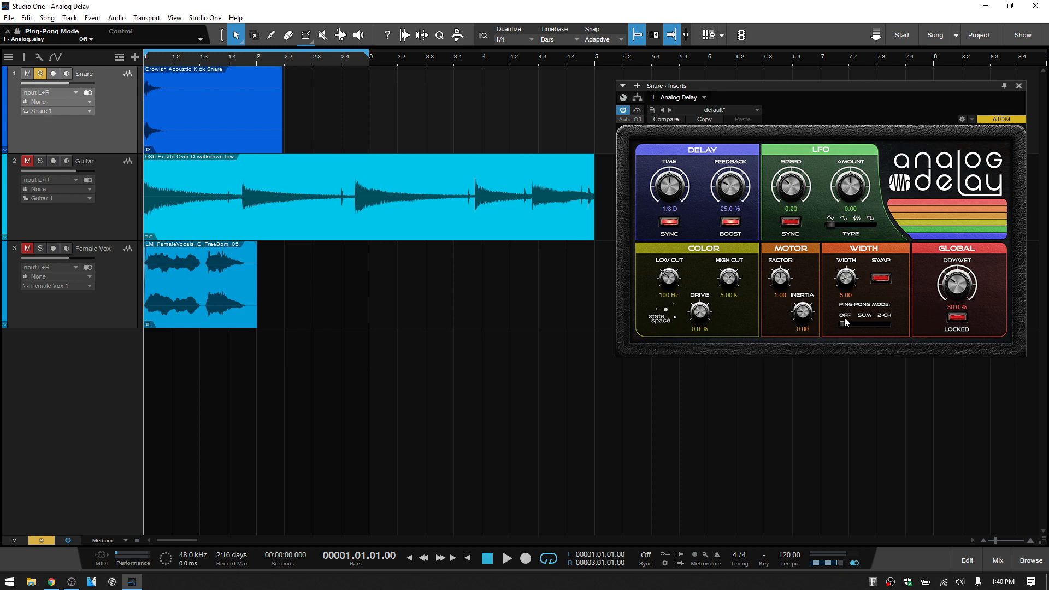
drag(845, 280, 845, 271)
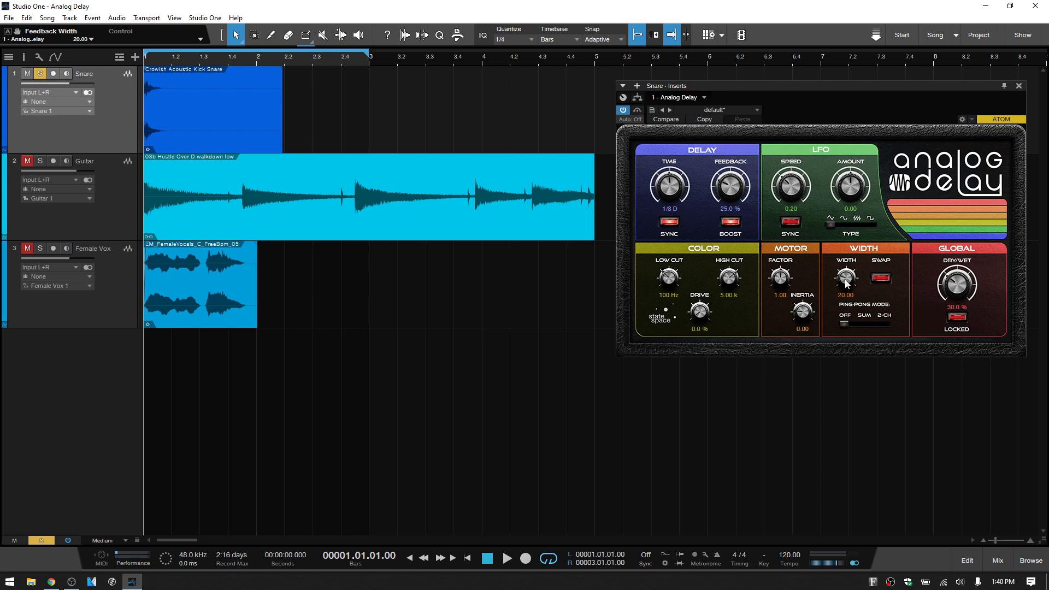
drag(846, 279, 846, 255)
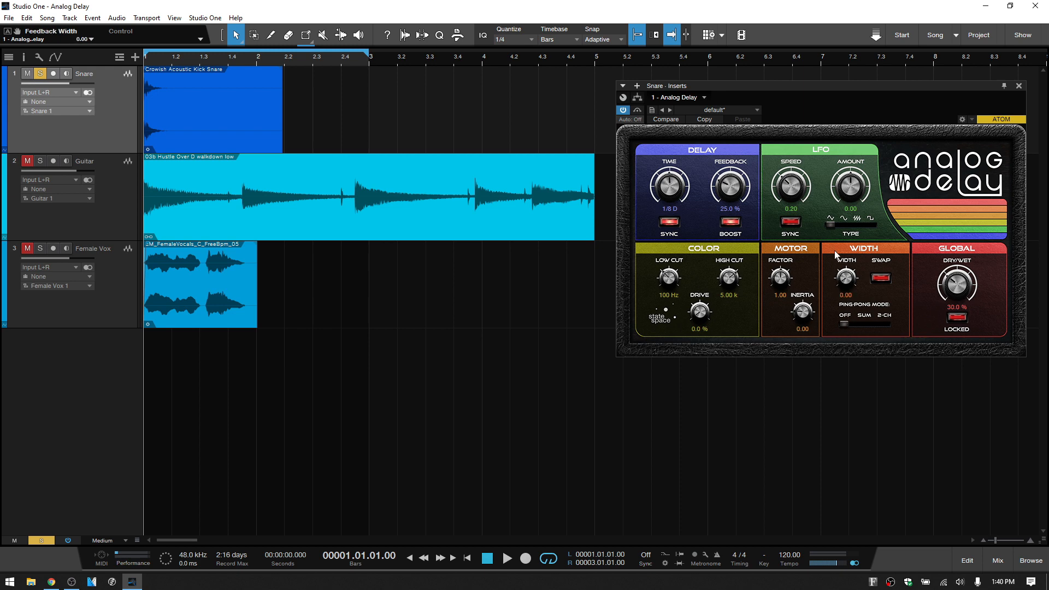
mouse_move(927, 225)
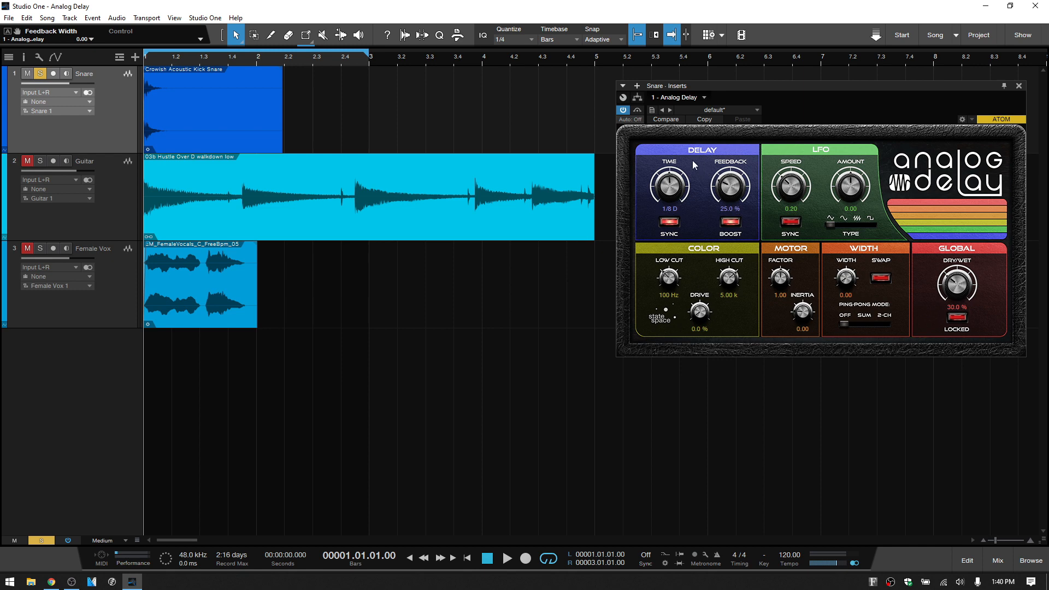
mouse_move(693, 161)
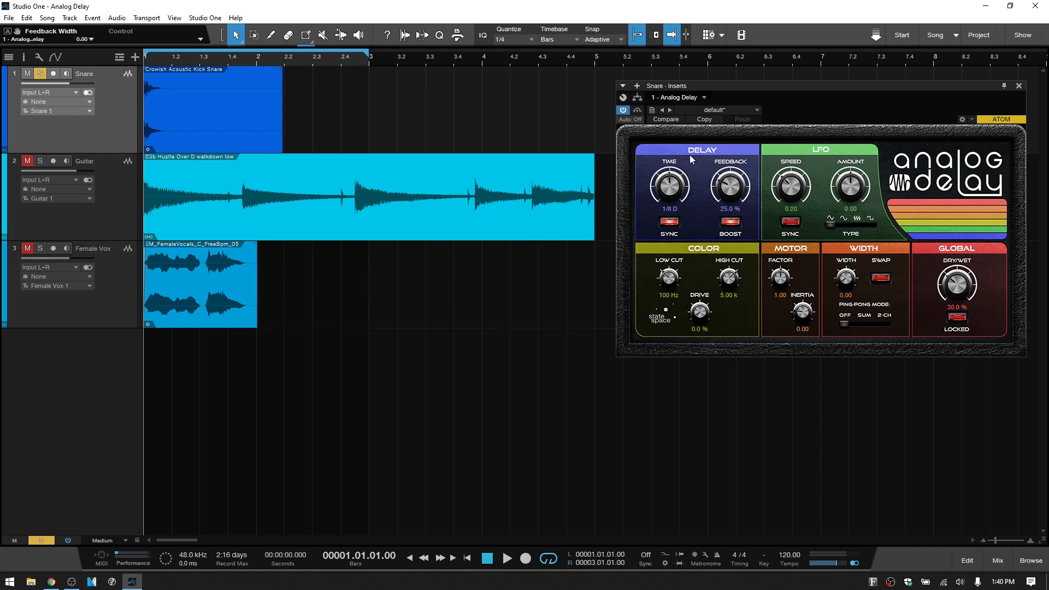
mouse_move(690, 229)
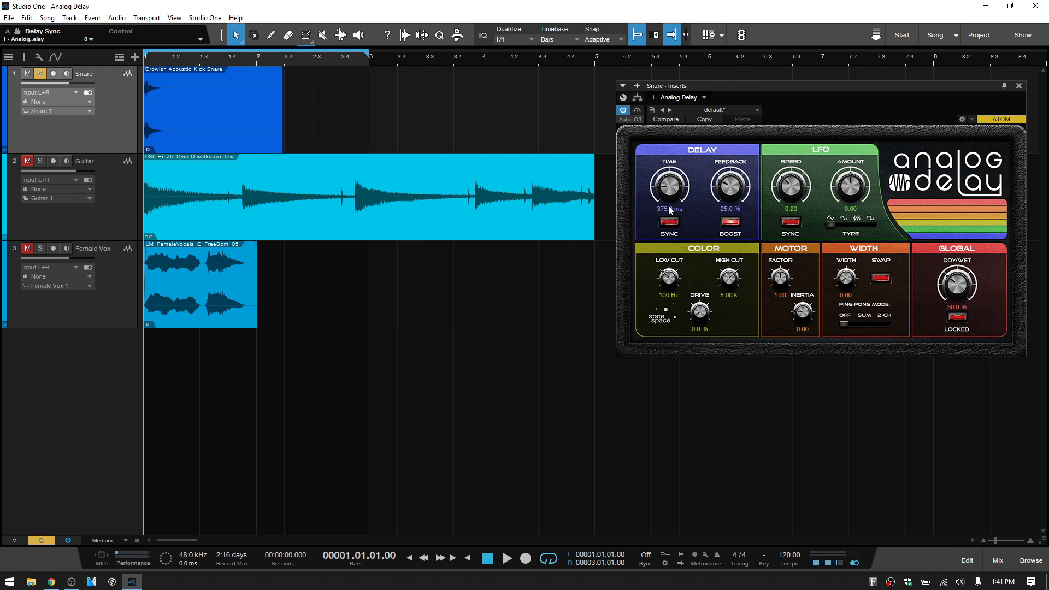
mouse_move(682, 215)
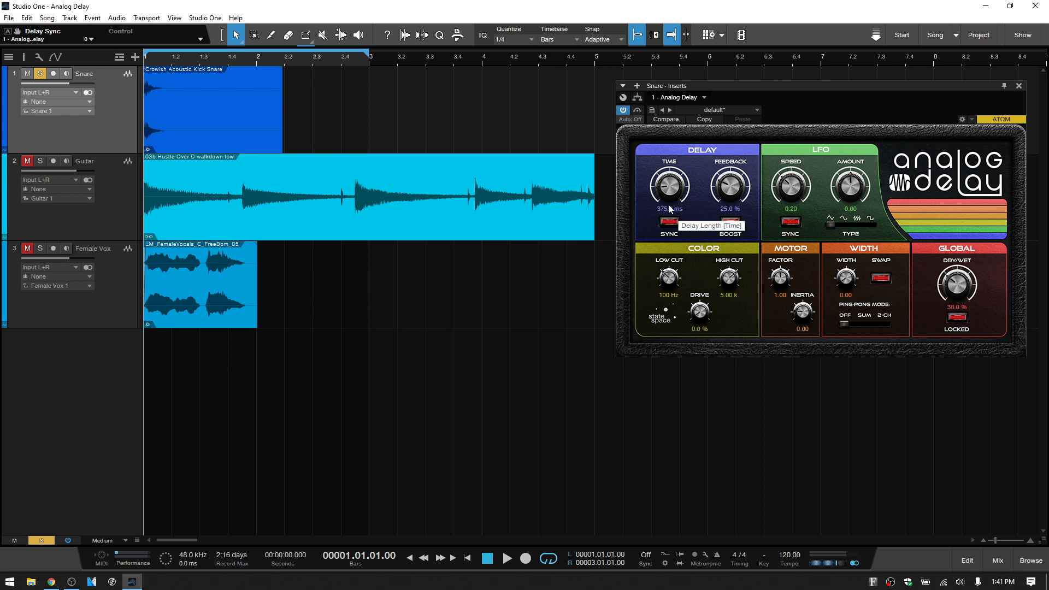
Step: Sweep the unsynced Time knob from 1 ms to ~2.87 s, then enter 100 ms
drag(667, 187, 667, 221)
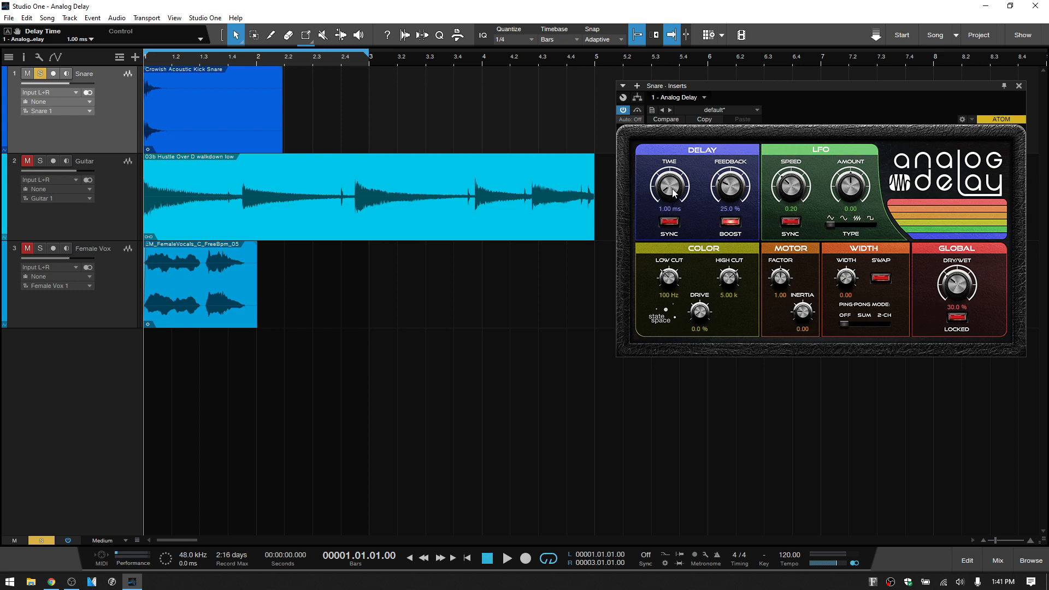
drag(669, 187, 669, 161)
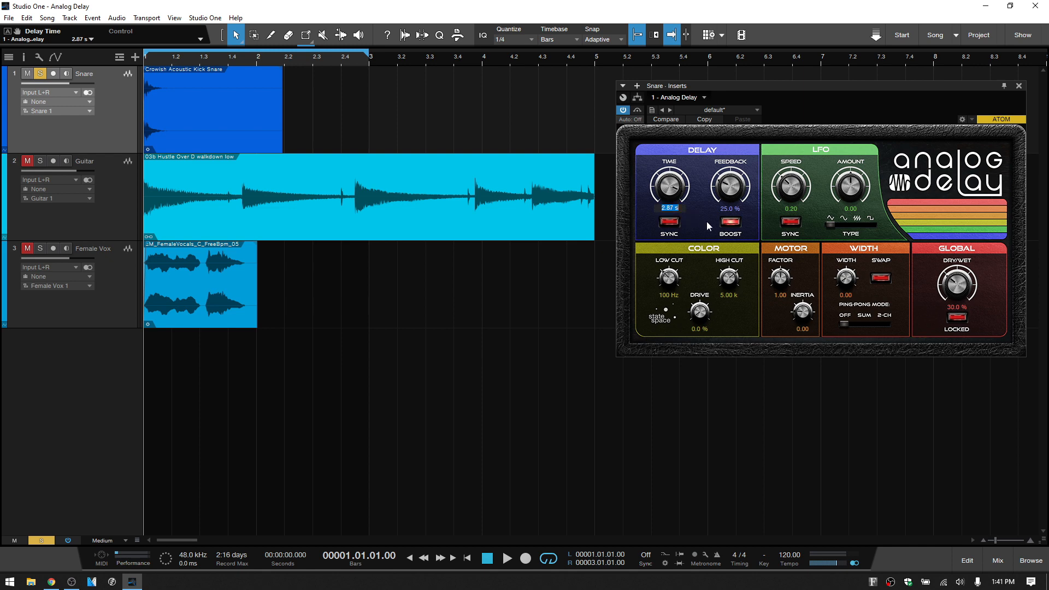
text(100)
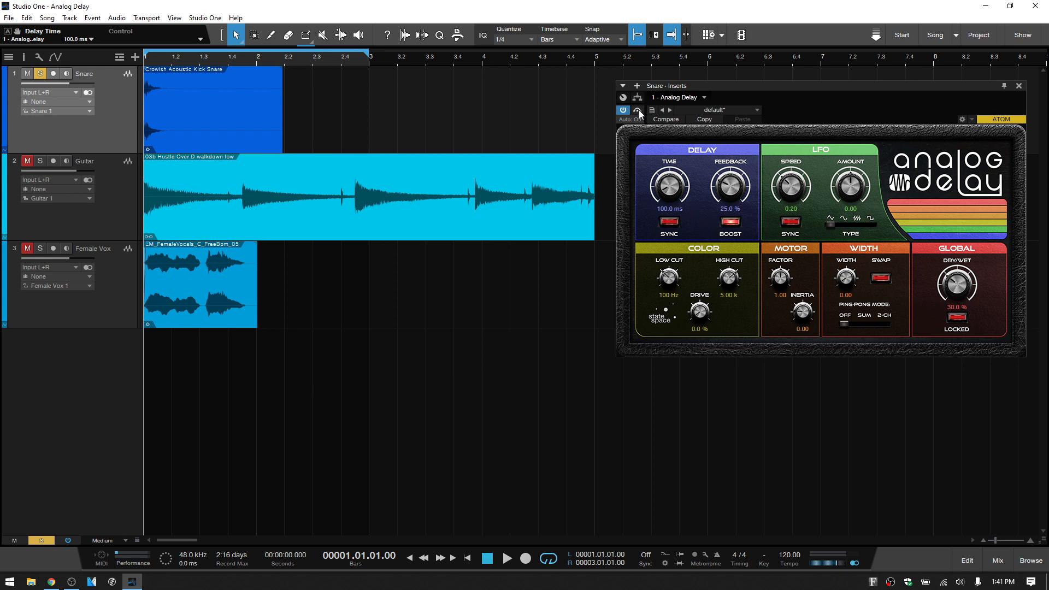
Step: Audition the snare with the delay bypassed, set Feedback to 0.0%, then re-enable the delay
click(636, 109)
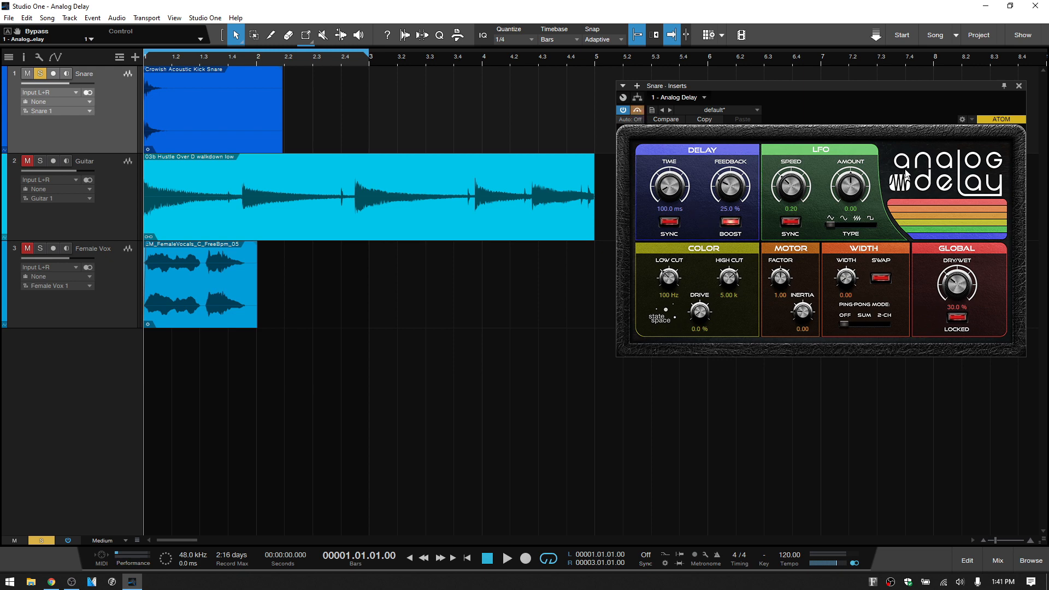
mouse_move(882, 126)
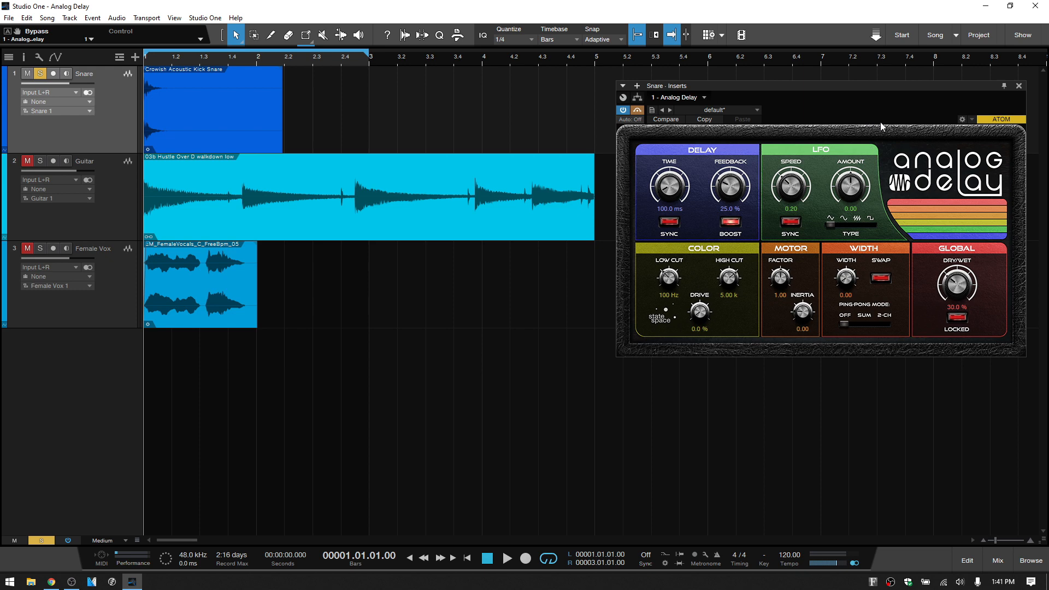
click(506, 558)
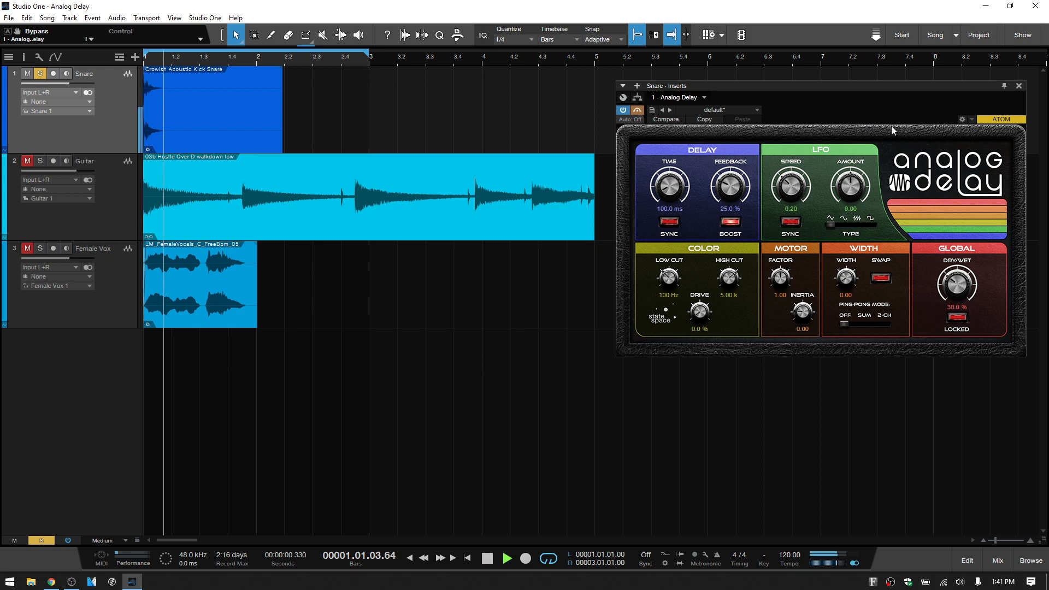
click(507, 559)
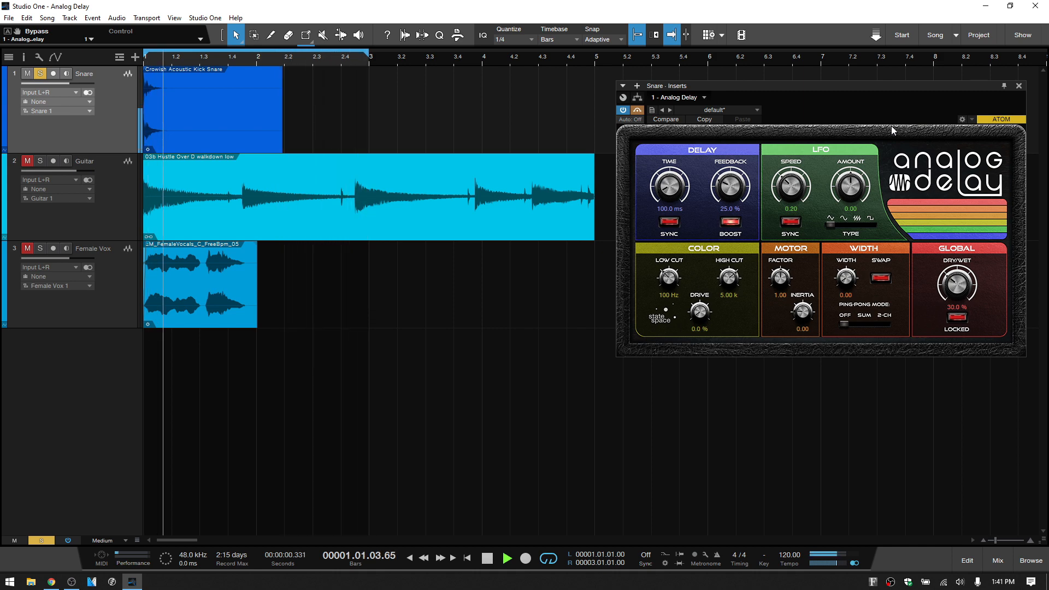
click(488, 559)
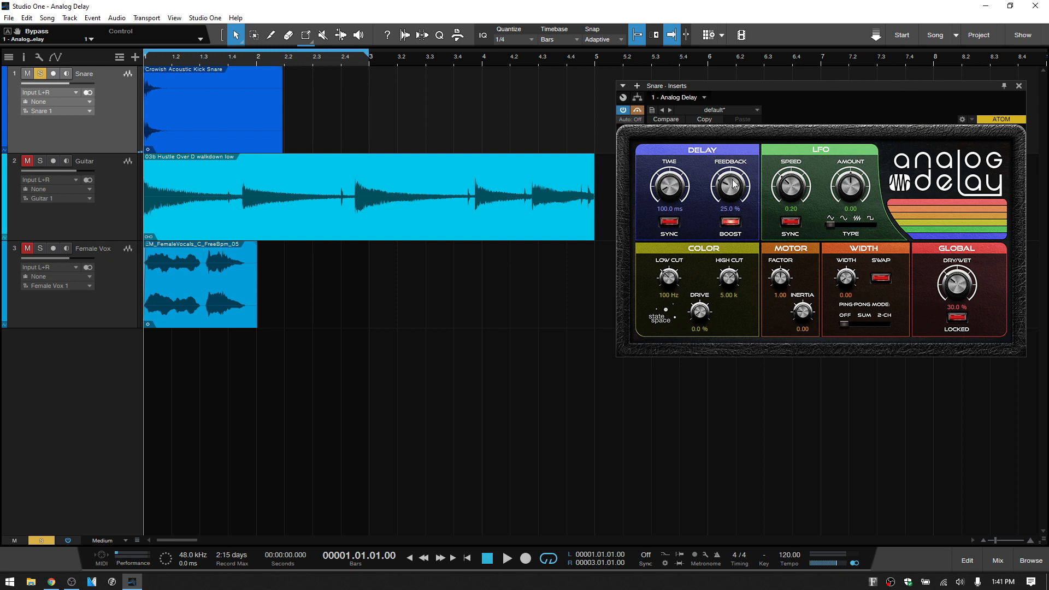
drag(728, 184, 729, 231)
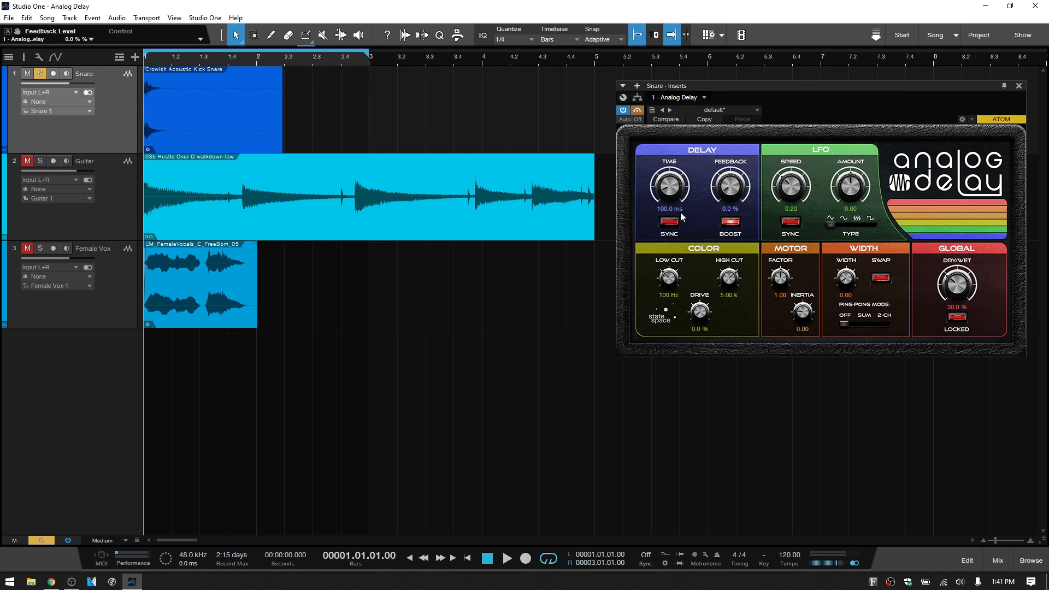
click(636, 109)
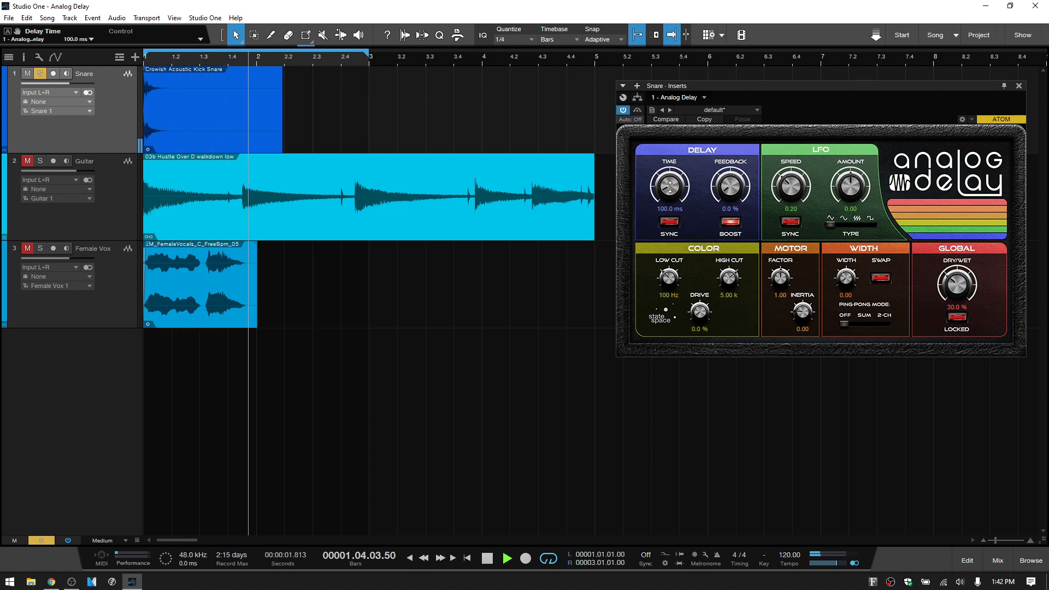
Step: Sweep the snare delay time up through 175–520 ms during playback, then settle at 130 ms
drag(667, 187, 667, 167)
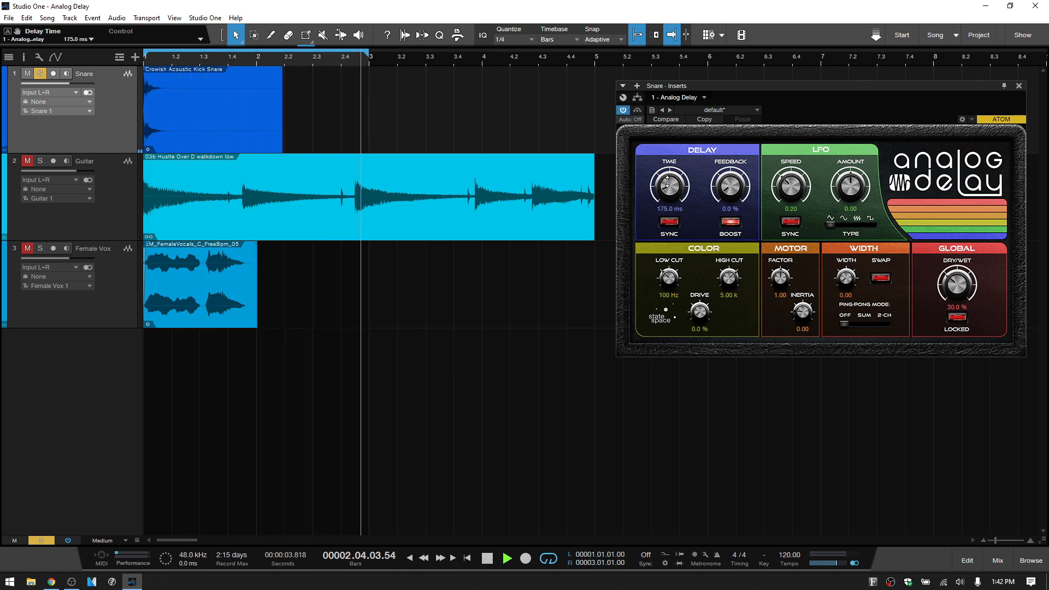
drag(666, 186, 666, 172)
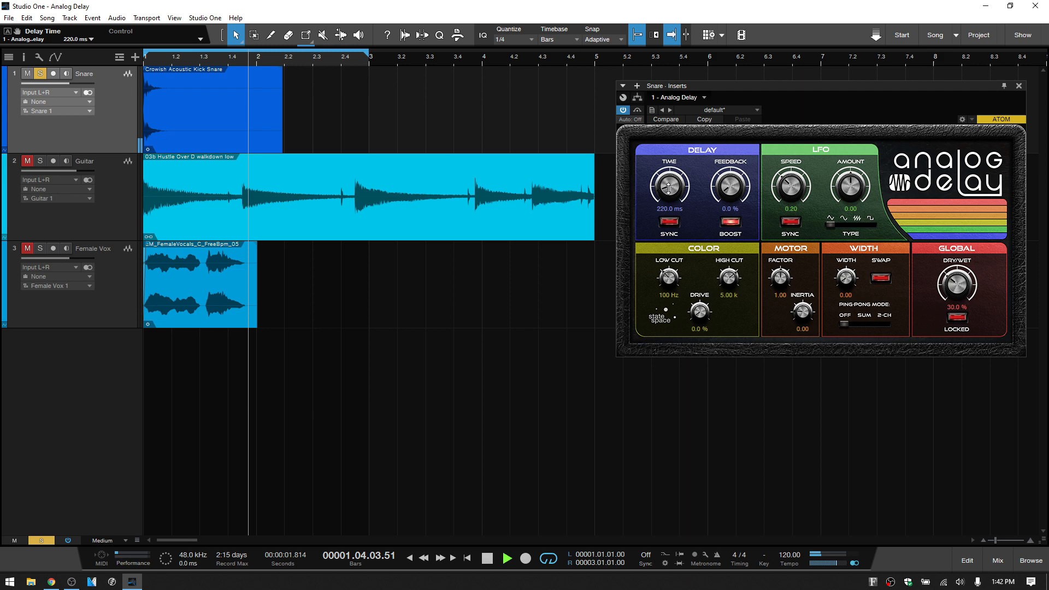
drag(667, 186, 667, 170)
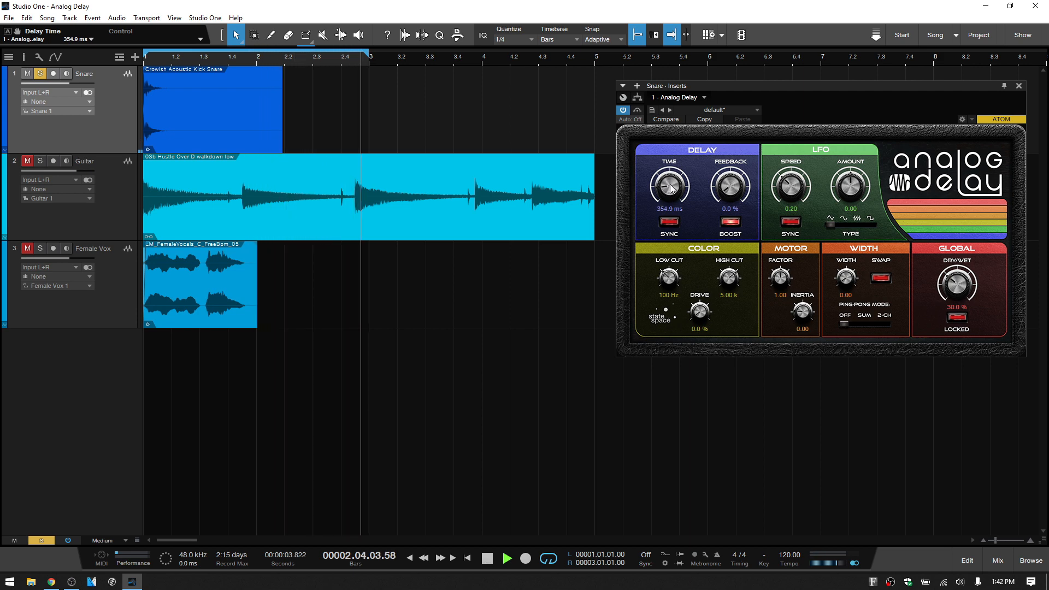
drag(668, 185, 668, 167)
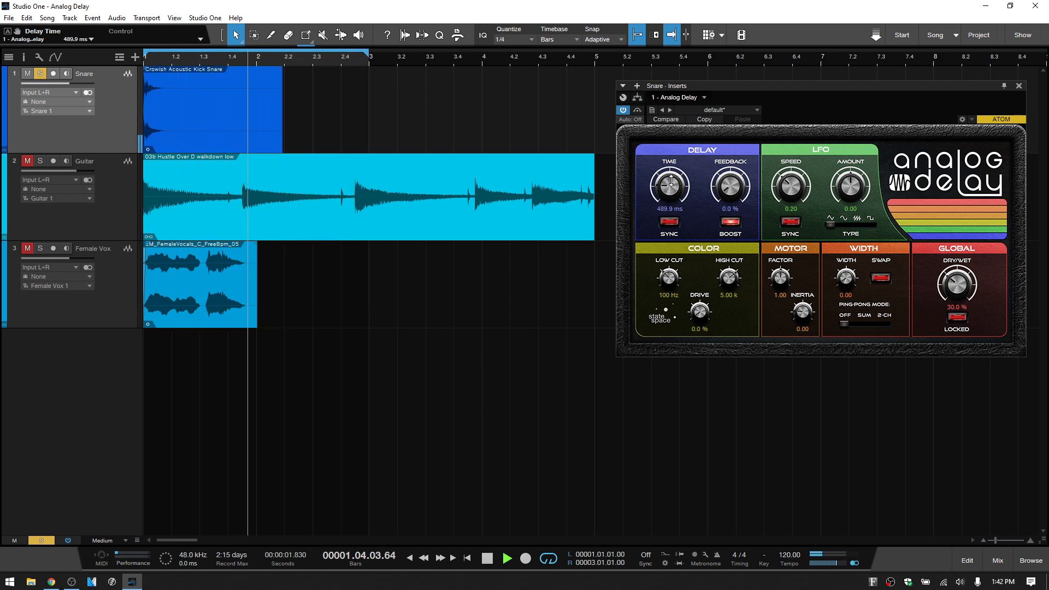
drag(668, 185, 668, 173)
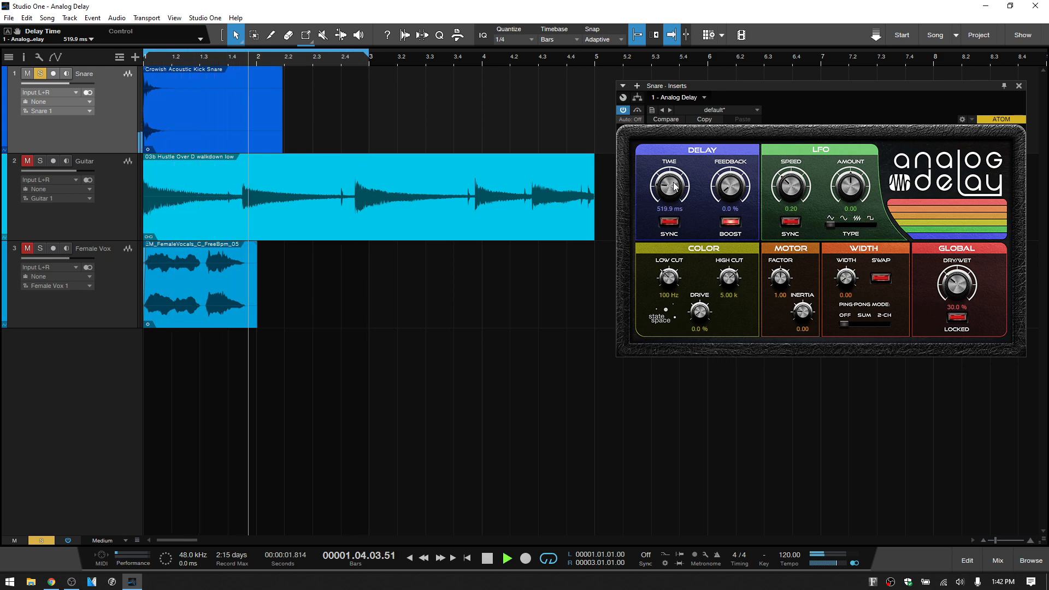
drag(669, 187, 669, 214)
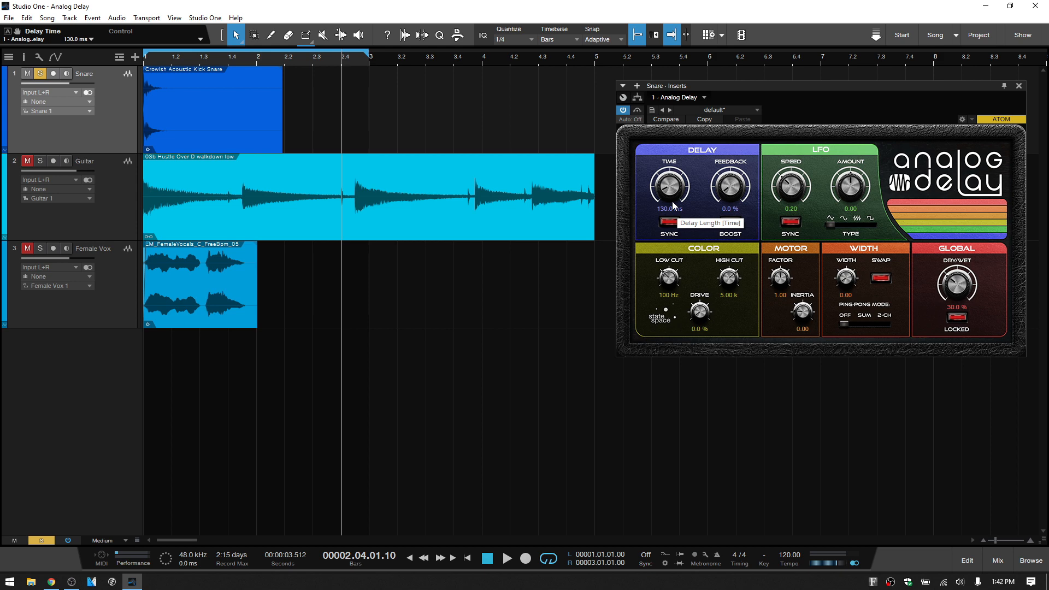
drag(668, 187, 667, 215)
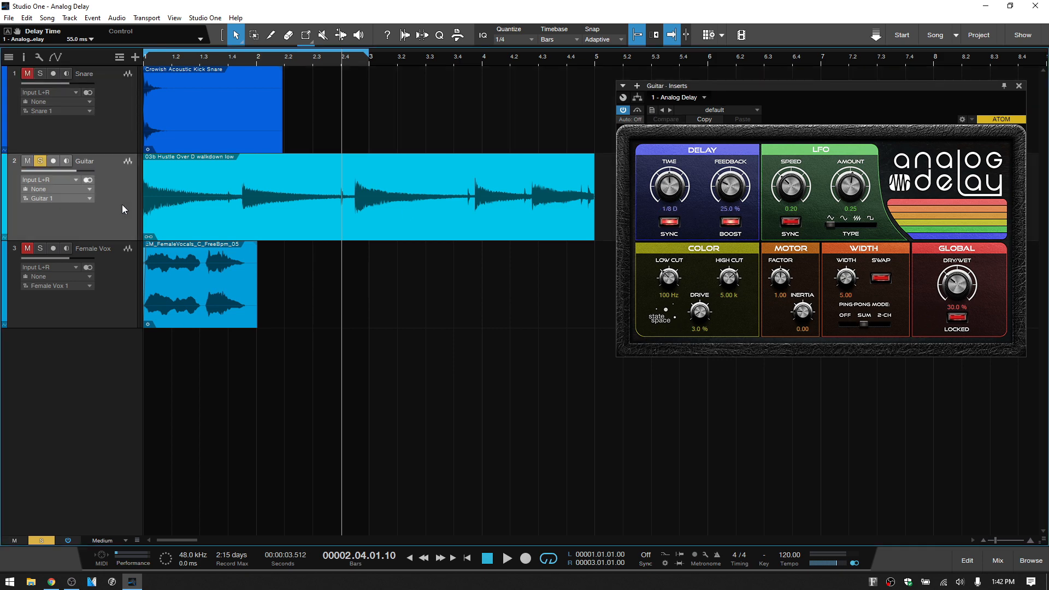
mouse_move(814, 204)
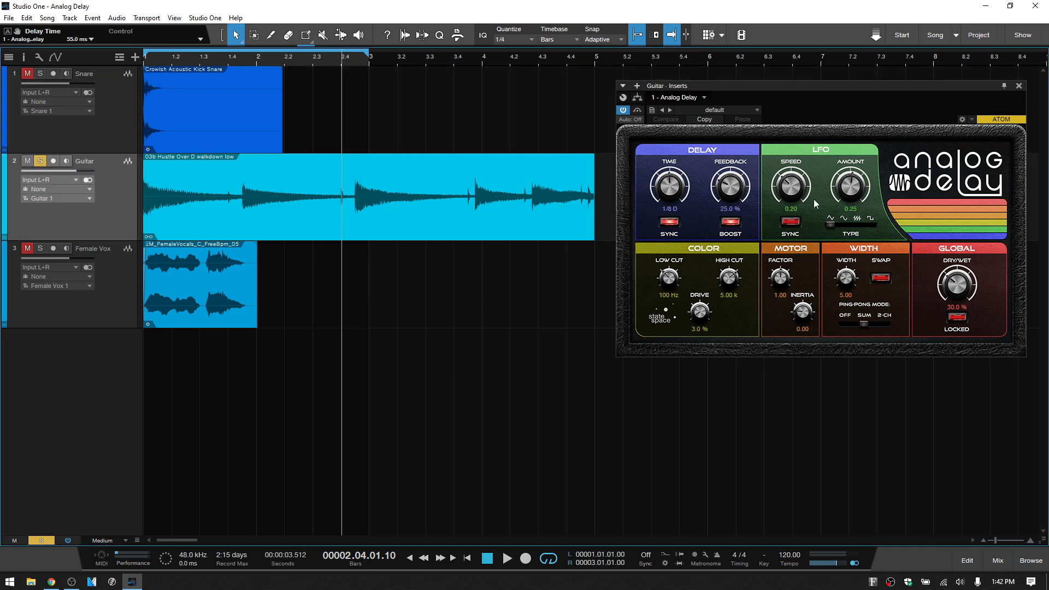
Step: Zero the guitar delay's LFO amount and set its time to 120 ms while auditioning
drag(849, 183, 849, 214)
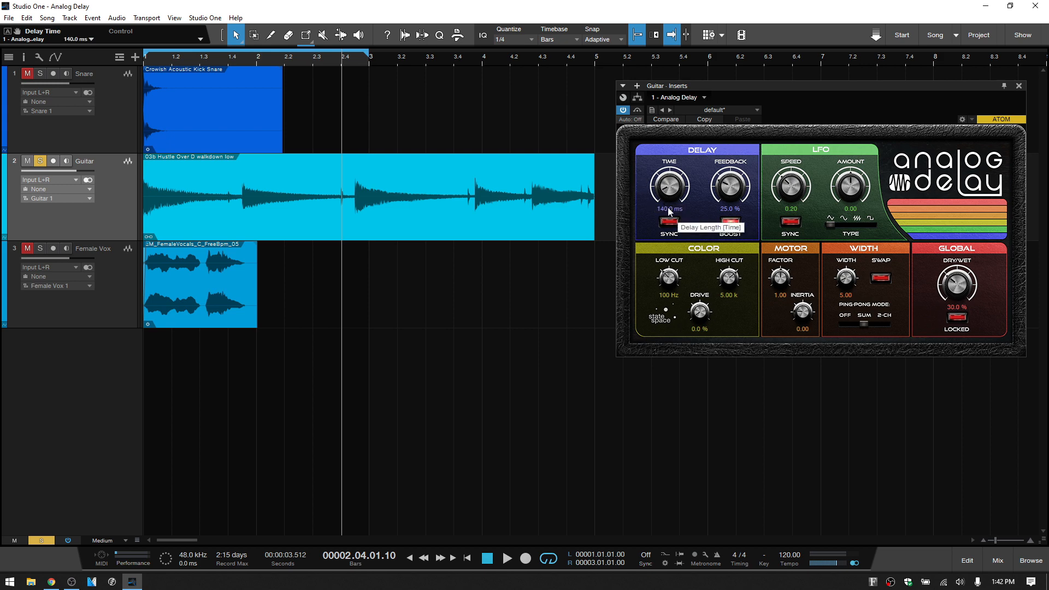
mouse_move(639, 220)
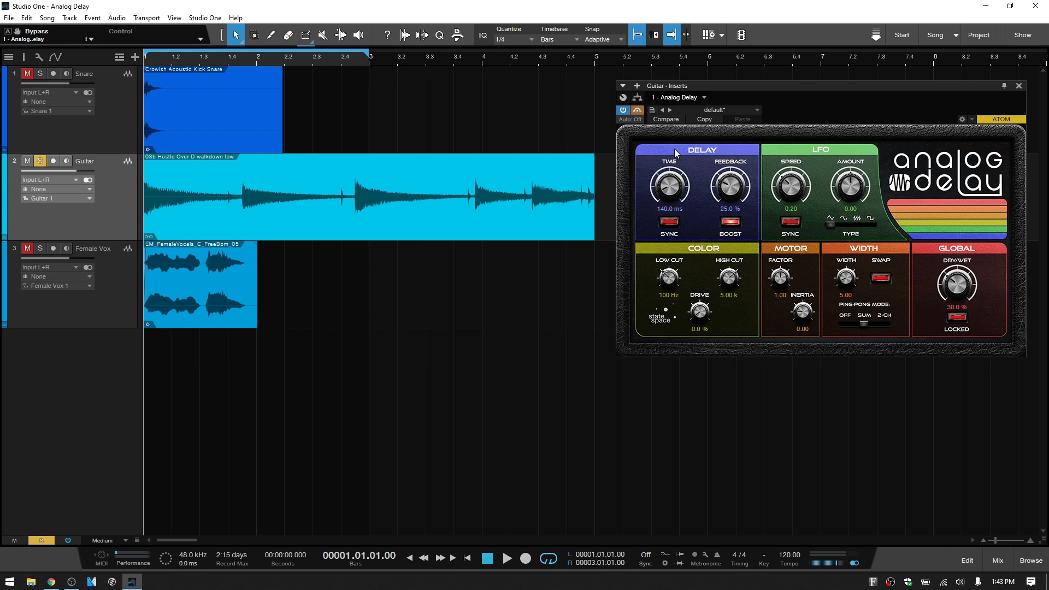
mouse_move(728, 180)
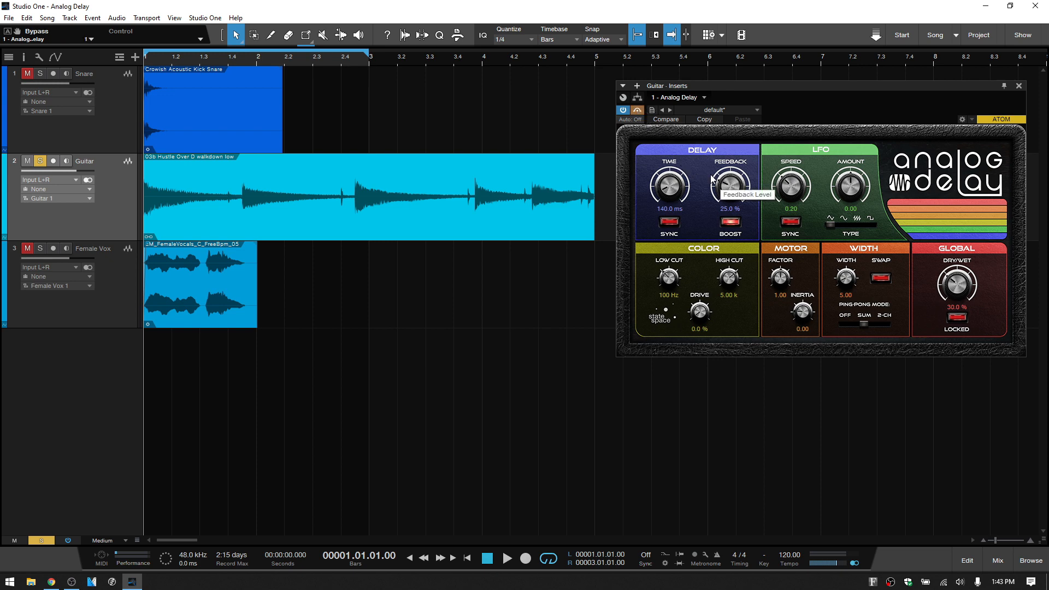
click(506, 559)
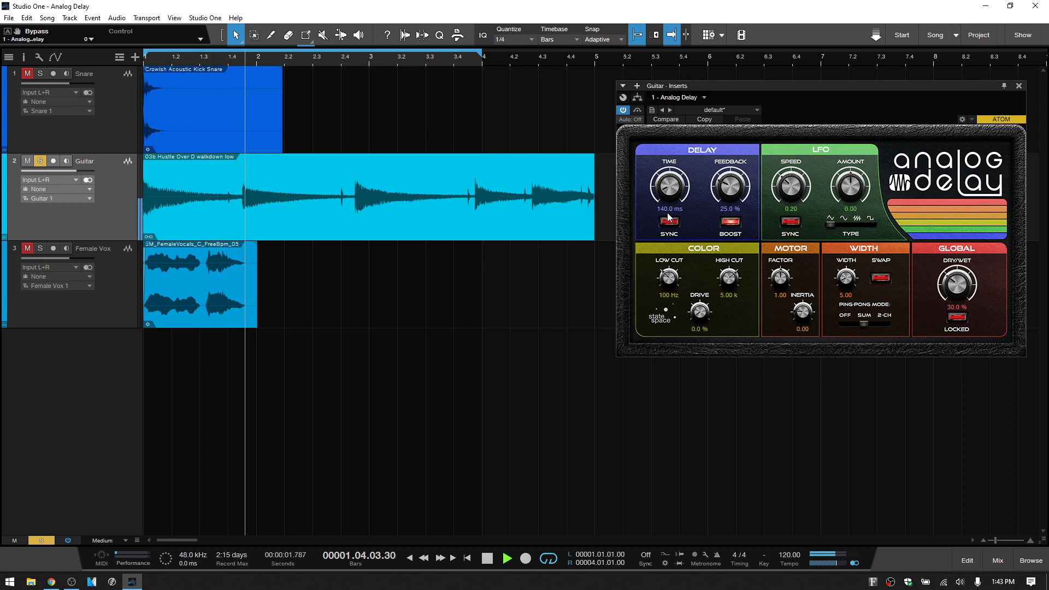
double_click(668, 207)
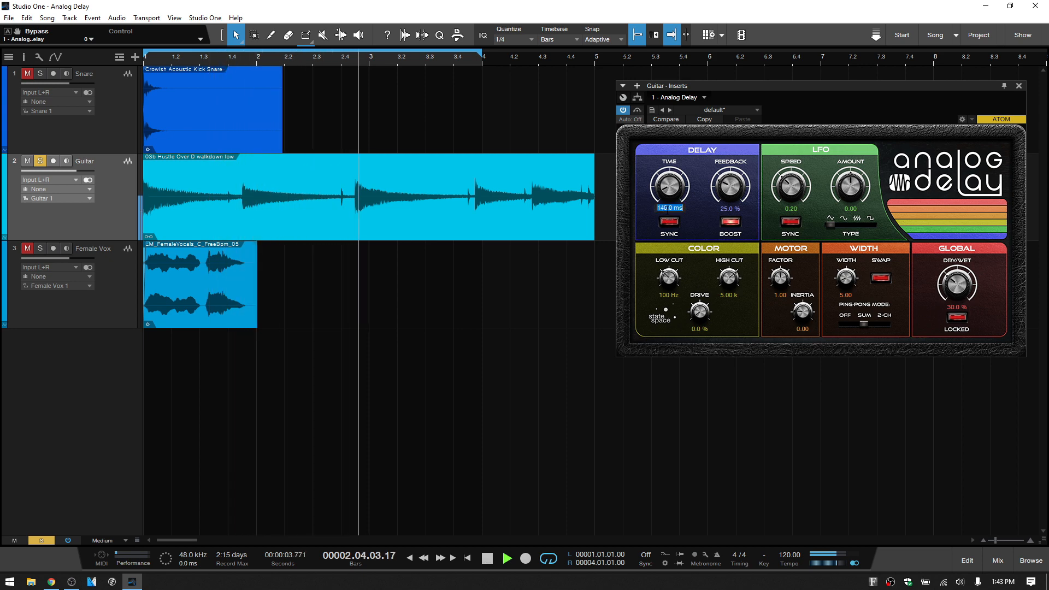
drag(667, 184, 668, 201)
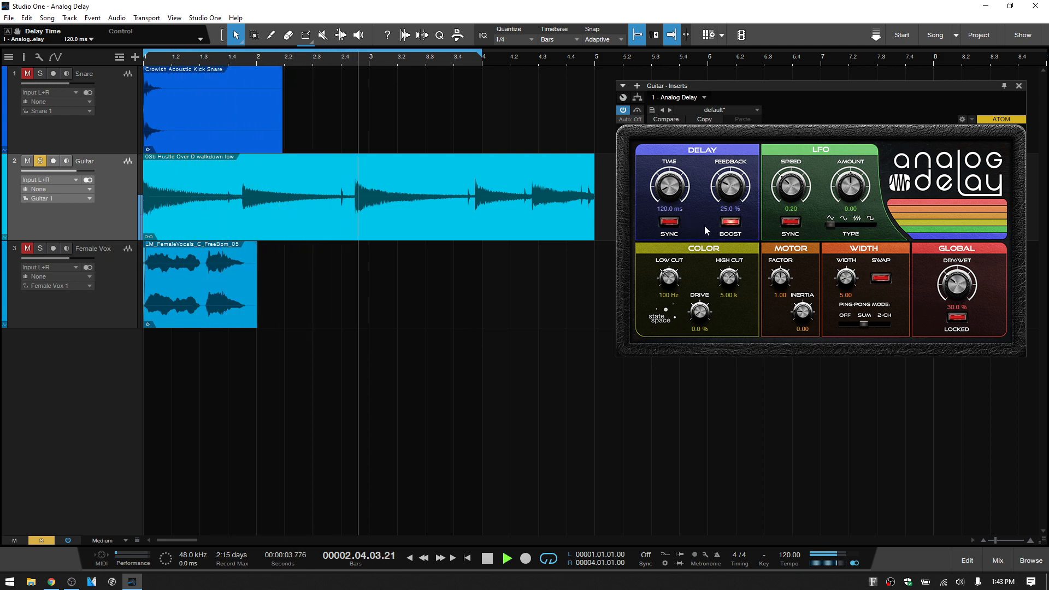
click(506, 557)
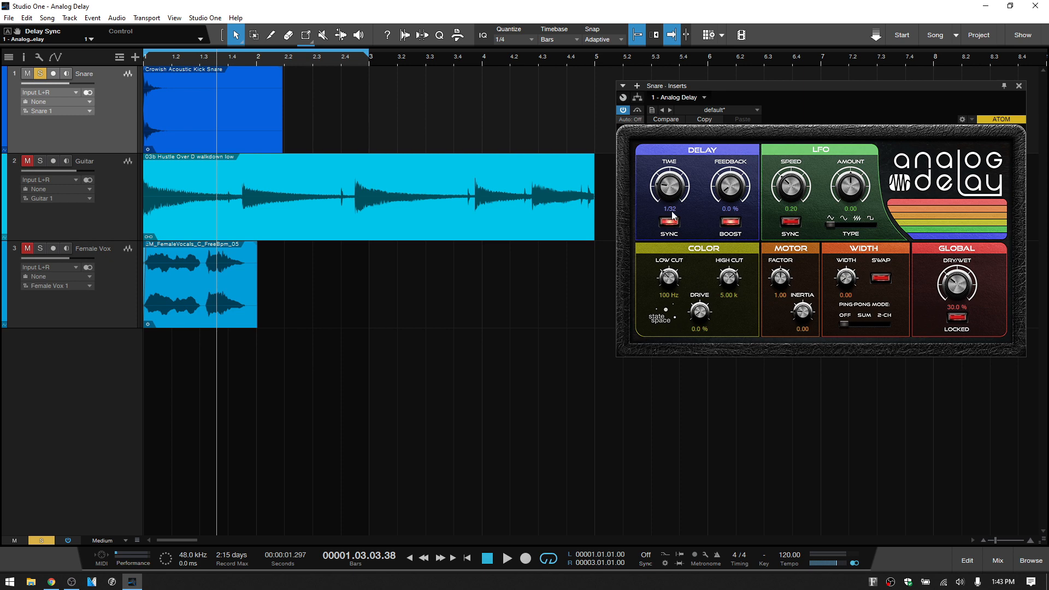
mouse_move(668, 214)
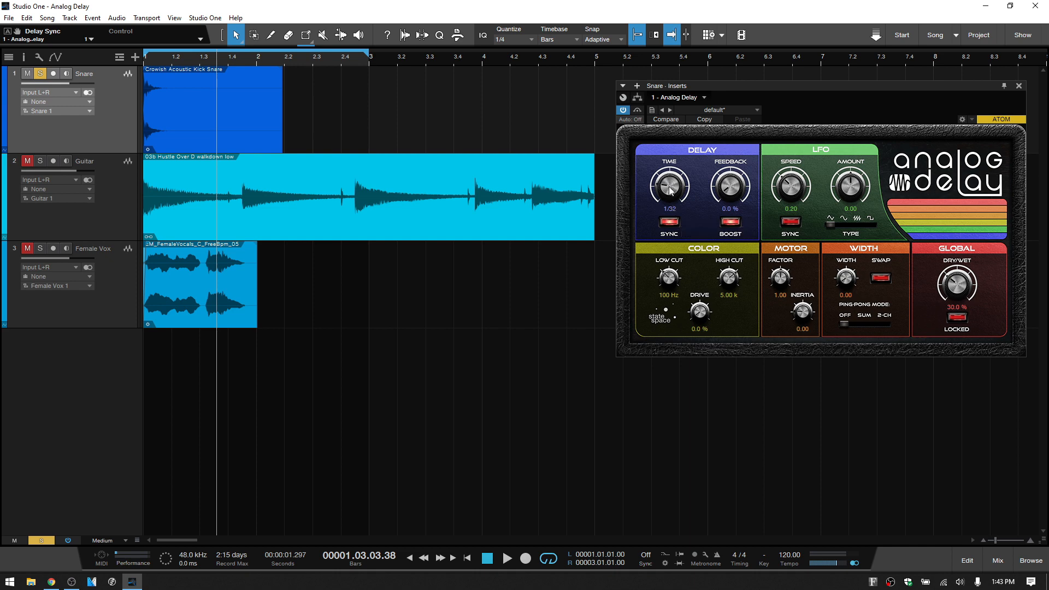
Step: Choose 1/4 from the beat grid as the synced snare delay time
click(668, 209)
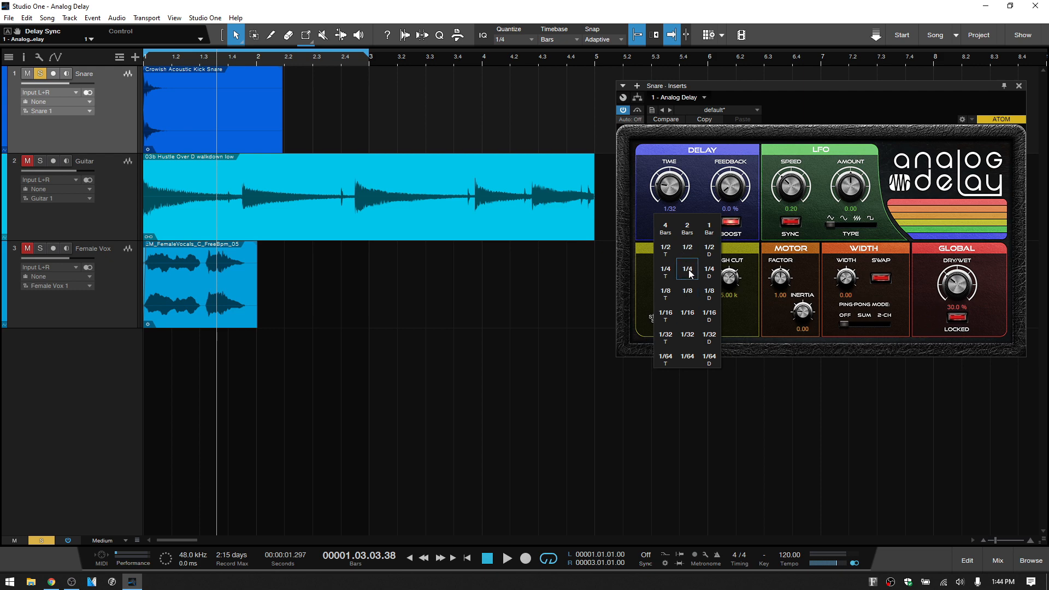
click(666, 270)
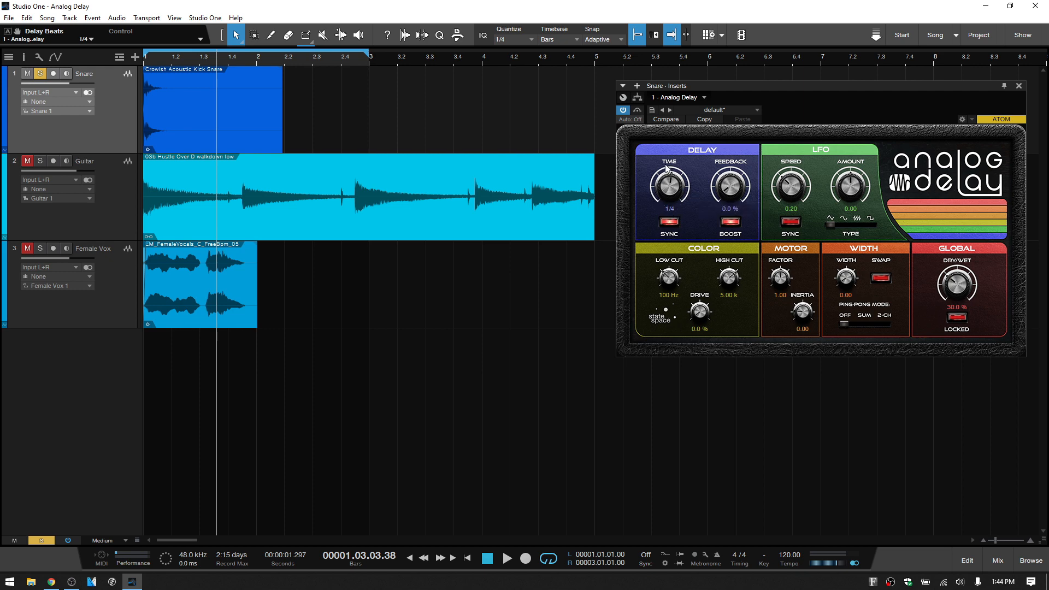
mouse_move(684, 201)
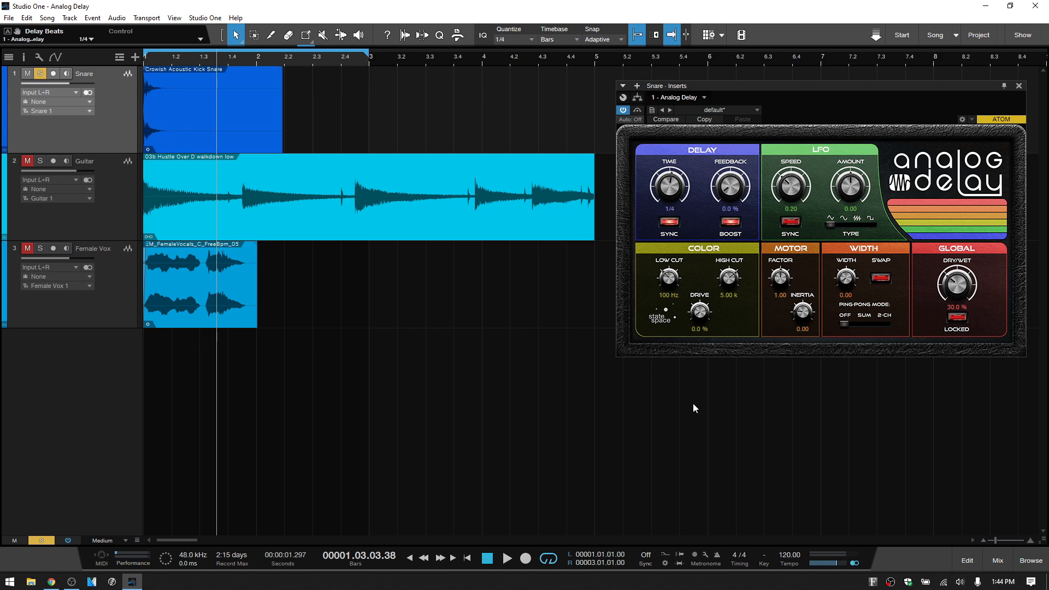
mouse_move(806, 521)
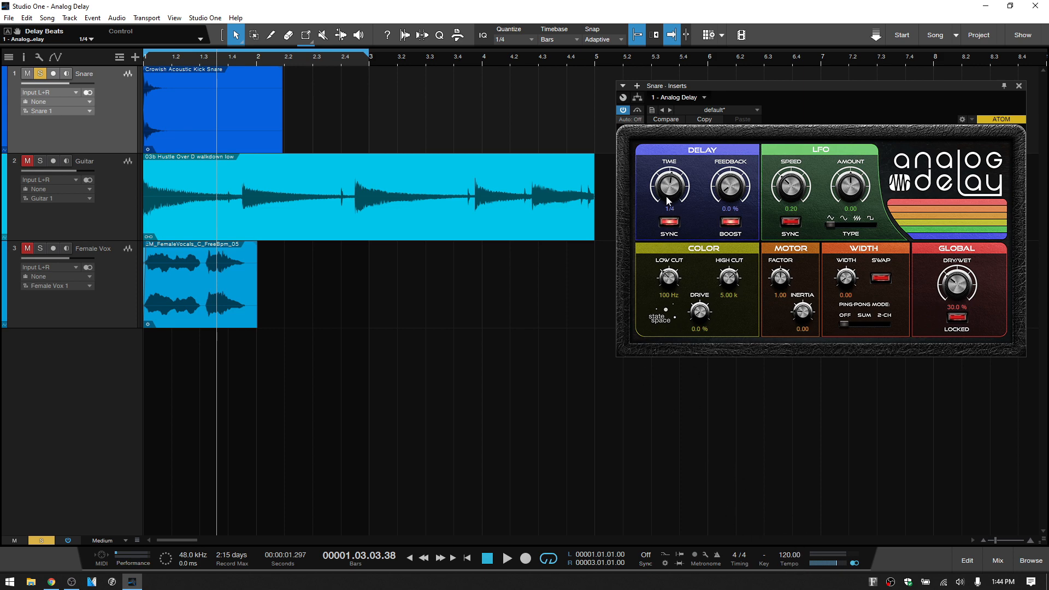
mouse_move(728, 477)
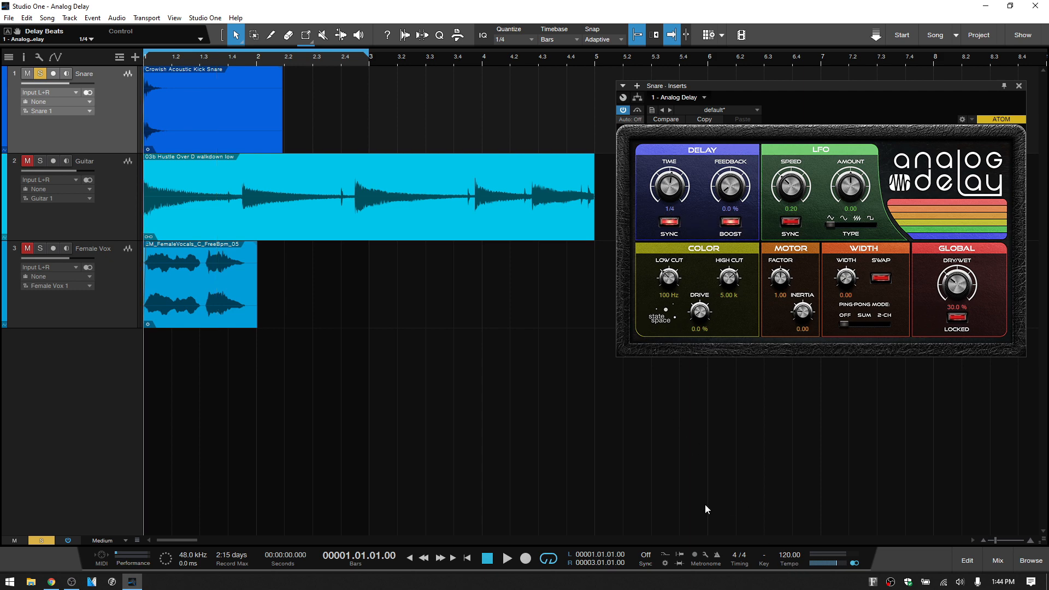
mouse_move(699, 484)
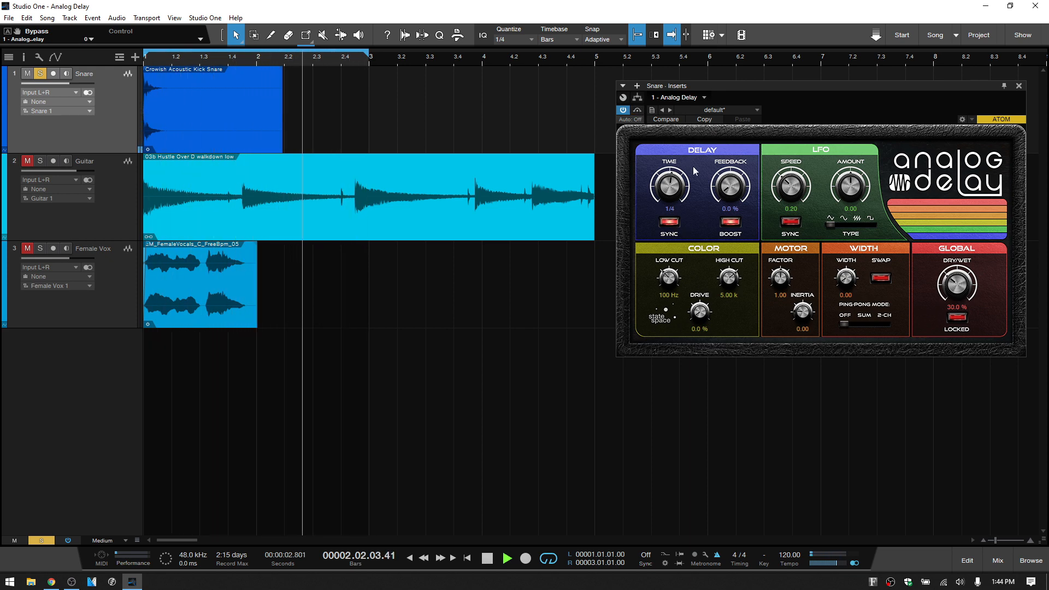
Step: Raise snare delay feedback to 39%, pick a 1/8 note delay time, and audition it
drag(729, 185, 728, 167)
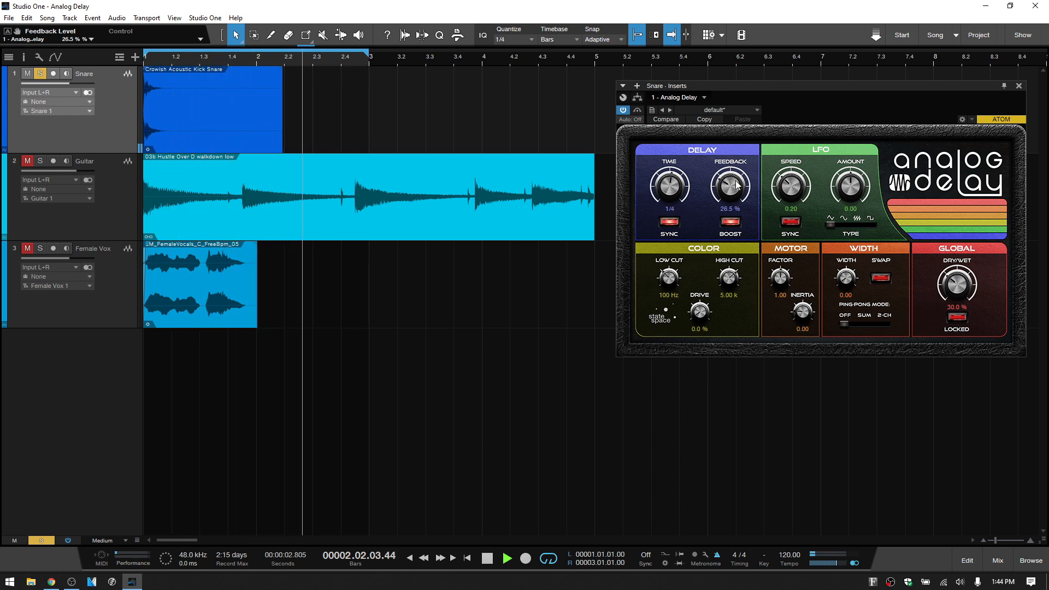
drag(728, 186, 729, 173)
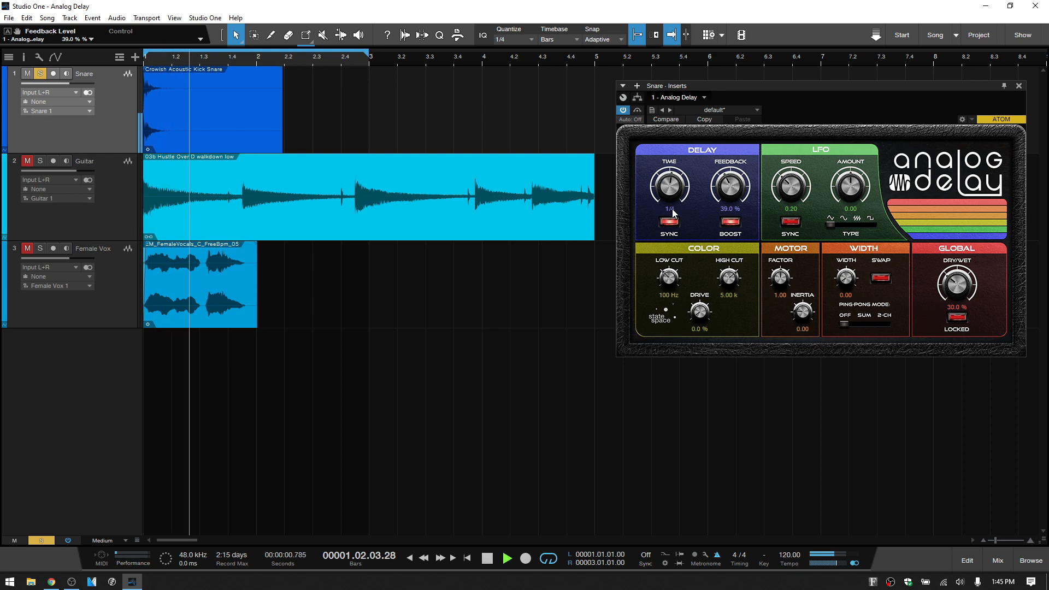
click(664, 222)
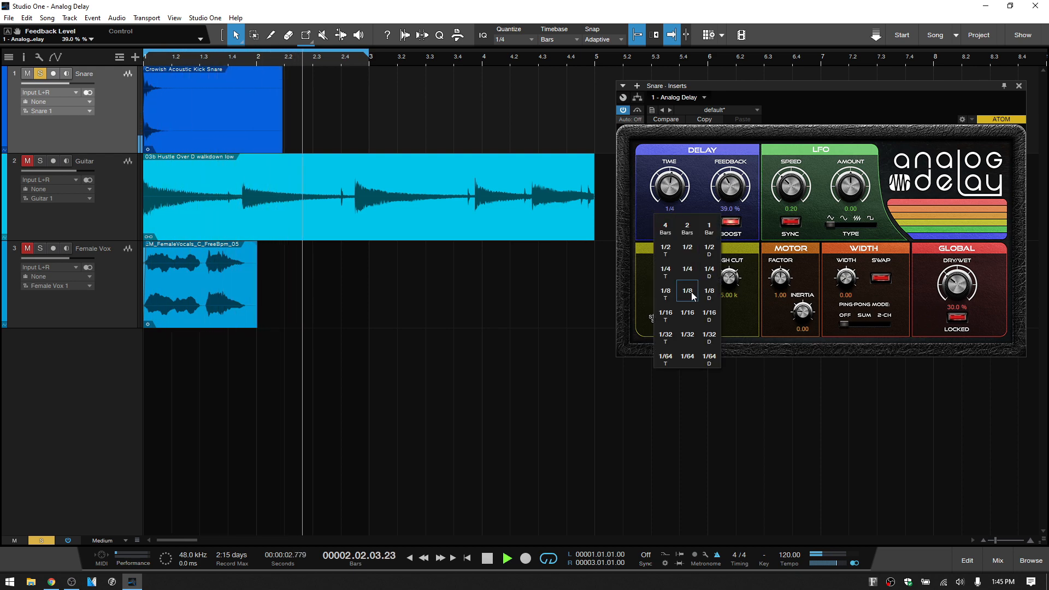
click(686, 291)
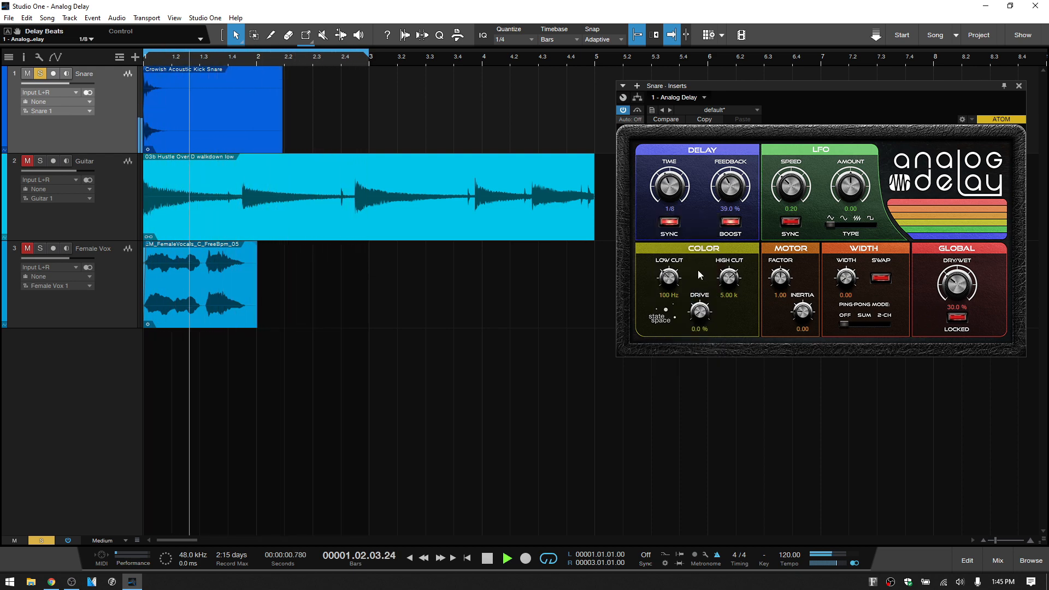
click(506, 557)
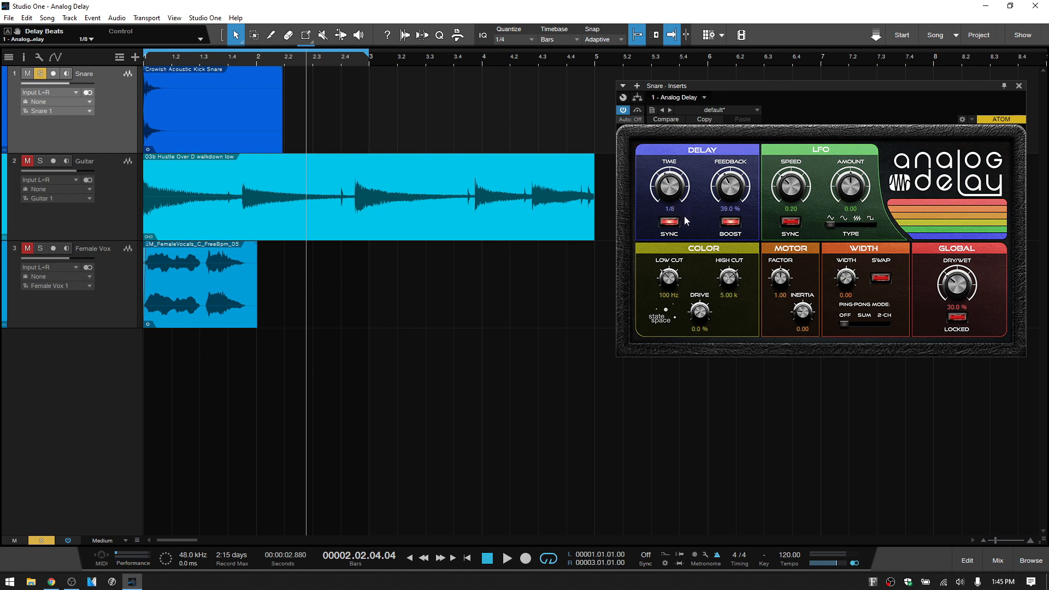
mouse_move(729, 180)
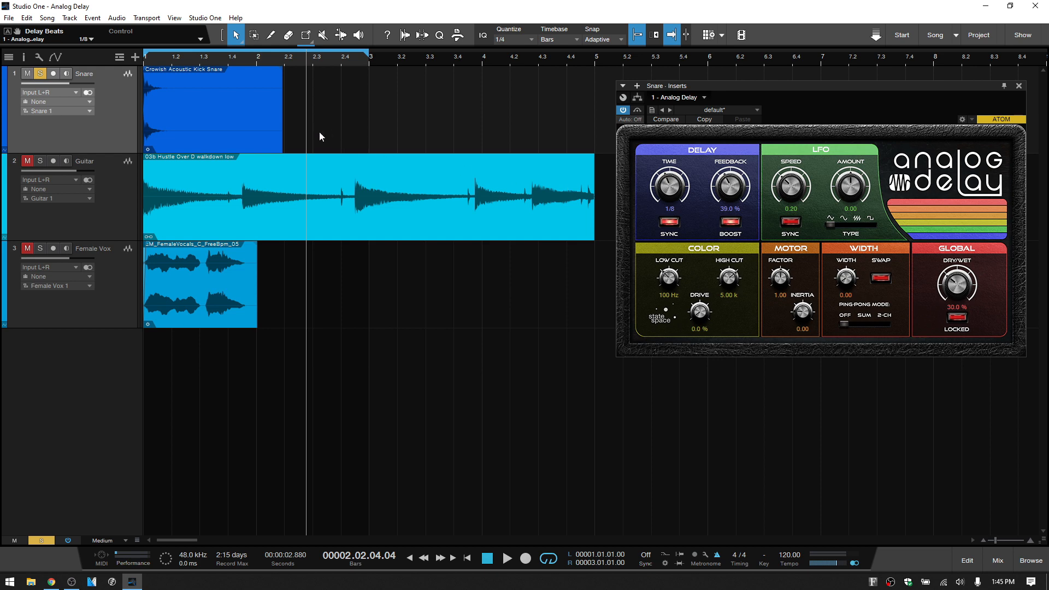
mouse_move(359, 121)
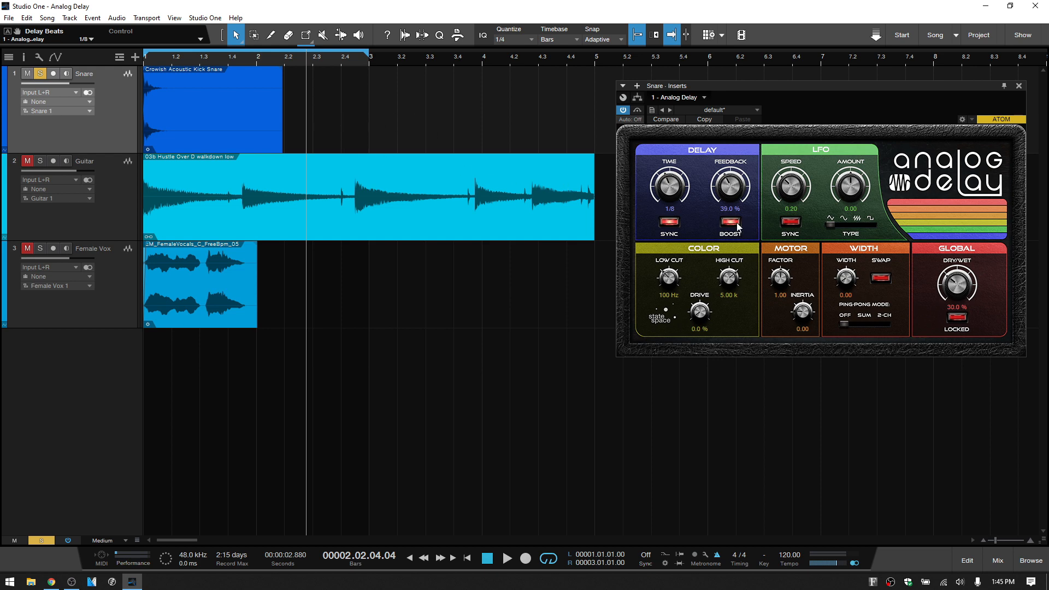
mouse_move(729, 223)
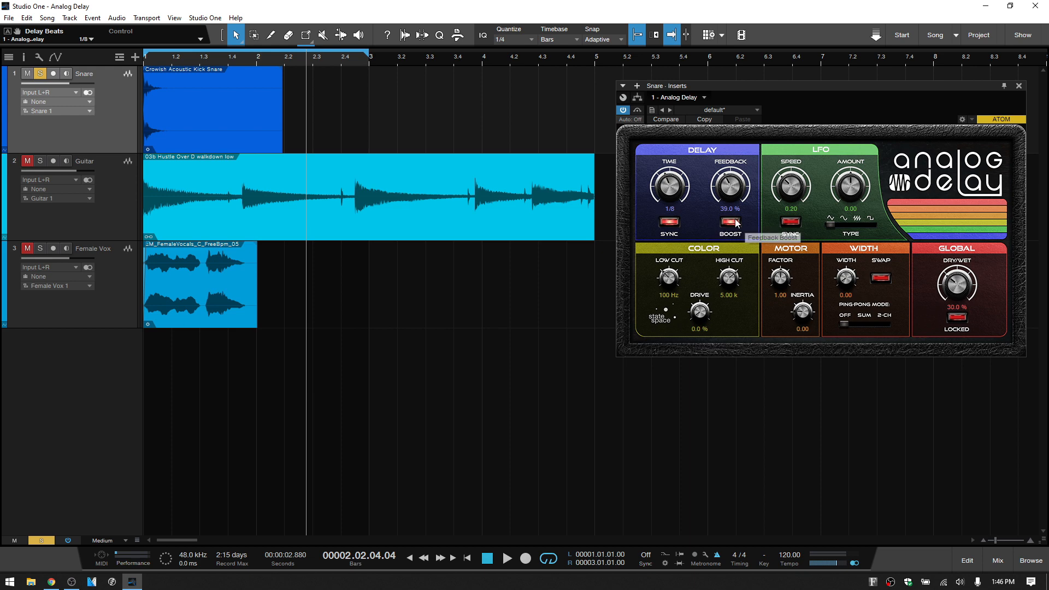
mouse_move(747, 214)
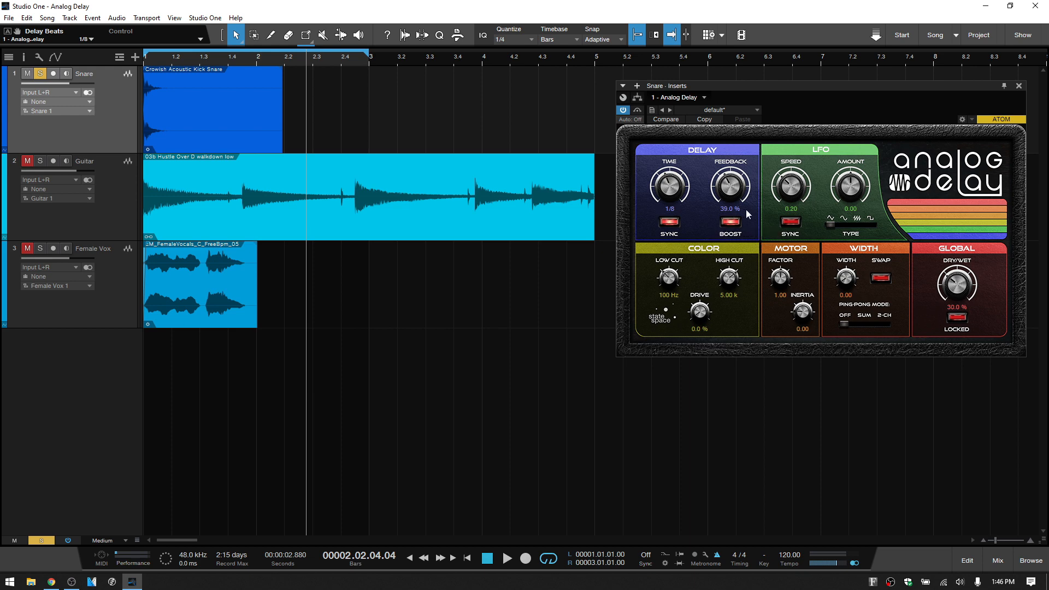
Step: Engage the feedback Boost during playback, then lower feedback to 27.5%
click(506, 558)
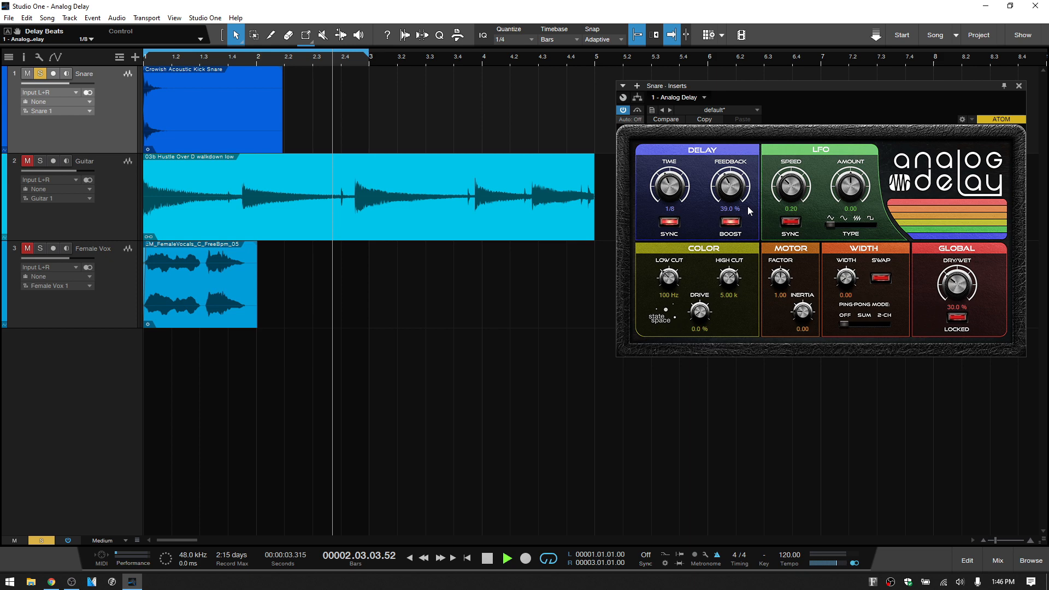
click(728, 221)
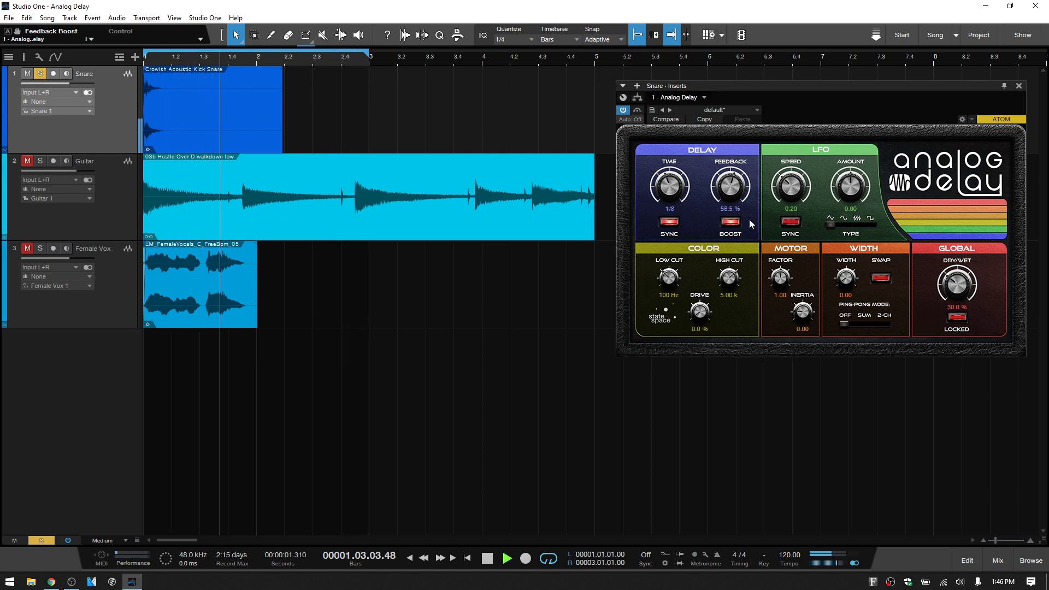
click(507, 559)
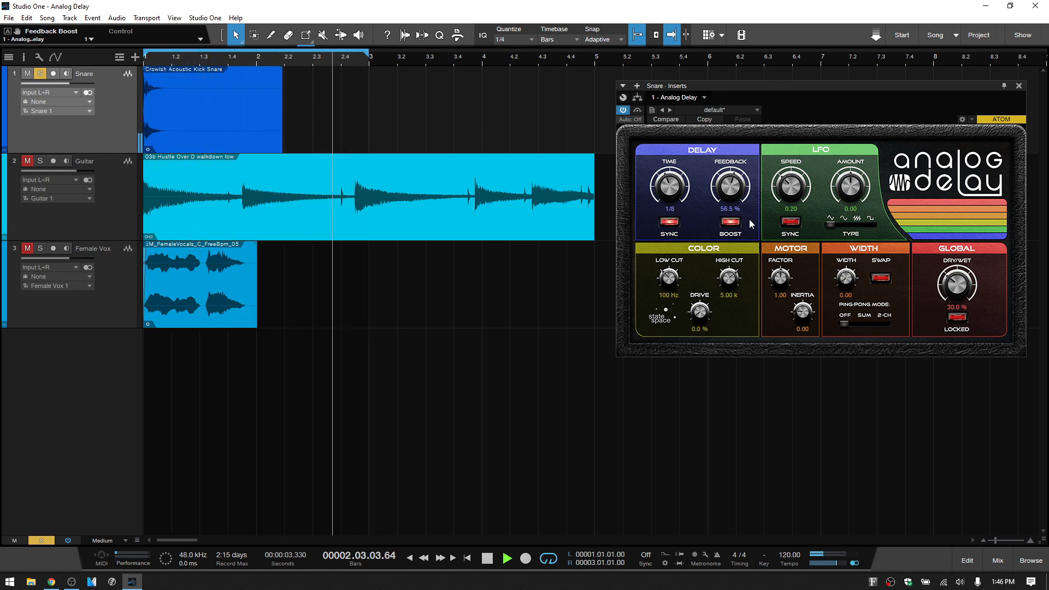
click(506, 559)
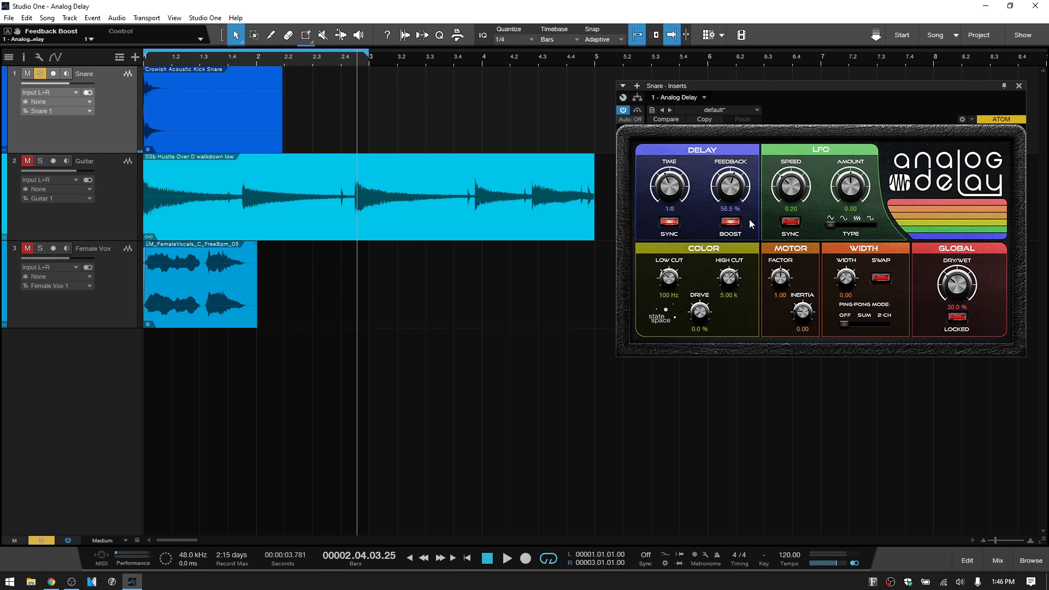
drag(729, 183, 728, 207)
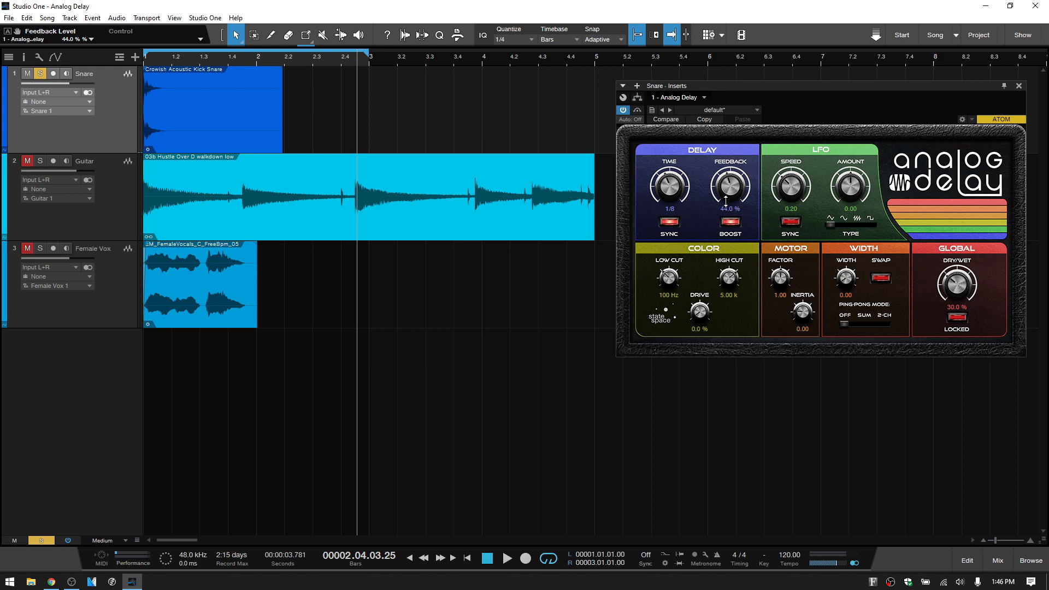
drag(728, 187, 728, 214)
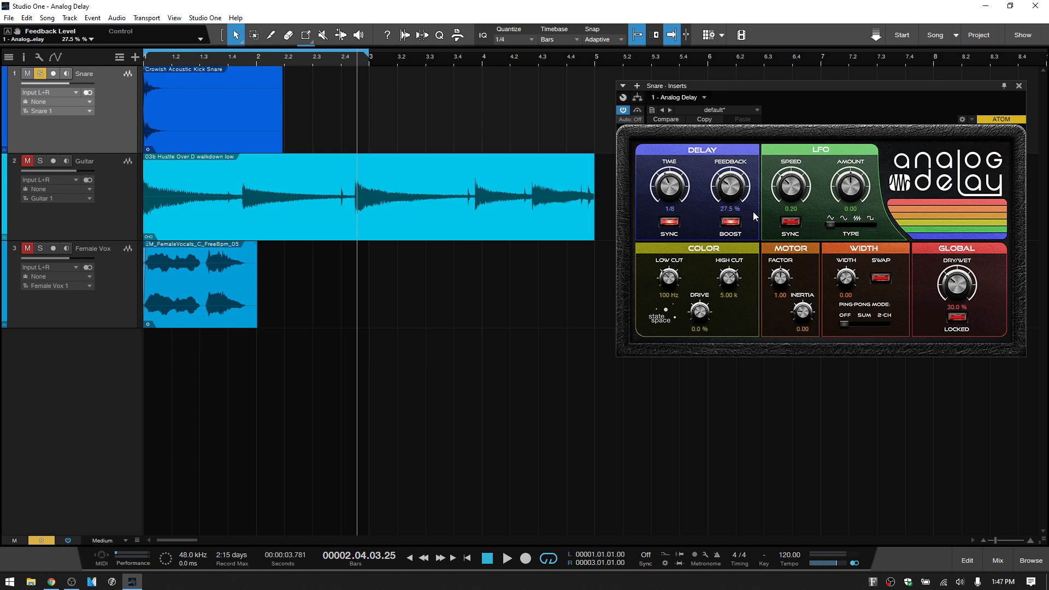
mouse_move(826, 162)
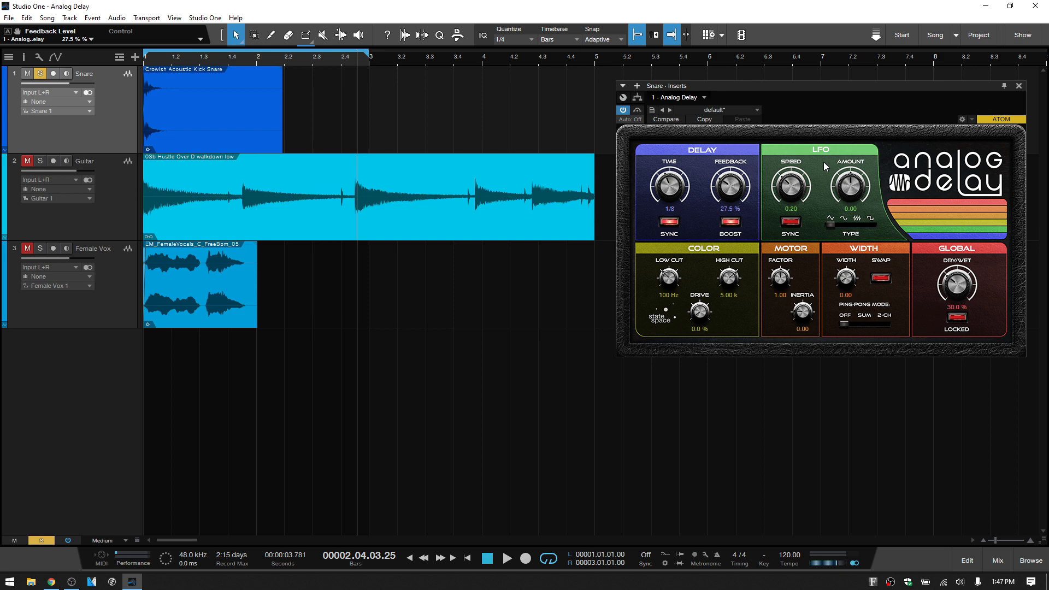
mouse_move(807, 210)
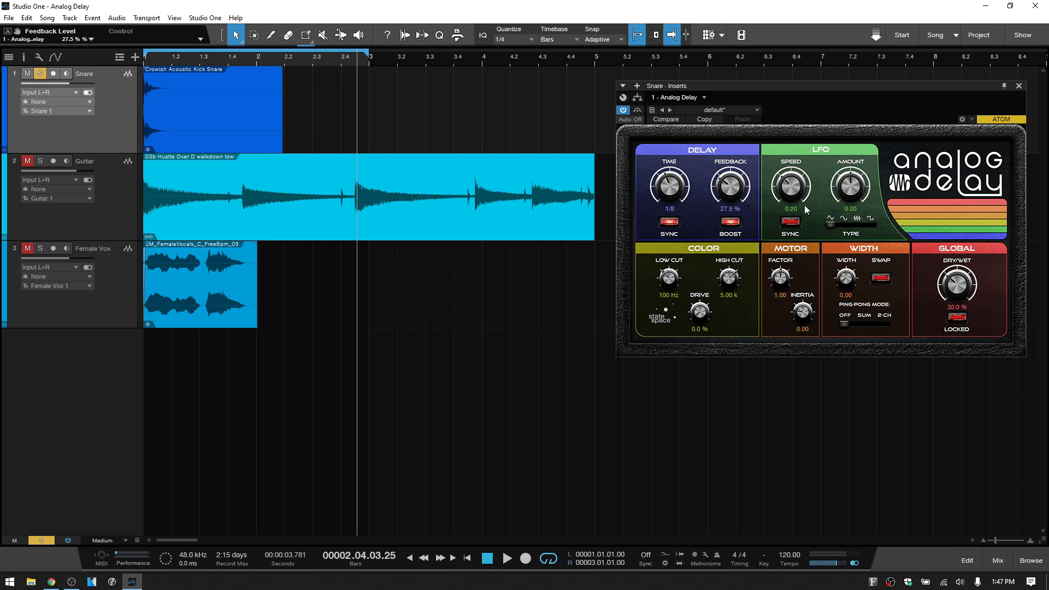
mouse_move(789, 186)
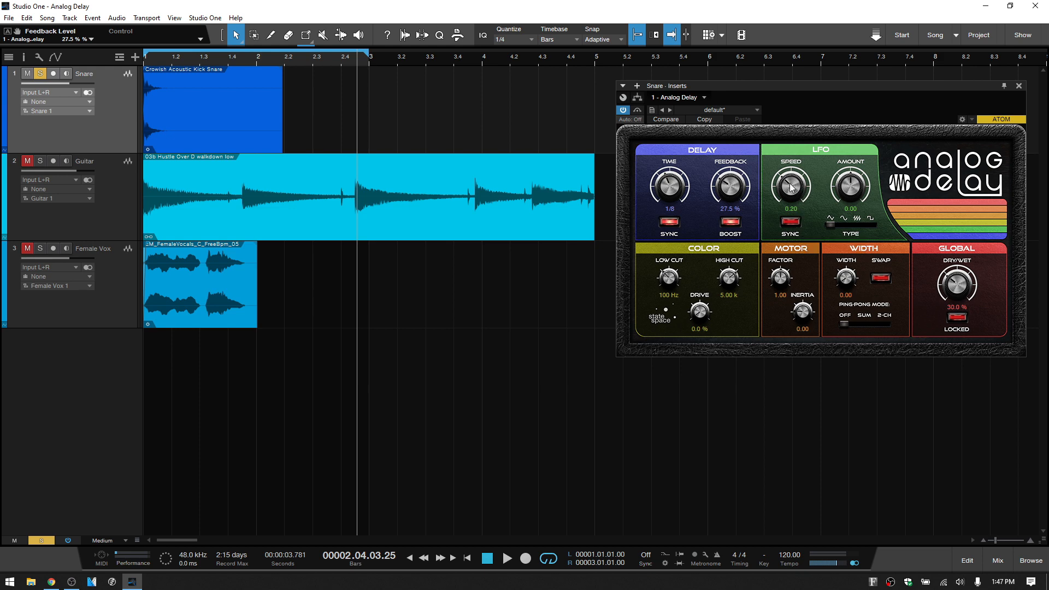
Step: Adjust the LFO speed, then pick the 1/4 T note value for tempo-synced LFO speed
drag(790, 186, 790, 214)
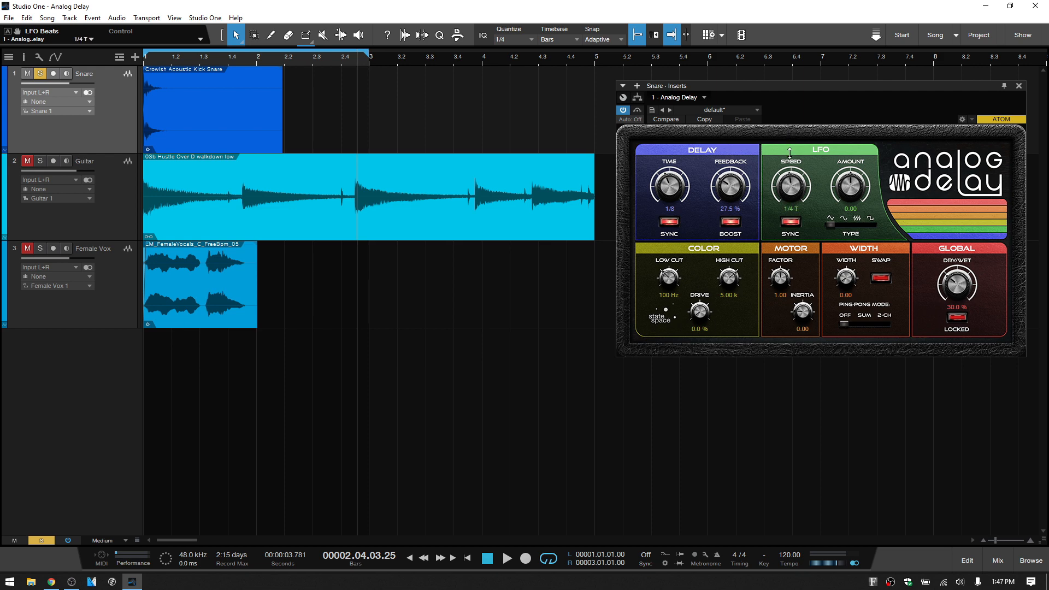
click(789, 210)
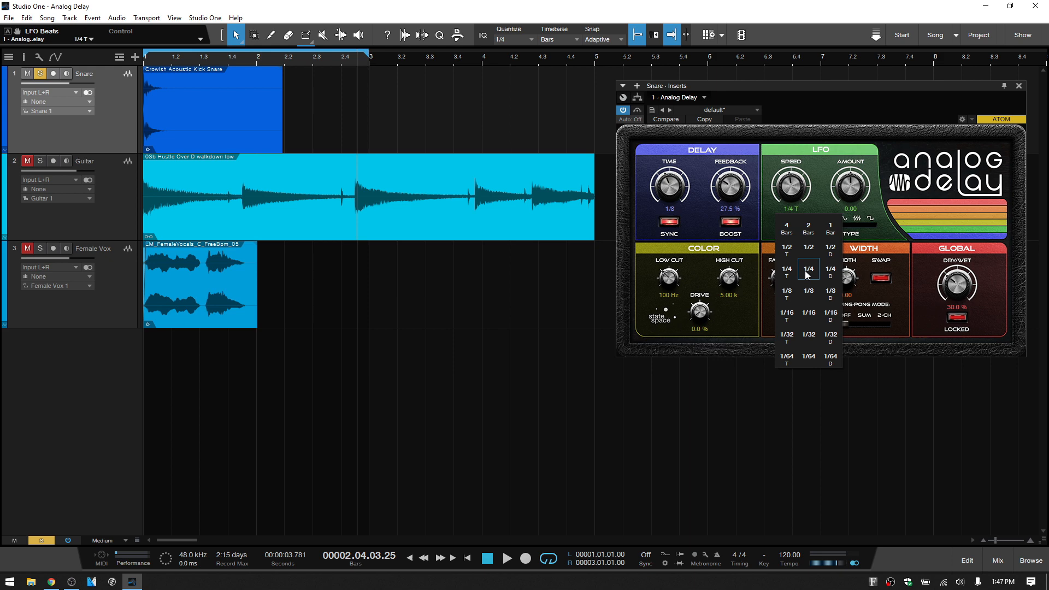
click(807, 267)
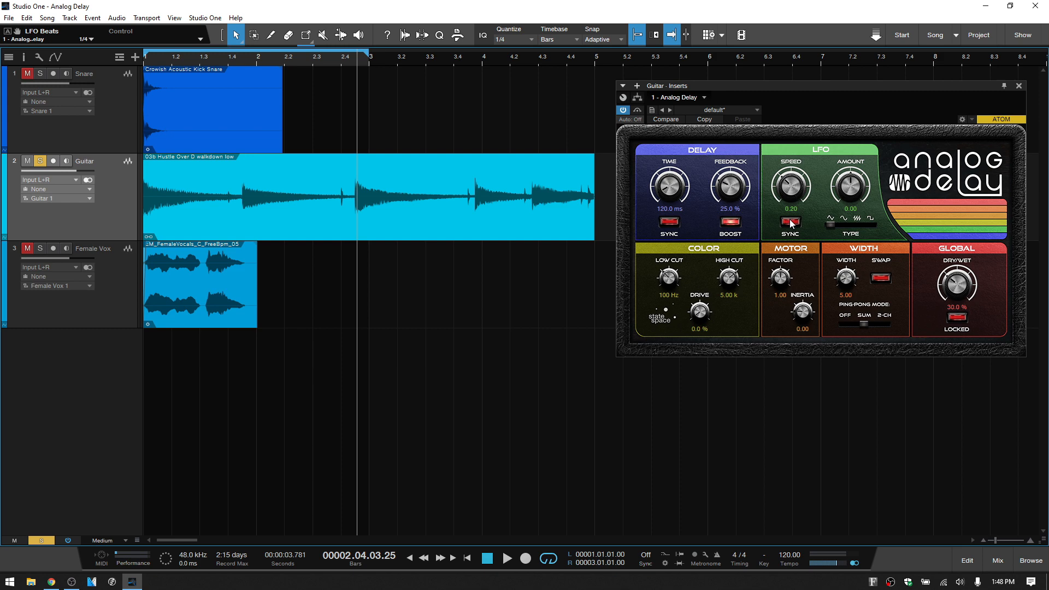
Step: Tempo-sync the guitar delay's LFO at 1/4 and audition positive and negative amounts, returning to zero
click(789, 208)
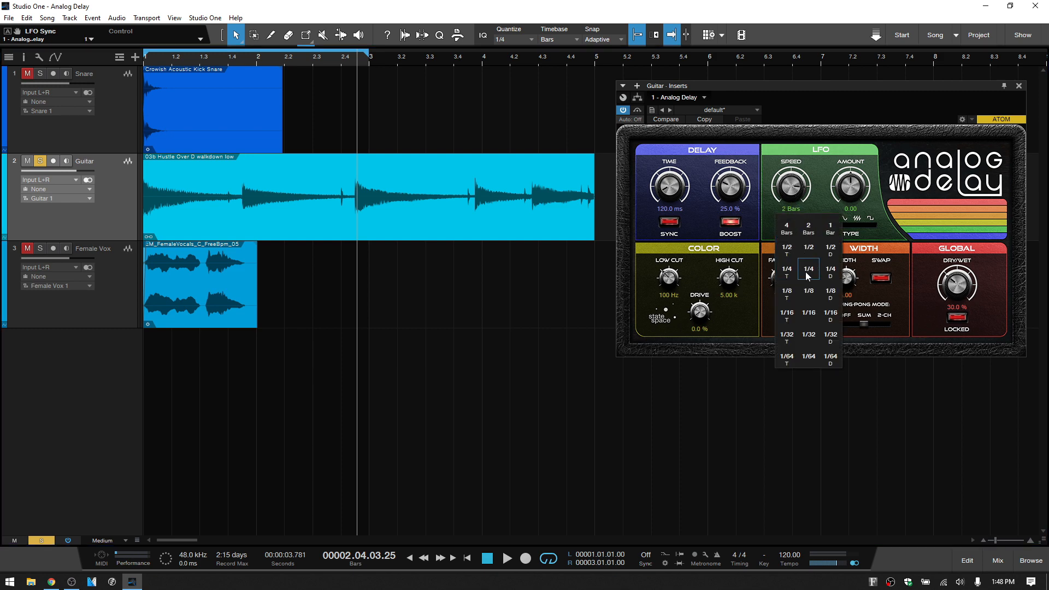
click(786, 269)
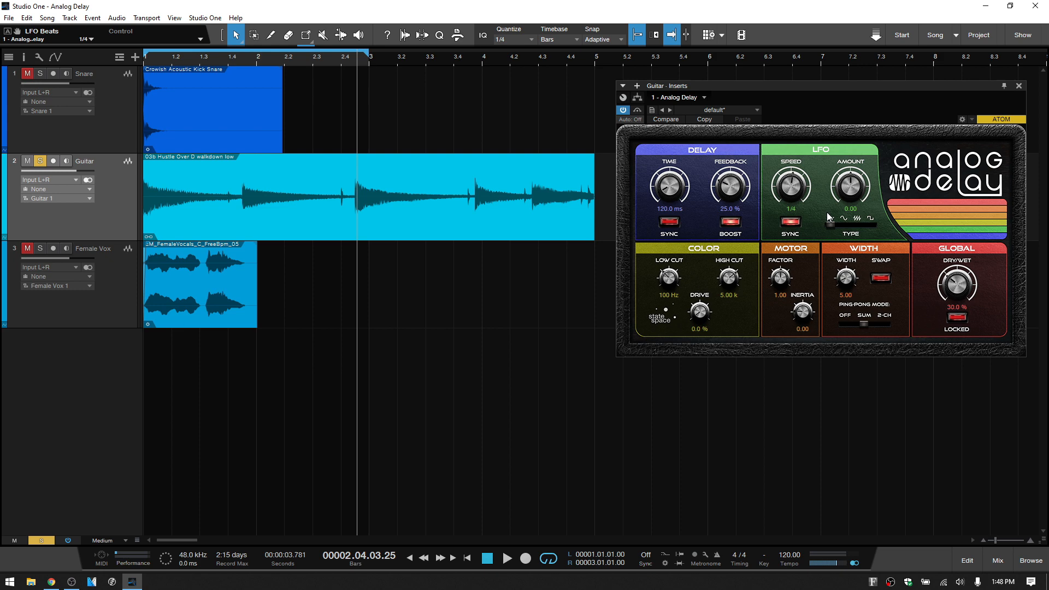
mouse_move(831, 226)
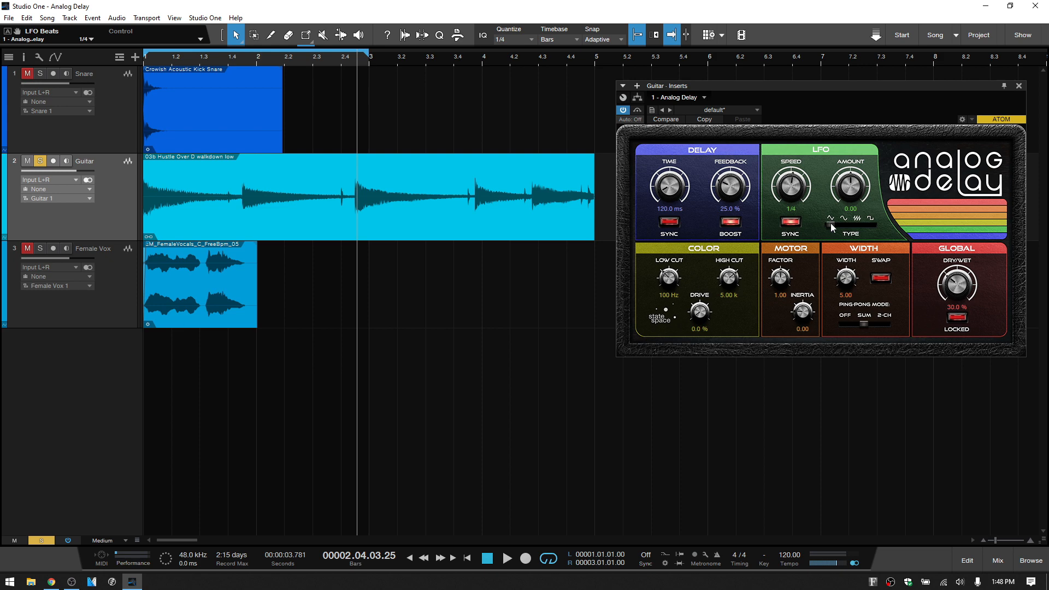
mouse_move(853, 224)
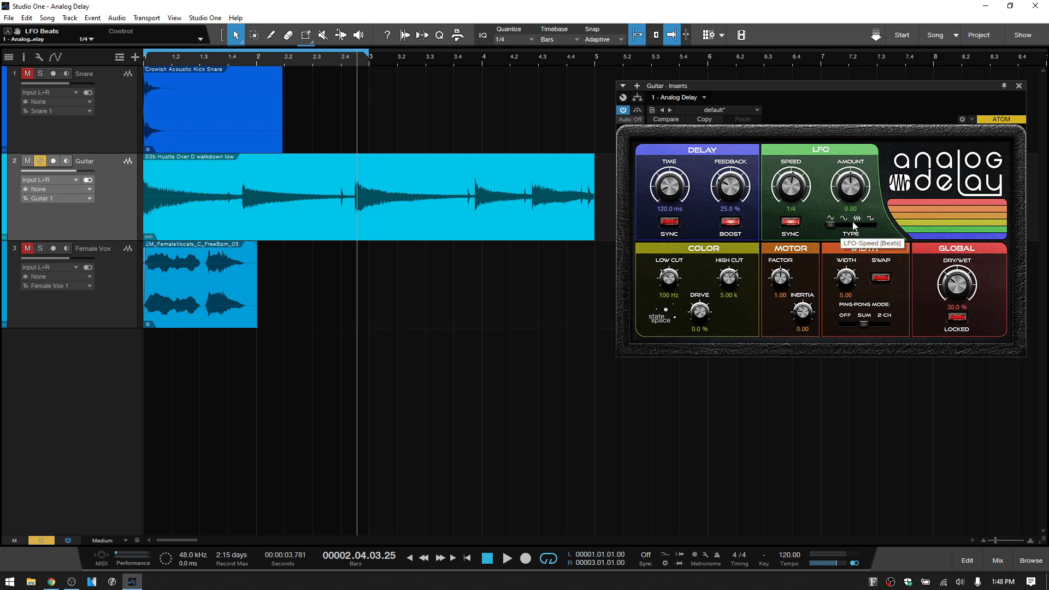
mouse_move(821, 213)
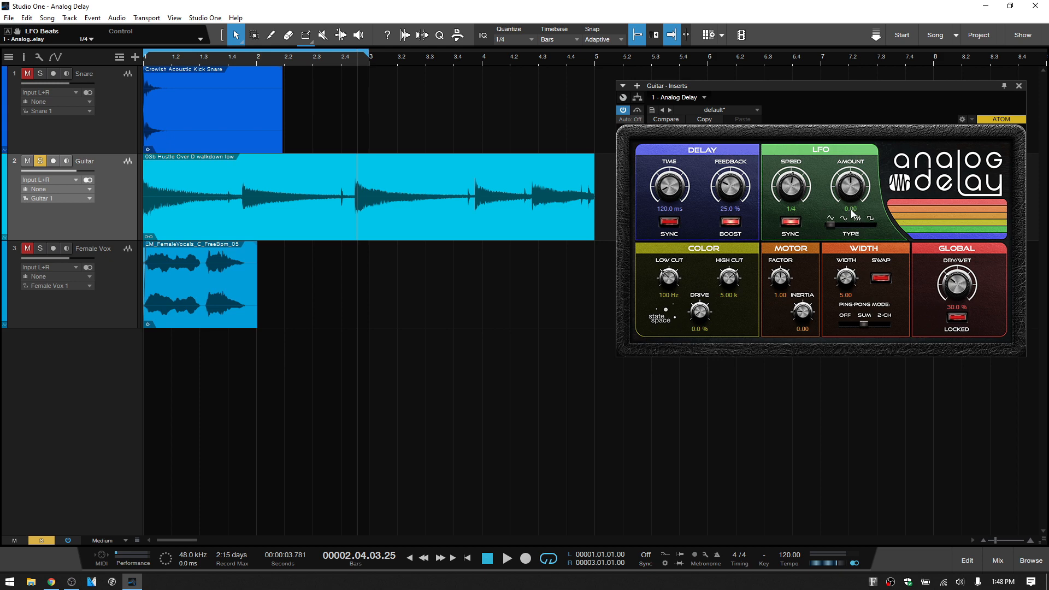
mouse_move(853, 215)
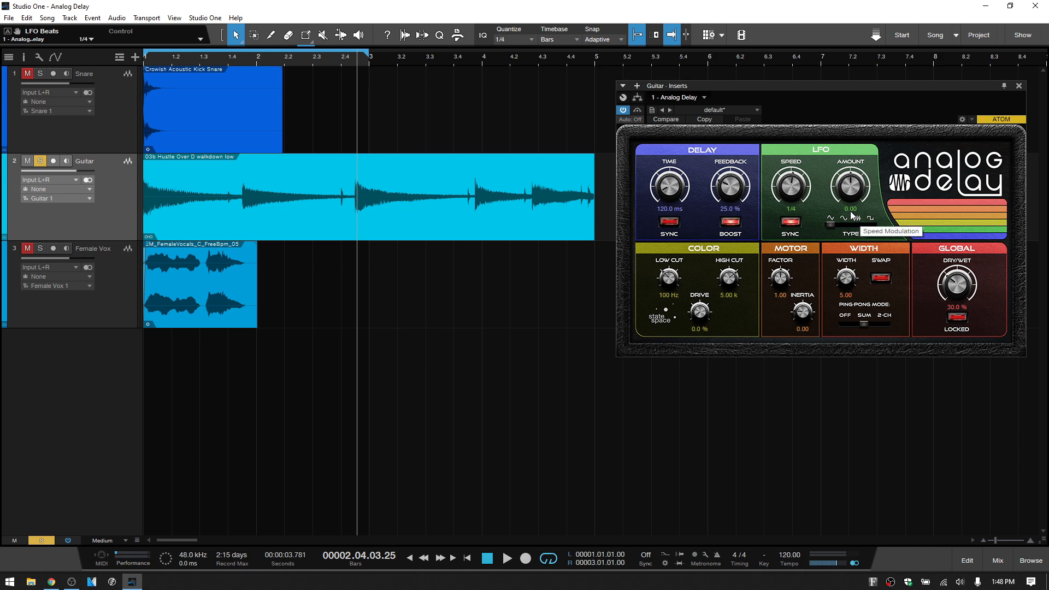
drag(850, 184, 850, 170)
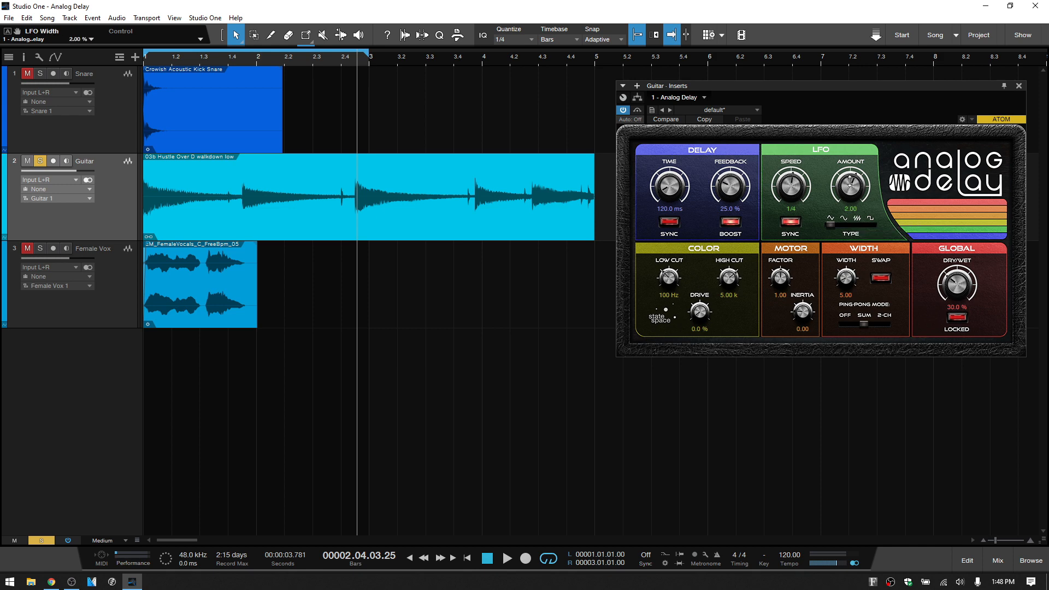
drag(850, 186, 850, 161)
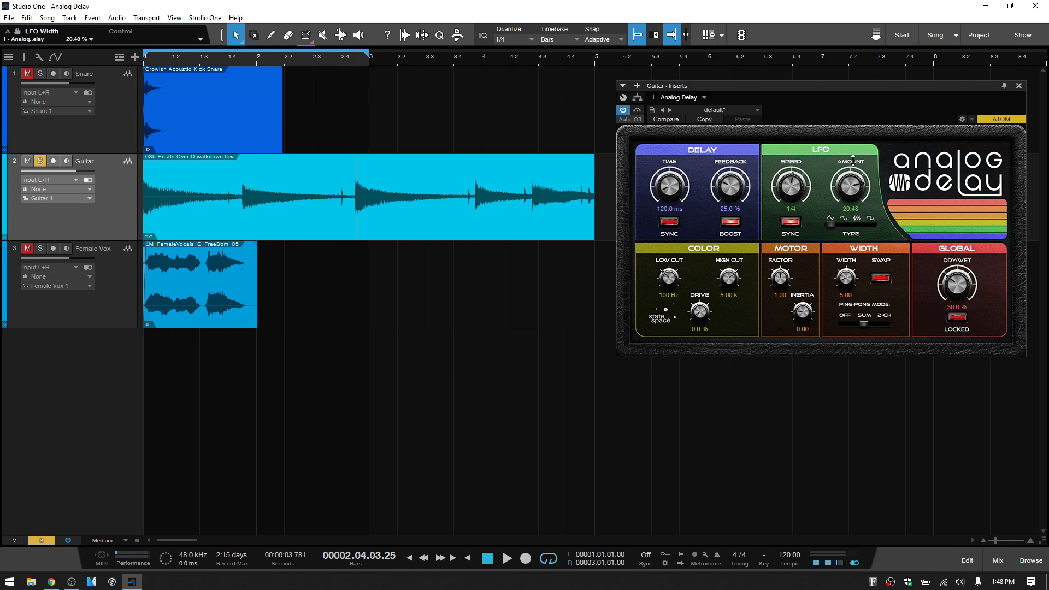
drag(850, 187, 850, 154)
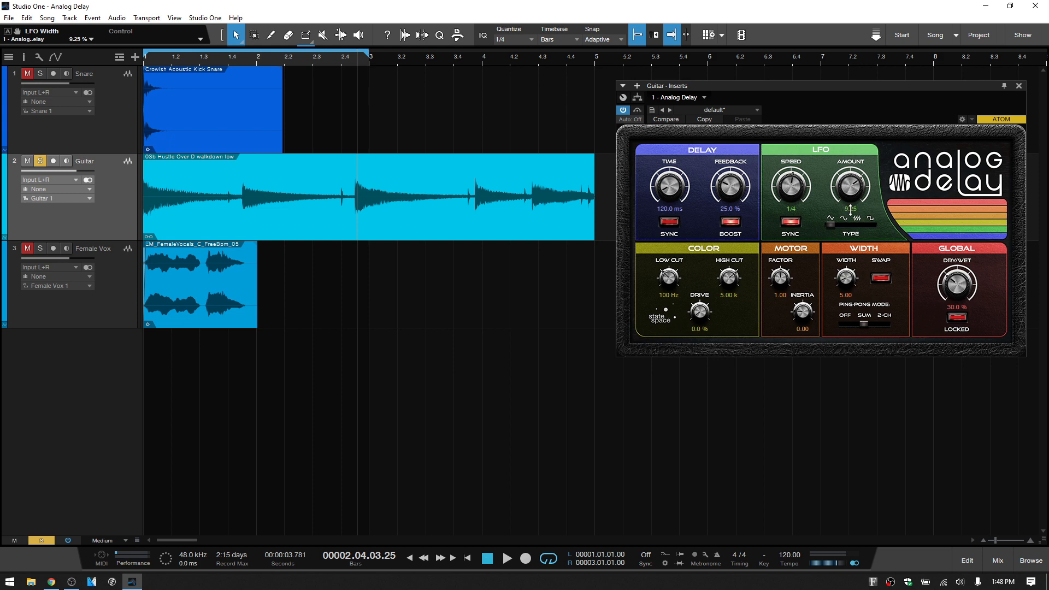
drag(850, 186, 850, 240)
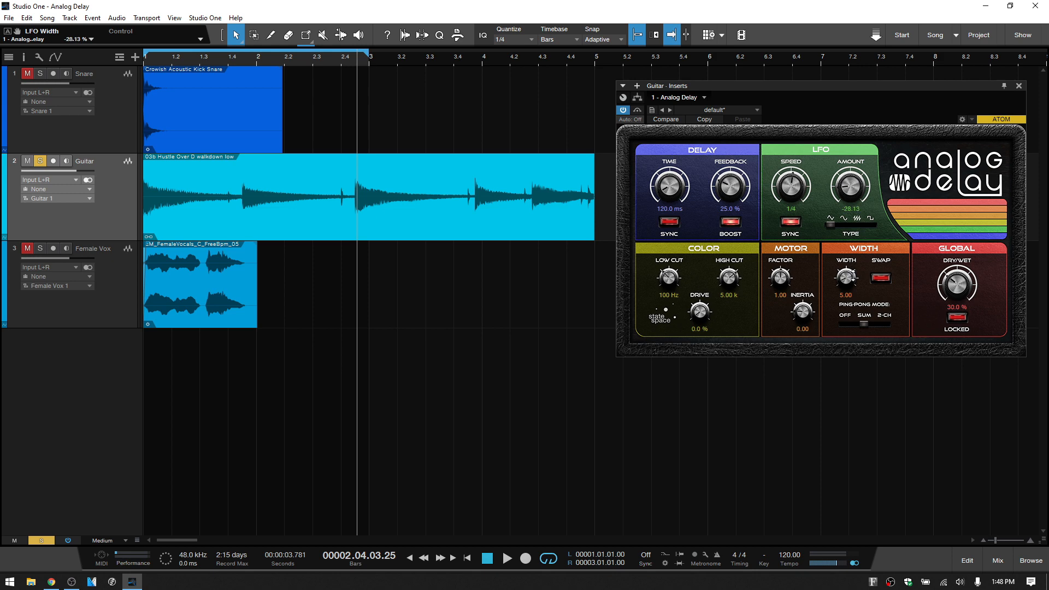
drag(850, 184, 850, 197)
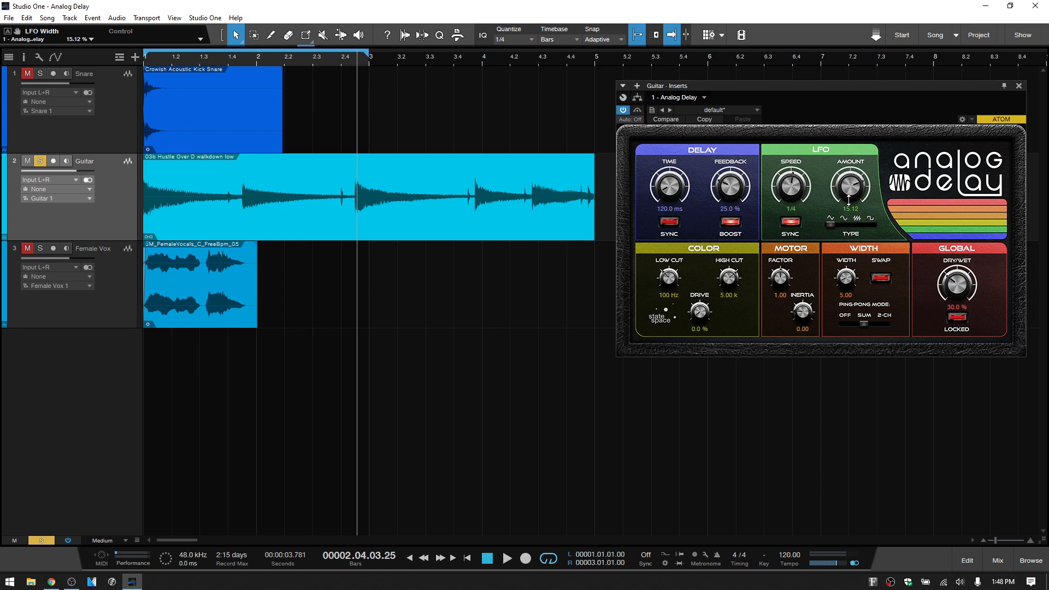
drag(850, 186, 850, 205)
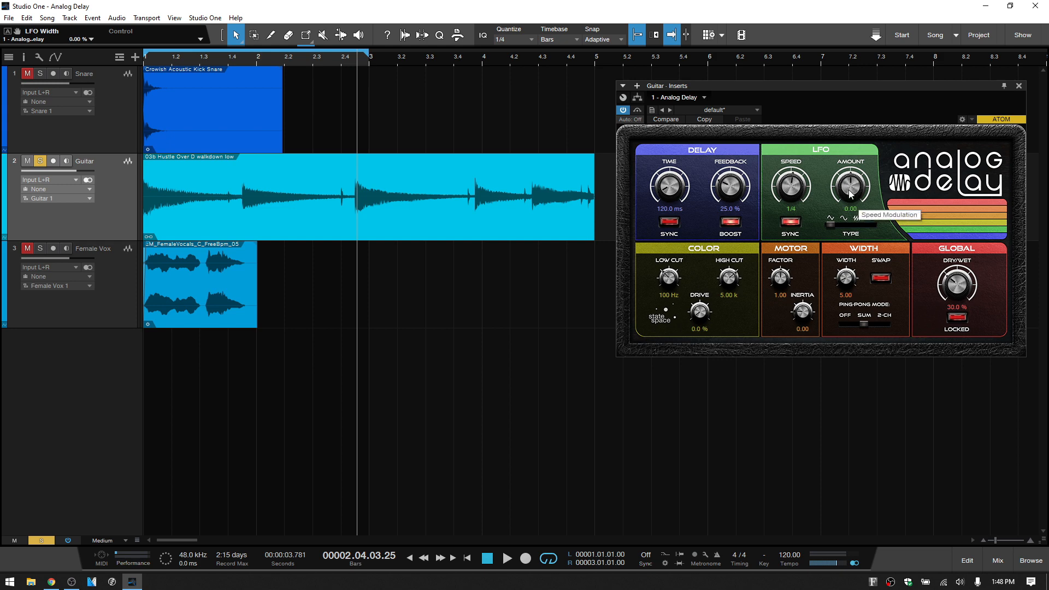
mouse_move(287, 322)
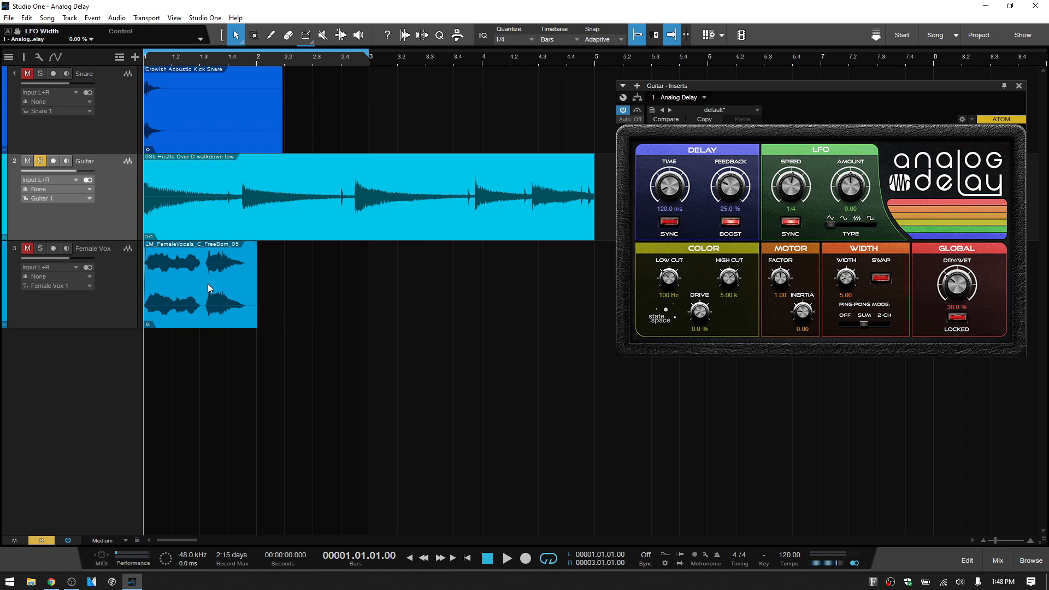
Step: During playback, bring the LFO amount up from 0 to about 29
click(506, 558)
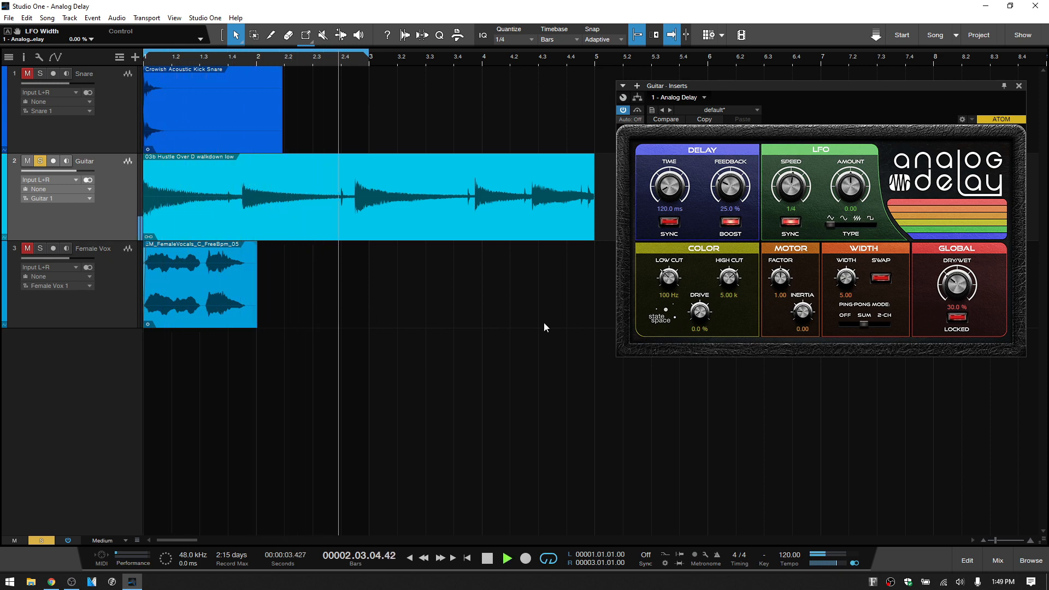
click(227, 57)
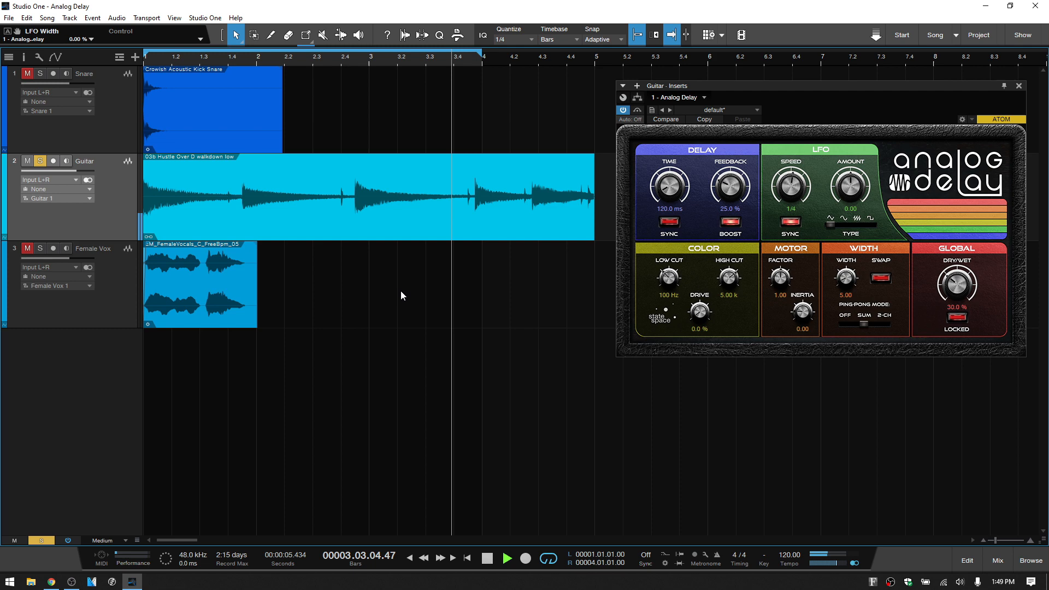
click(508, 557)
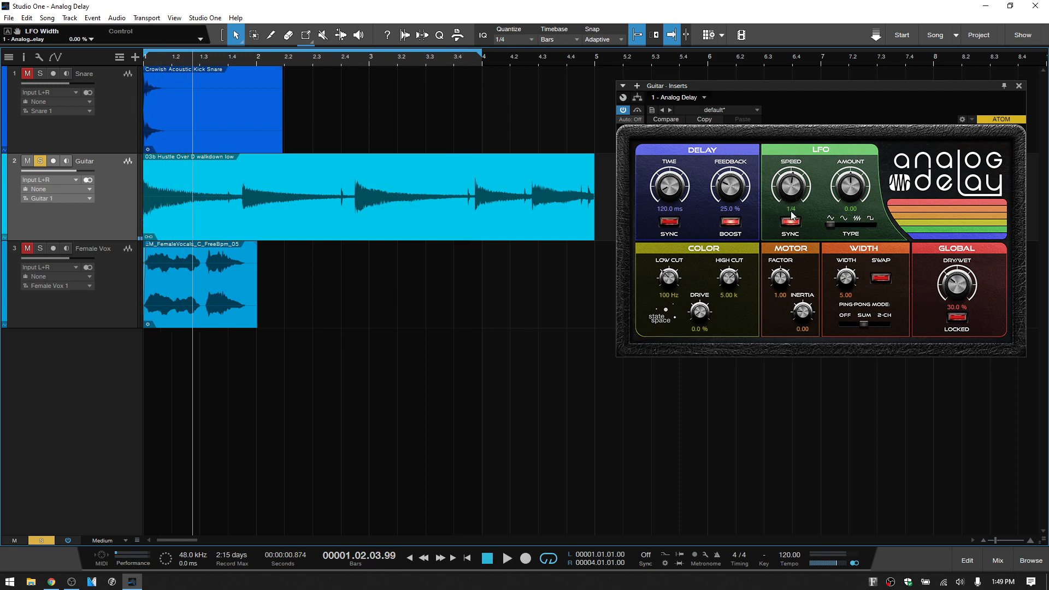
mouse_move(790, 215)
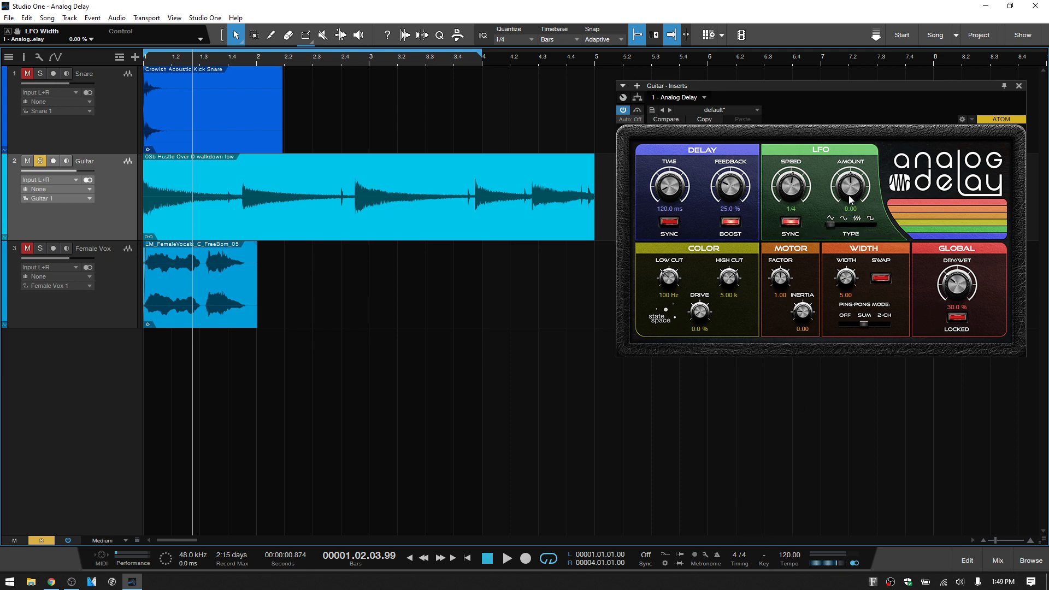
drag(850, 186, 854, 179)
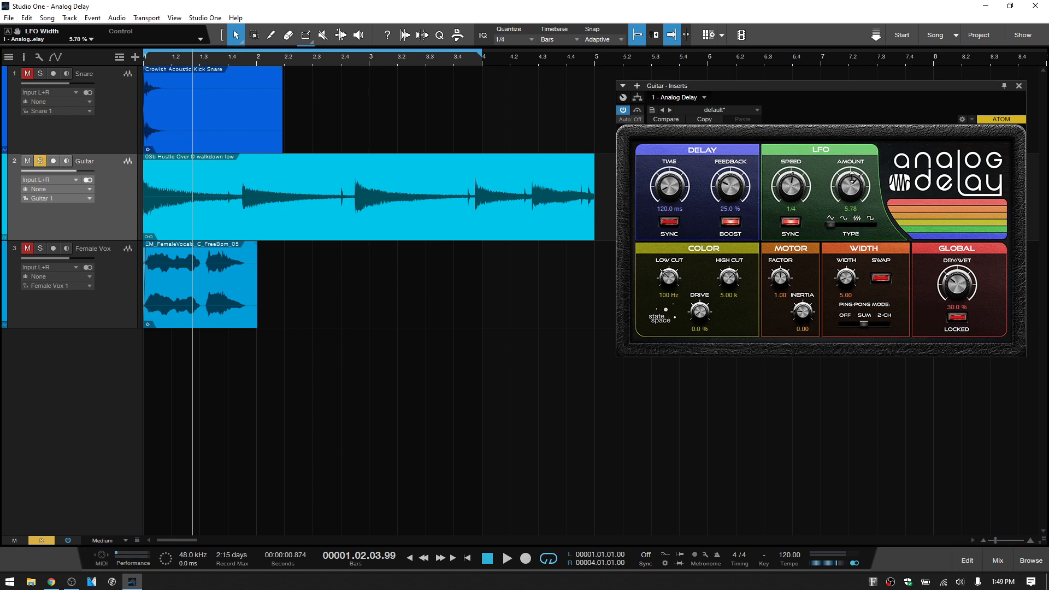
drag(850, 187, 855, 155)
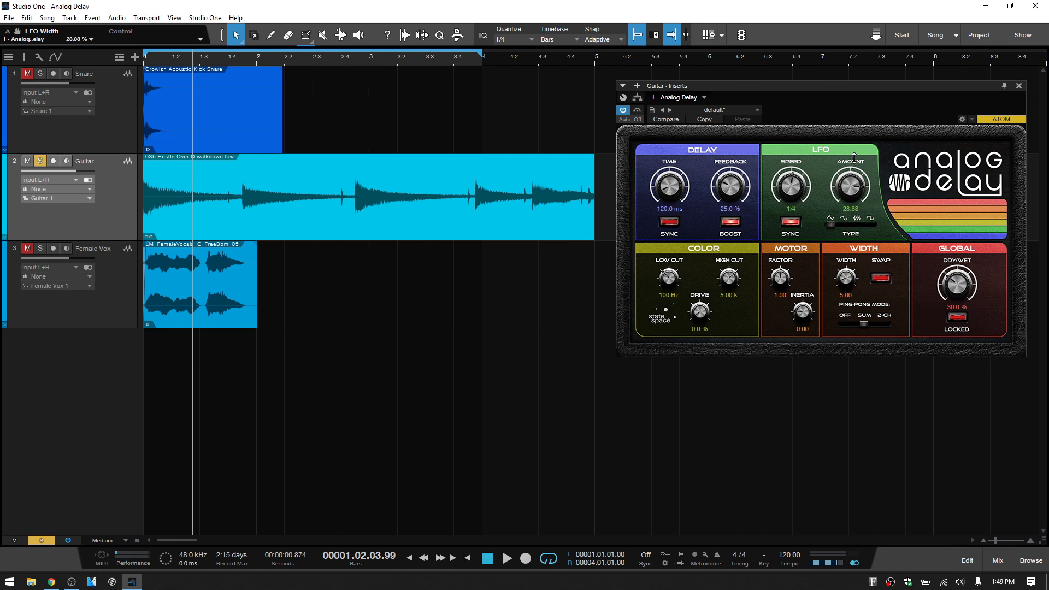
drag(850, 185, 854, 167)
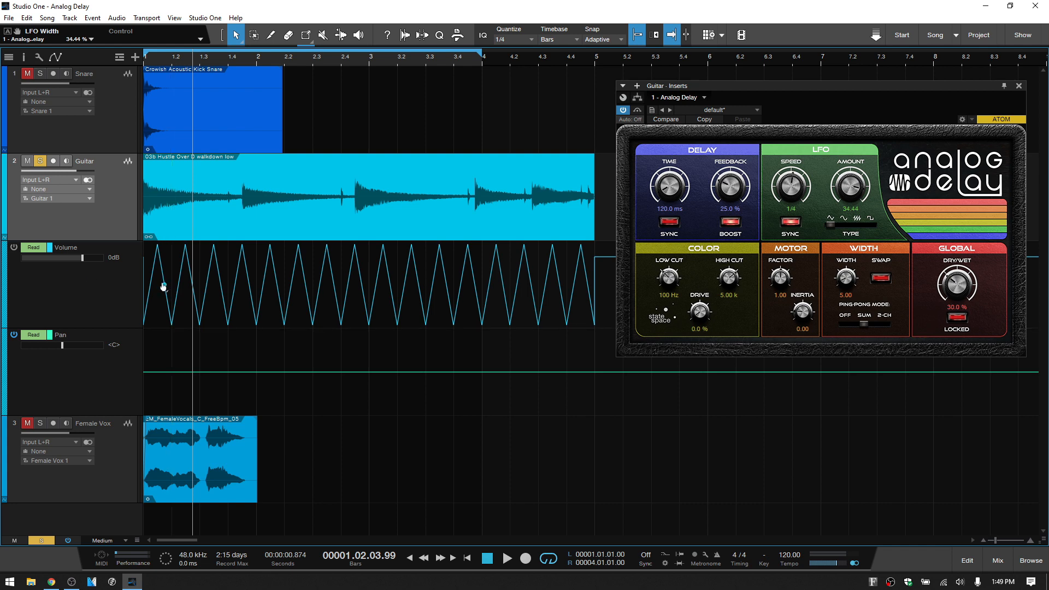
mouse_move(532, 288)
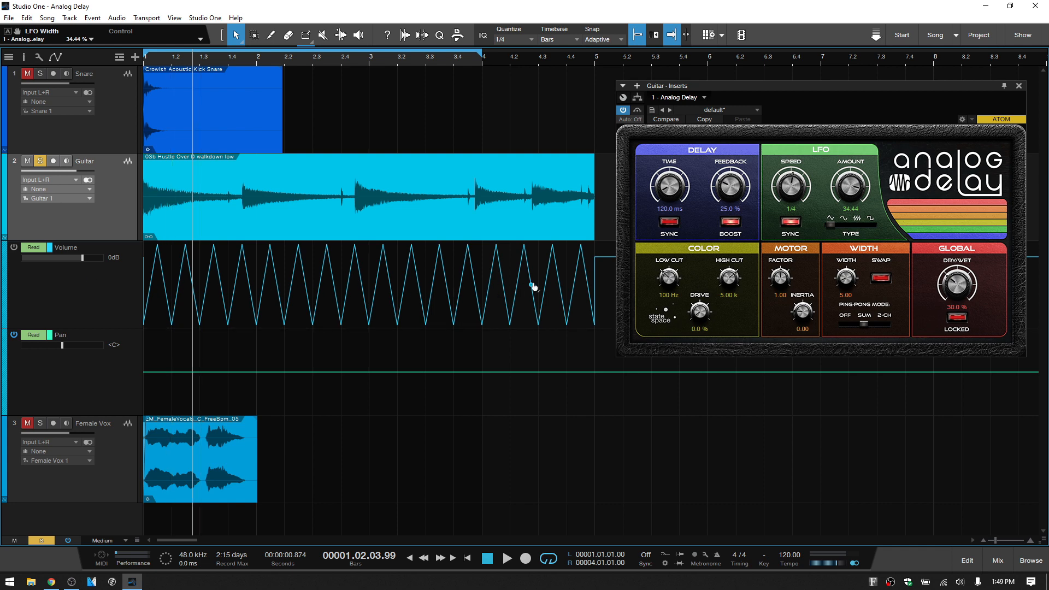
mouse_move(815, 172)
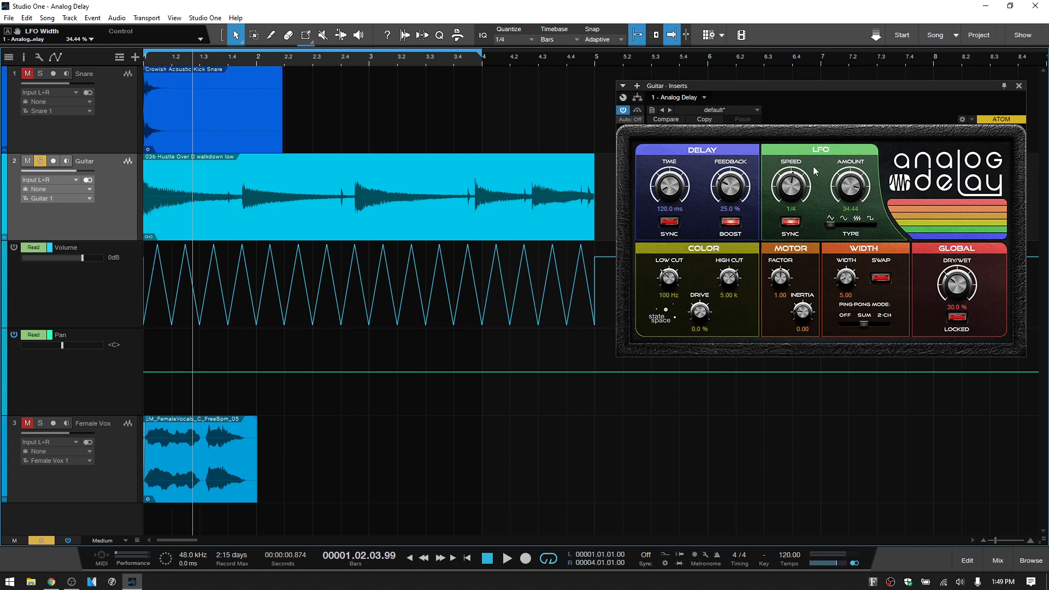
mouse_move(147, 315)
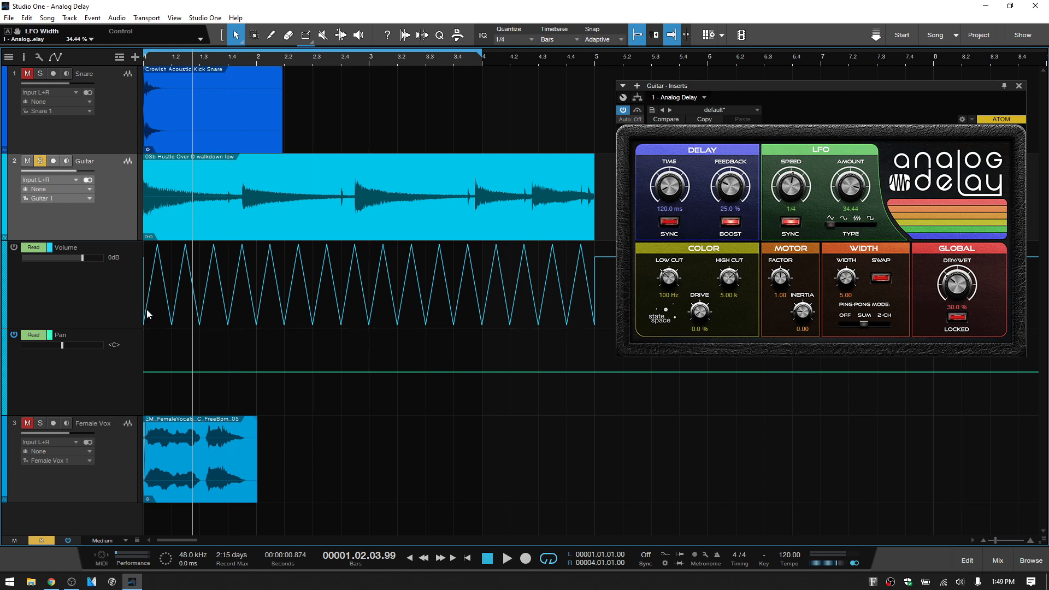
mouse_move(148, 284)
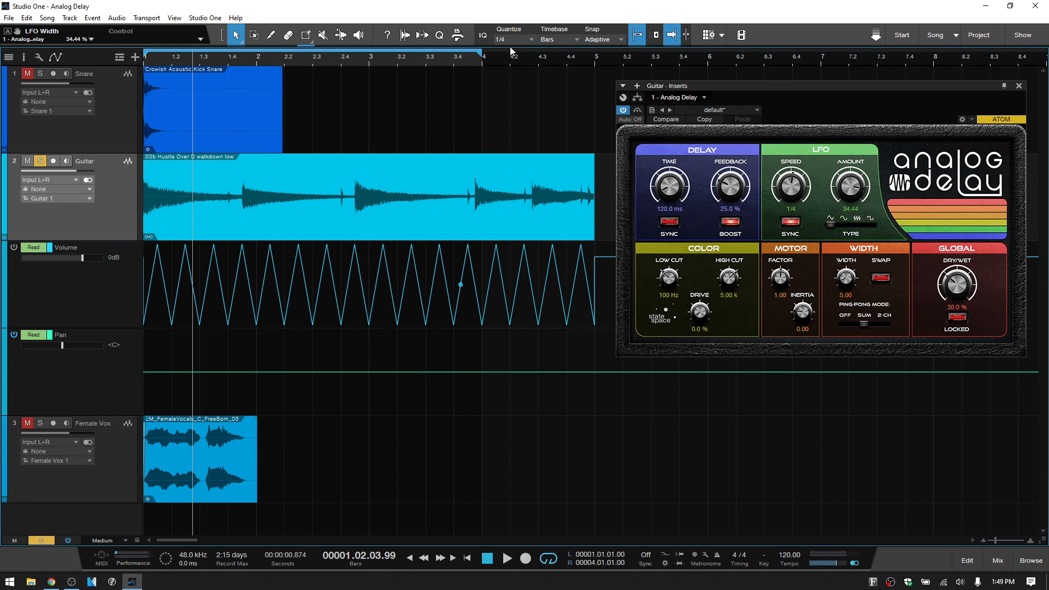
mouse_move(507, 40)
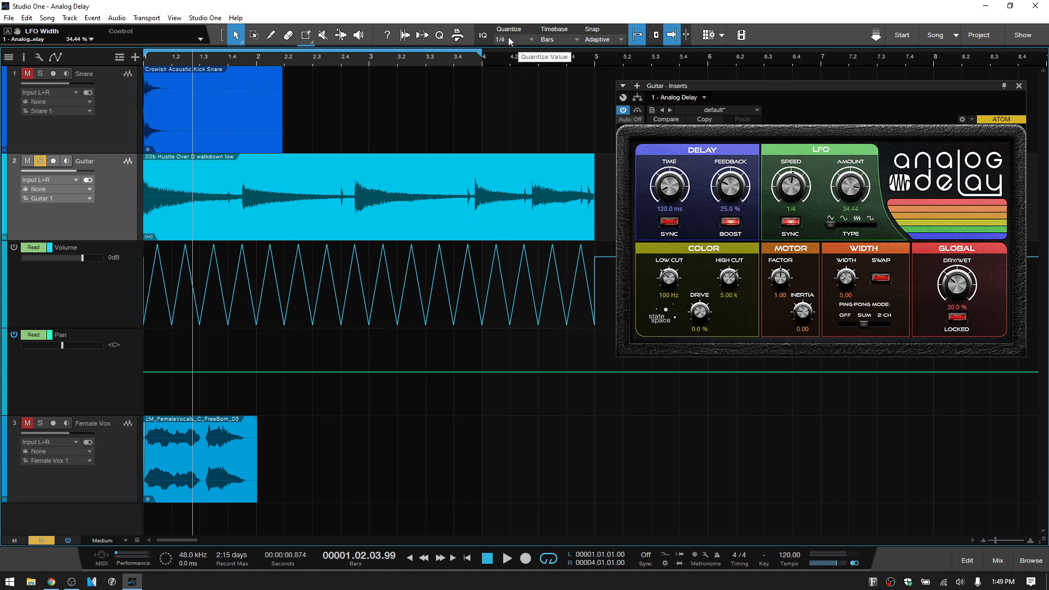
mouse_move(825, 171)
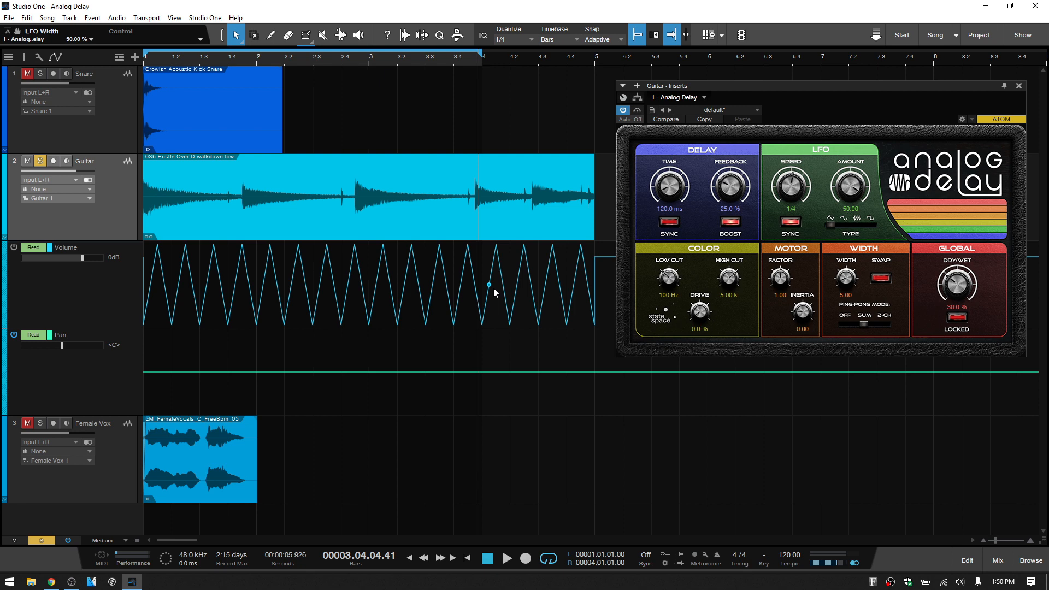
mouse_move(845, 221)
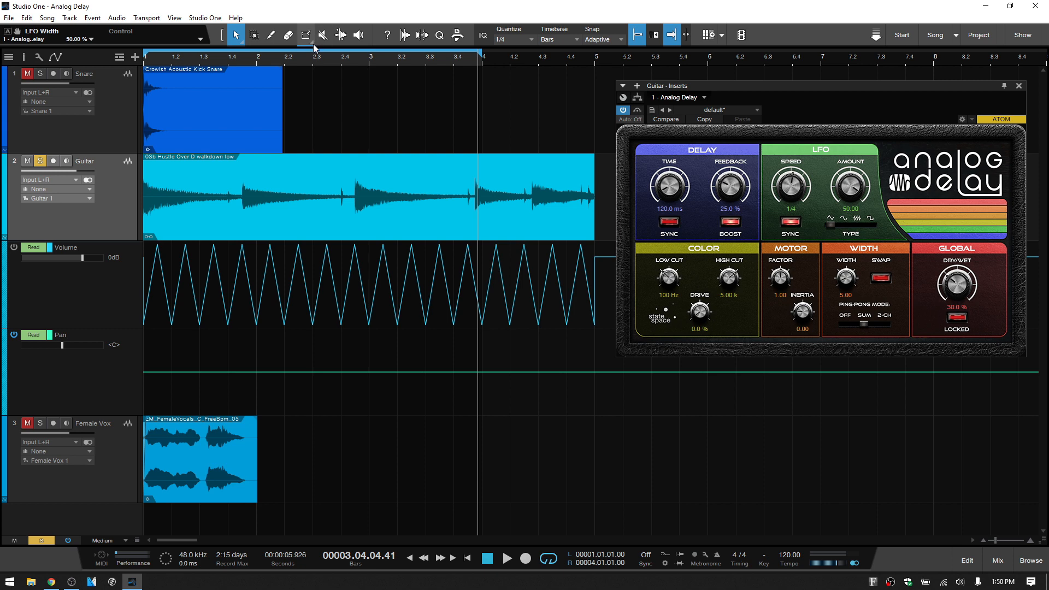
Step: Show the Paint tool's list of automation shapes to pick Transform
click(305, 35)
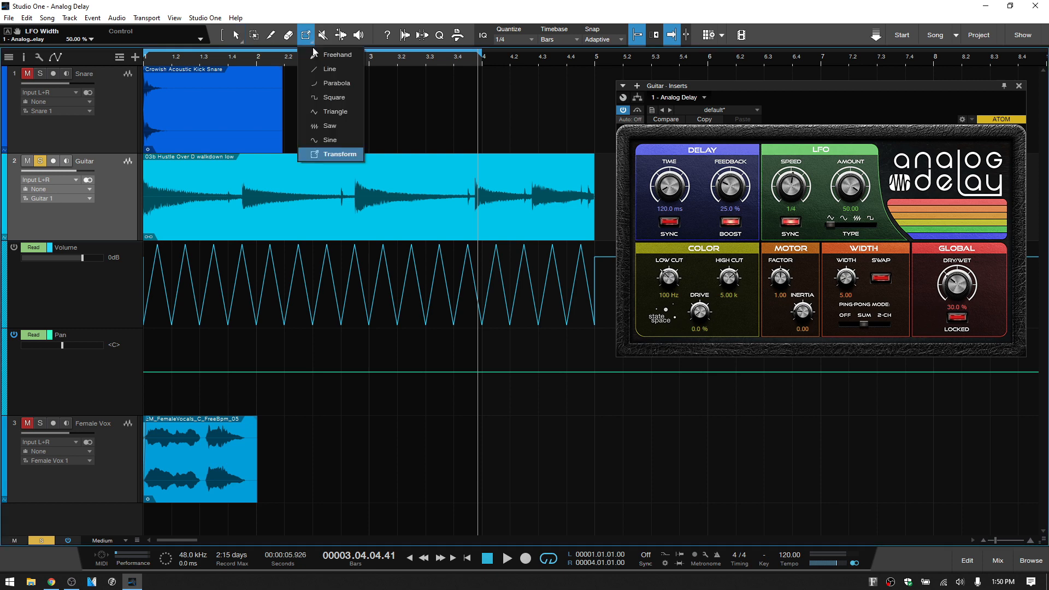
mouse_move(329, 140)
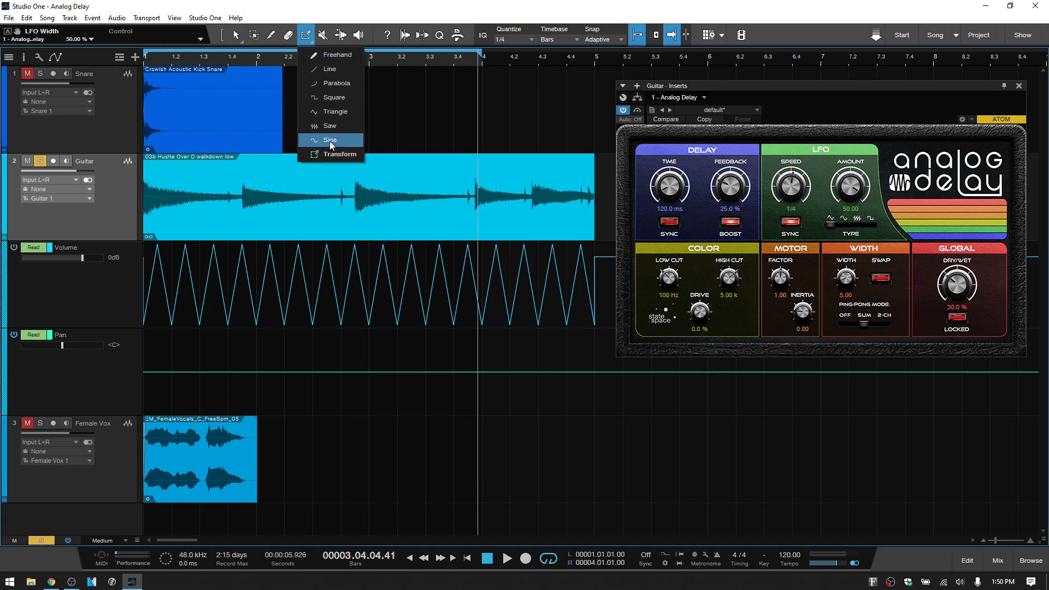
mouse_move(484, 302)
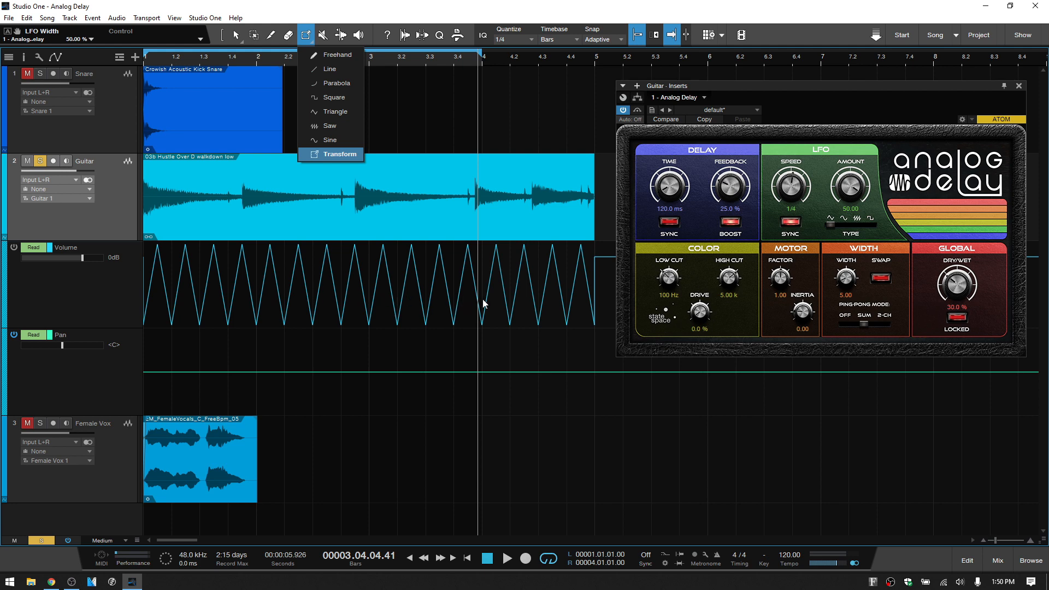
mouse_move(743, 225)
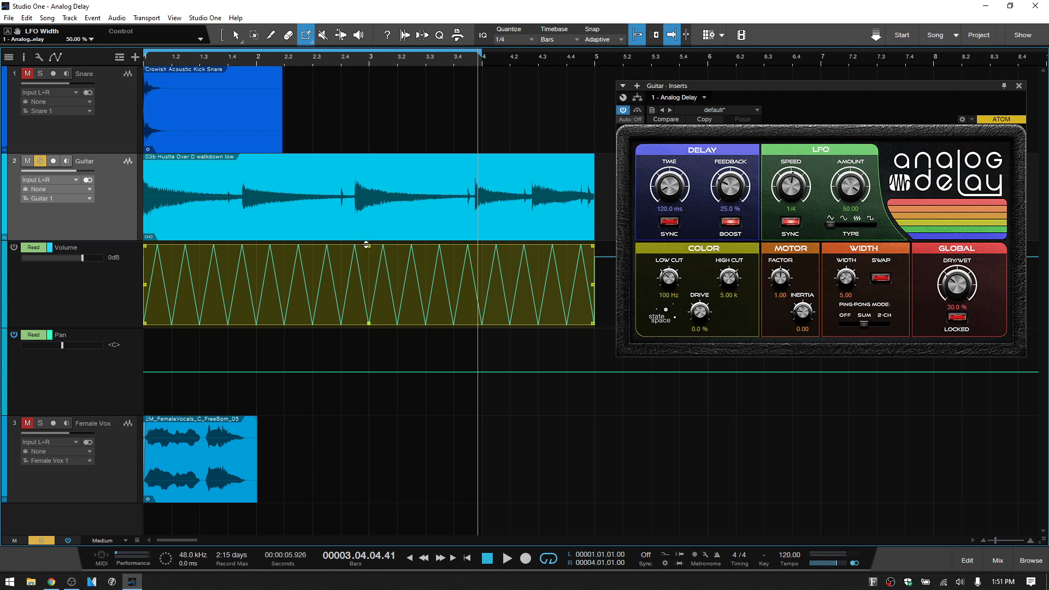
Step: Flatten the triangle volume automation to about -11.8 dB and drop the LFO amount toward 7
drag(367, 255, 367, 252)
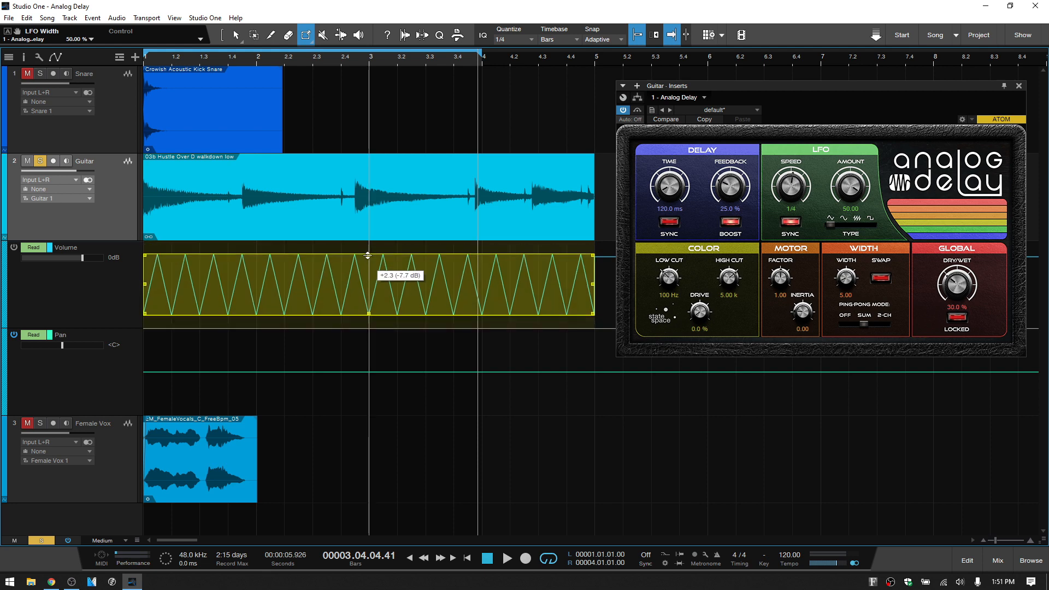
drag(368, 255, 365, 272)
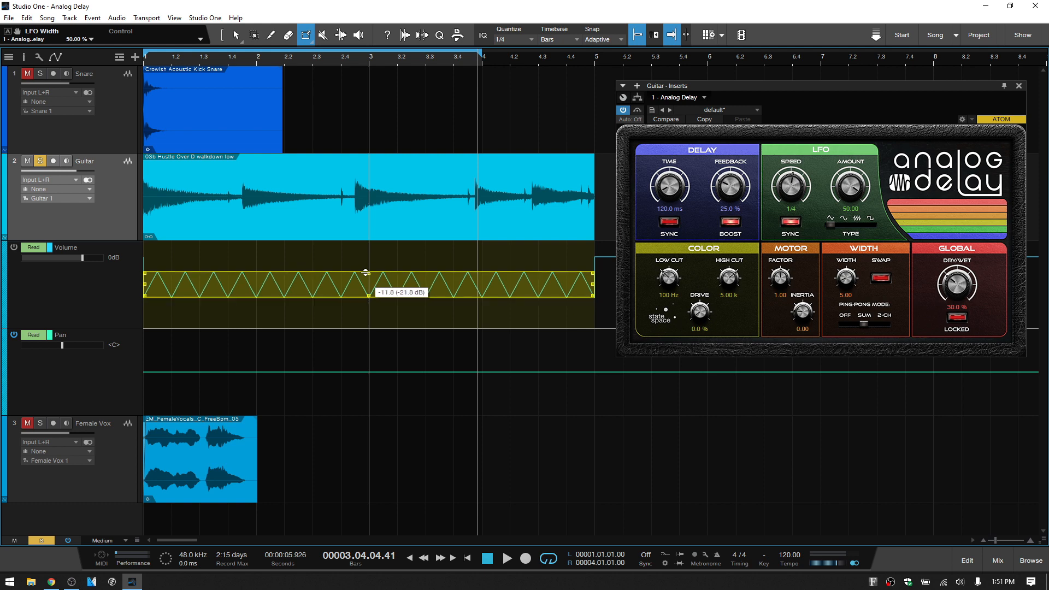
drag(366, 271, 366, 274)
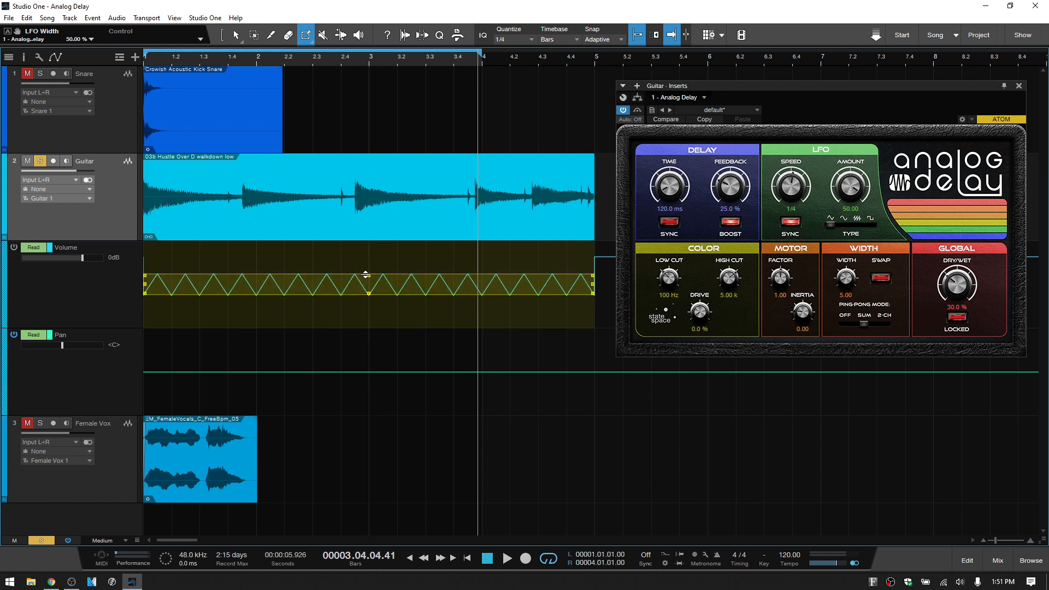
drag(849, 186, 849, 201)
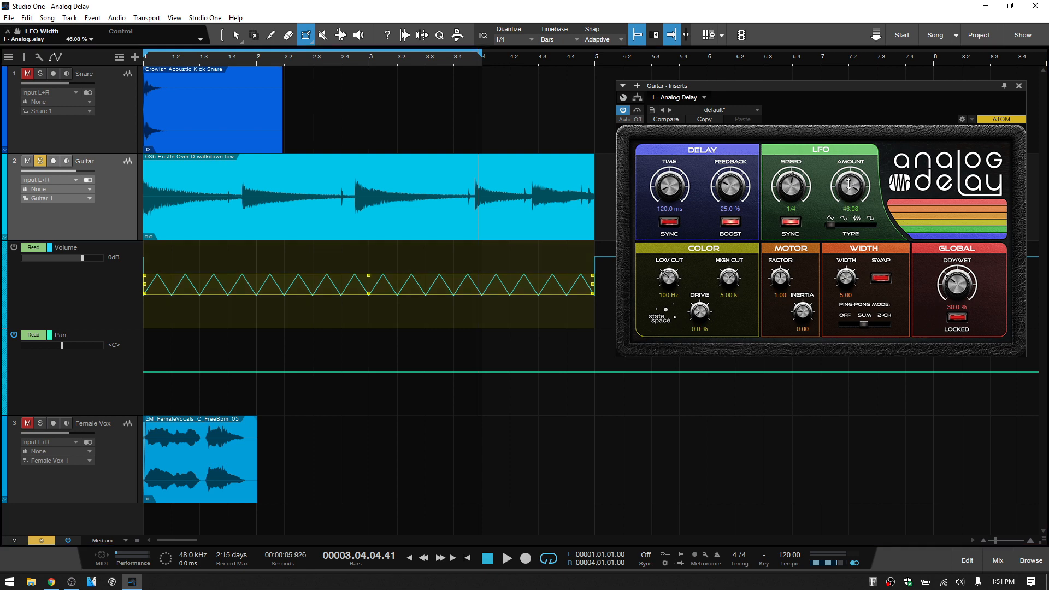
drag(850, 184, 850, 227)
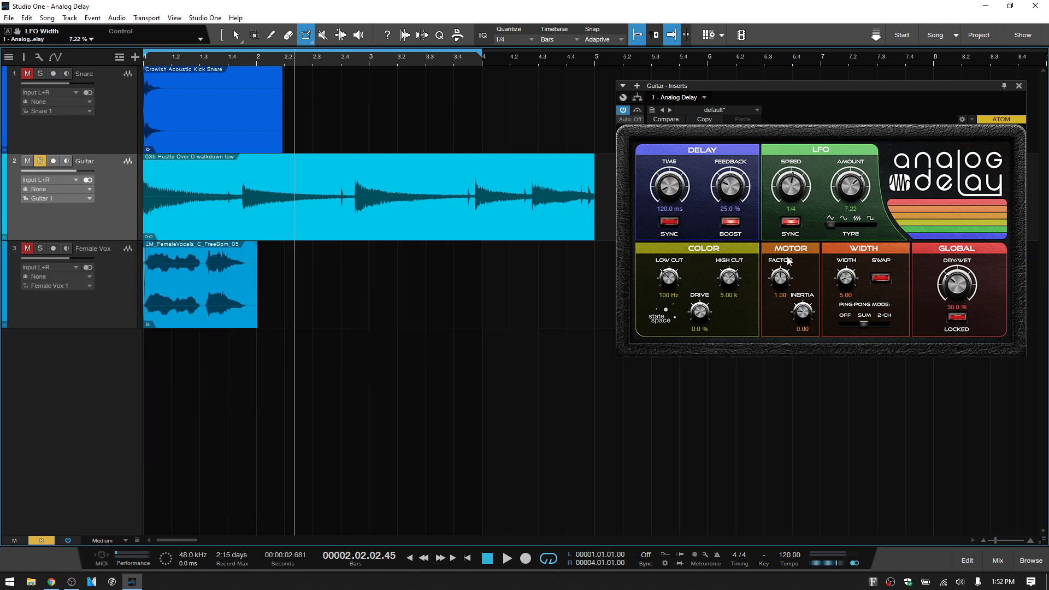
Step: Use a sine LFO at amount 50, feedback 80% and dry/wet 23.5% on the guitar delay
click(842, 219)
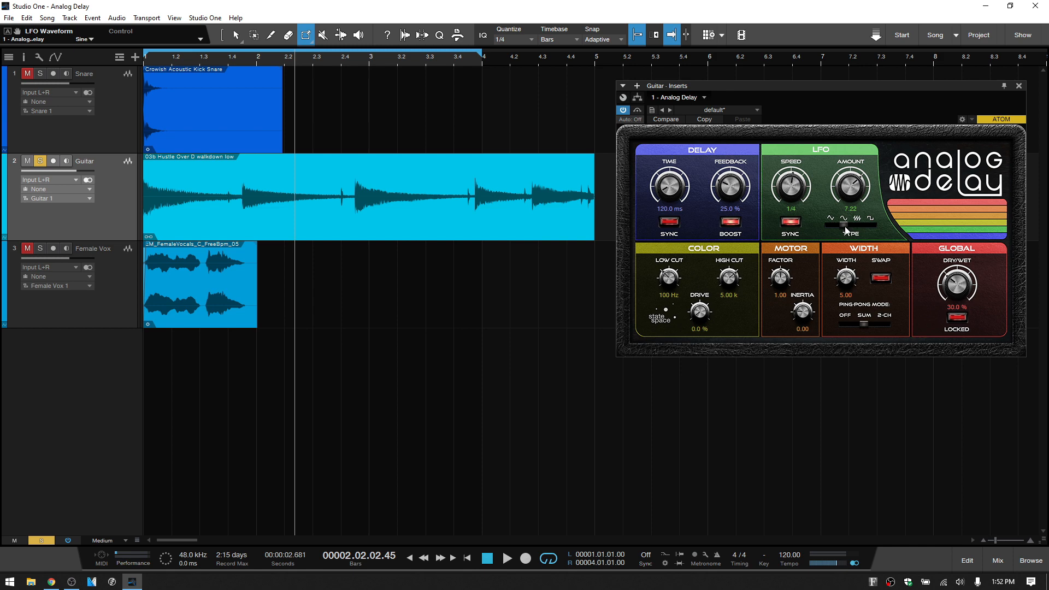
mouse_move(851, 201)
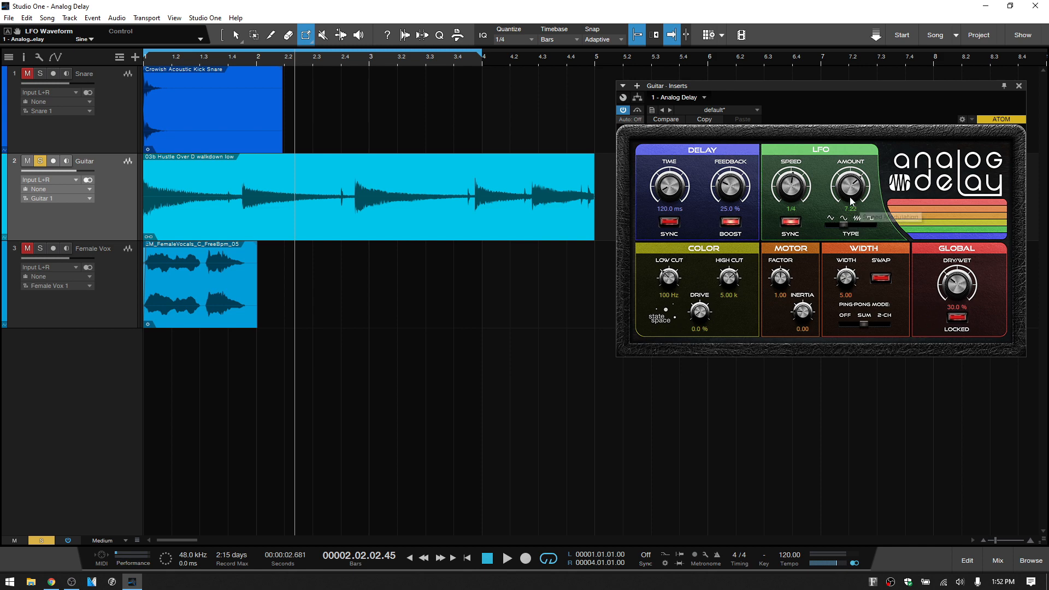
drag(850, 186, 850, 161)
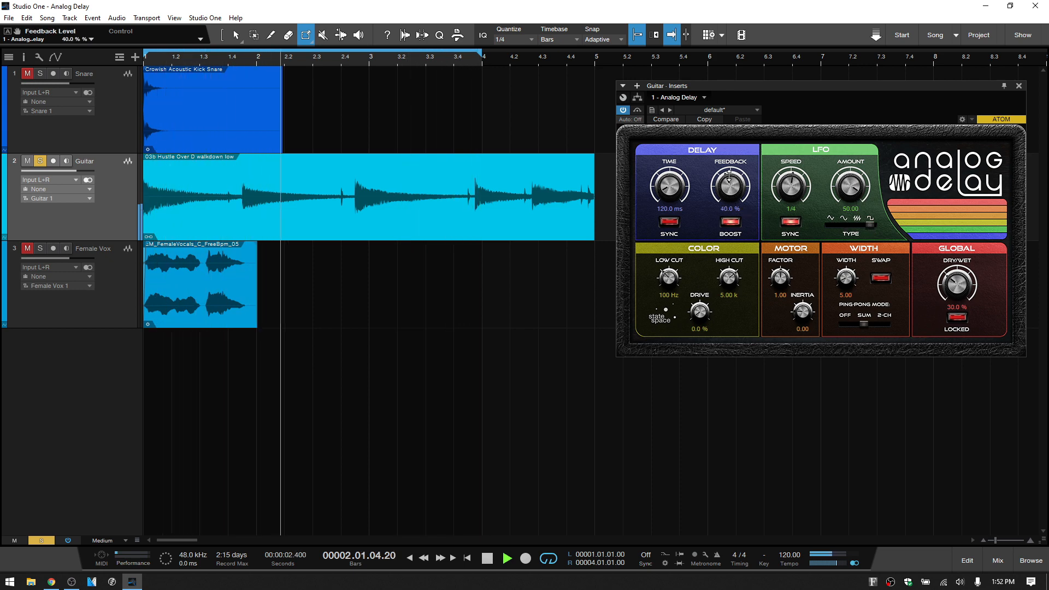
drag(729, 186, 728, 171)
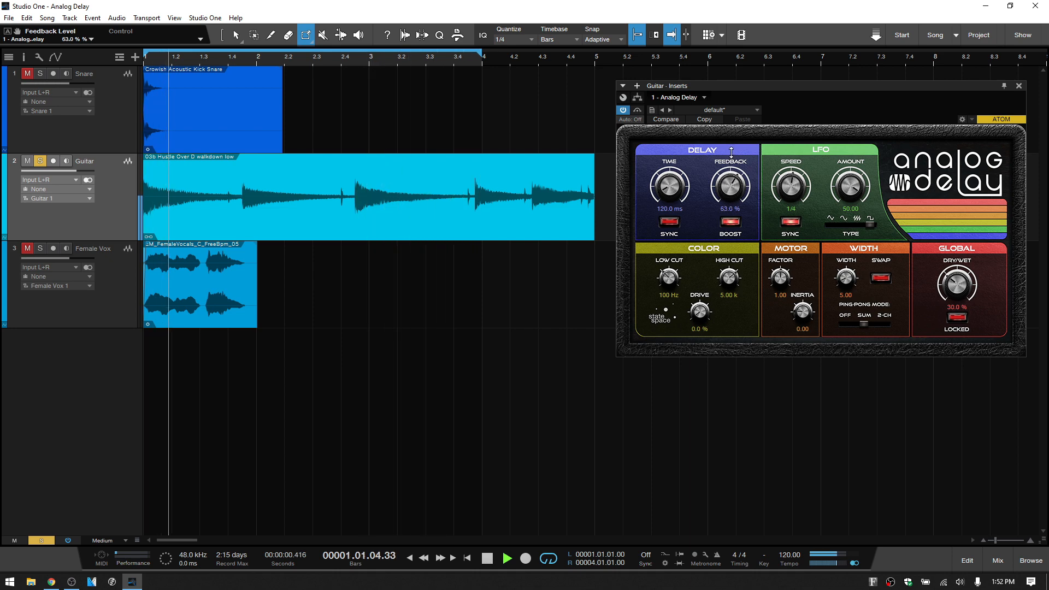
drag(728, 187, 728, 167)
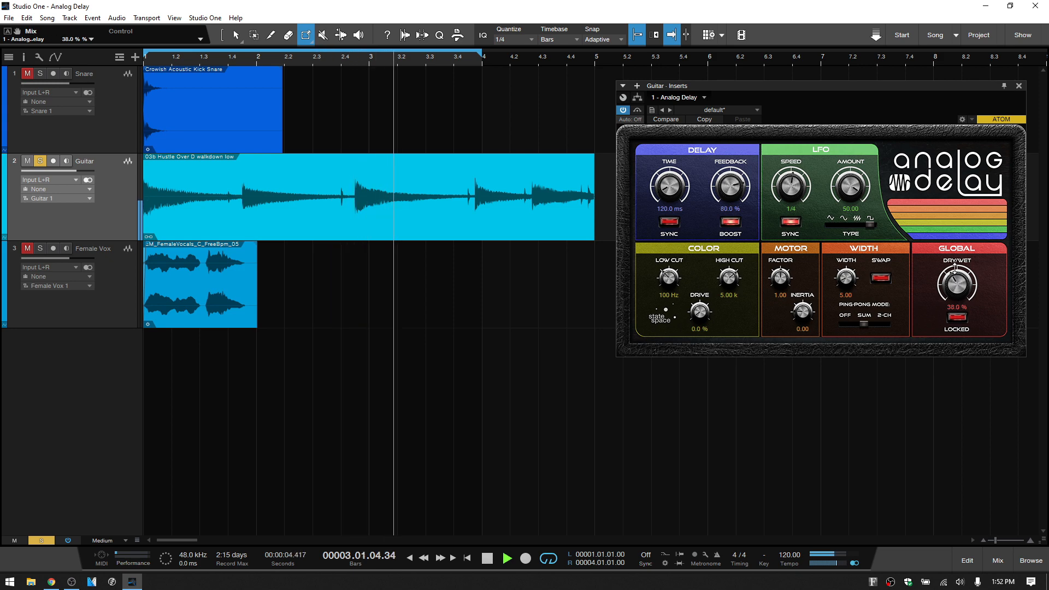
drag(958, 281, 957, 267)
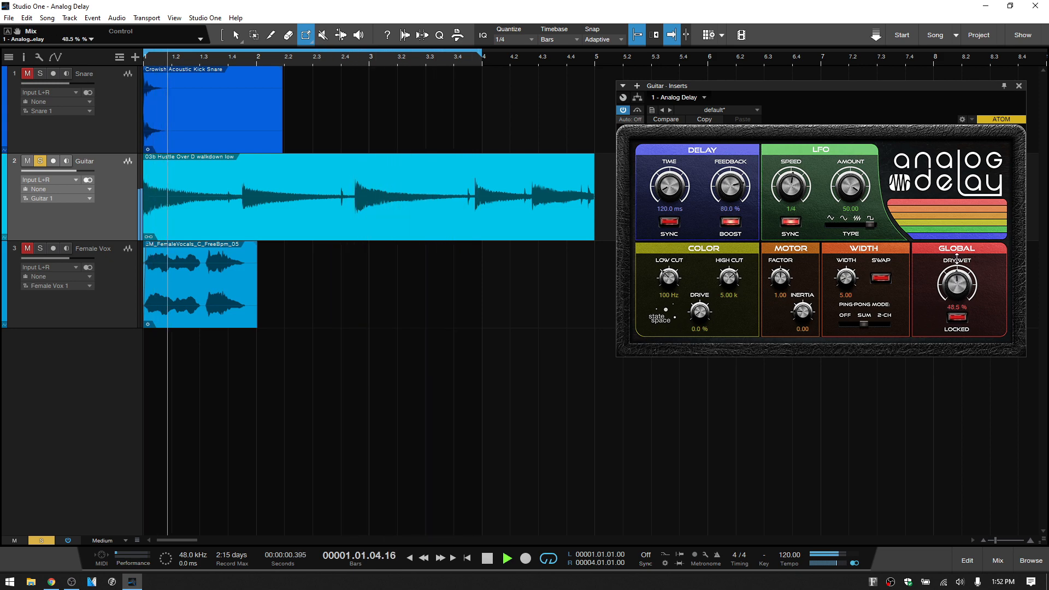
drag(957, 284, 957, 302)
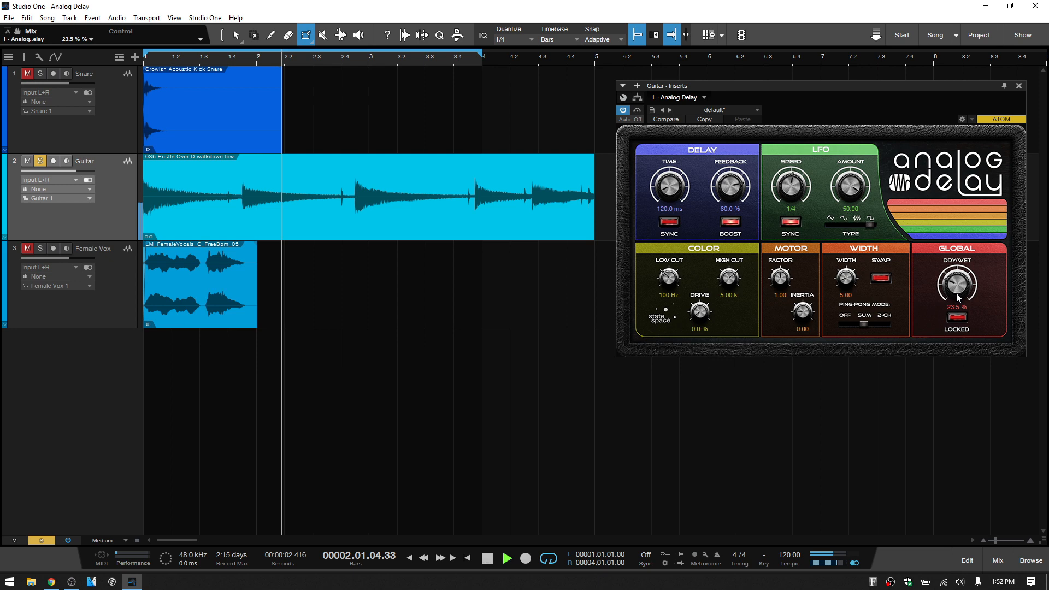
click(506, 559)
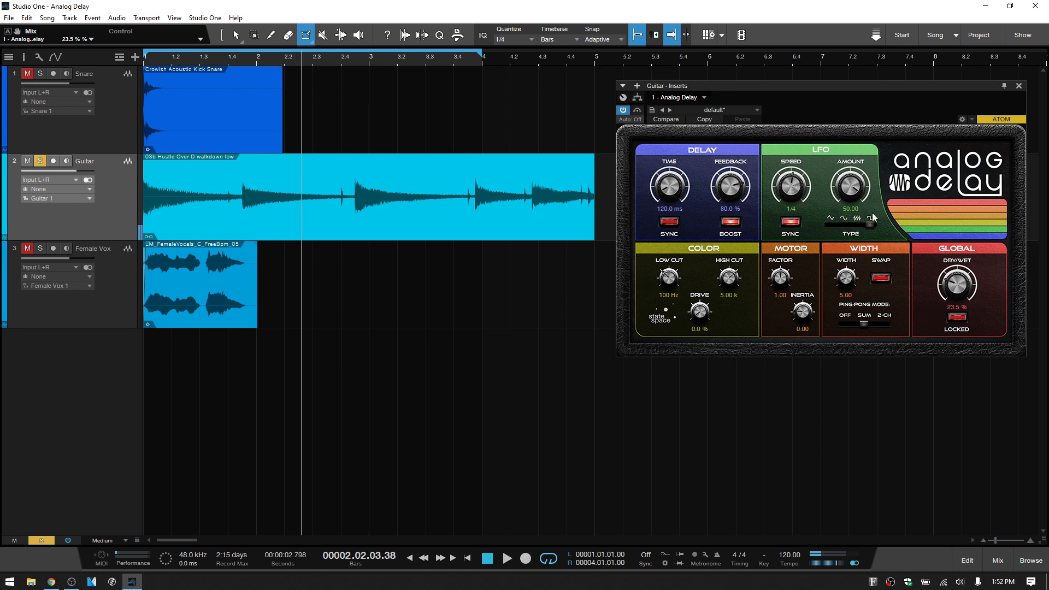
mouse_move(869, 221)
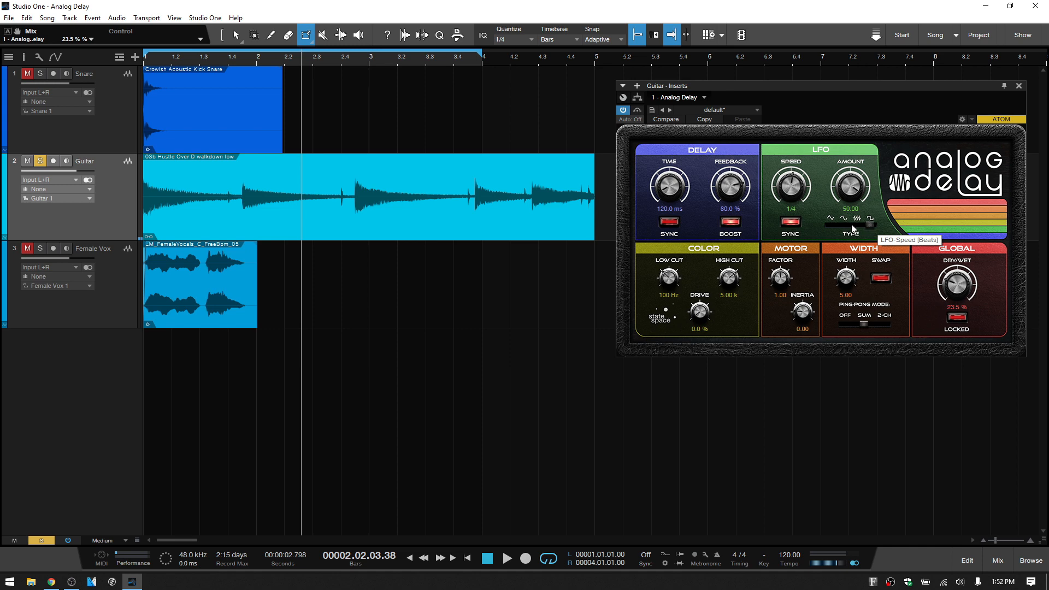
mouse_move(868, 249)
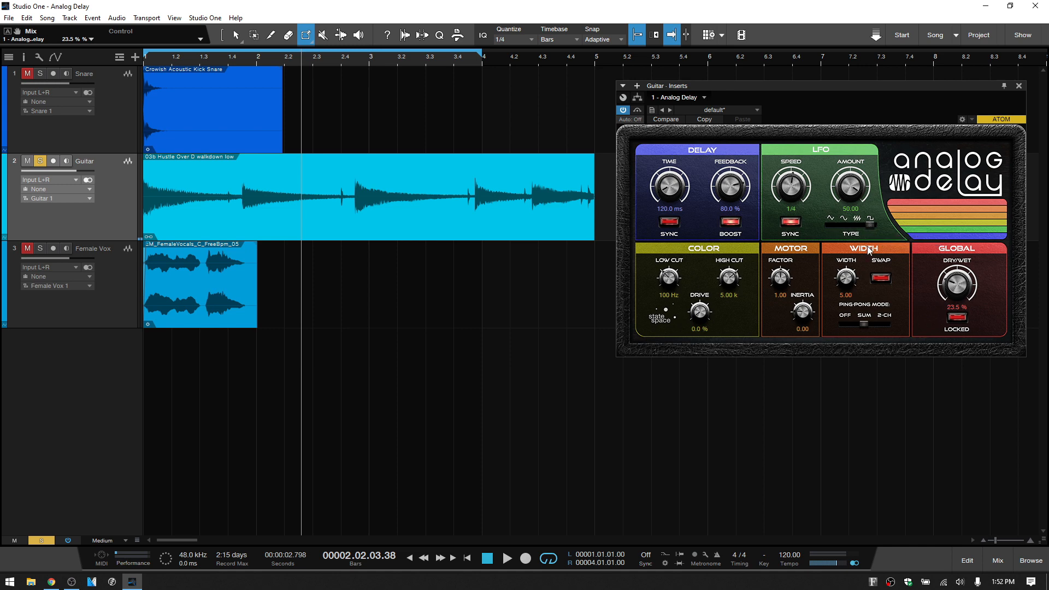
mouse_move(765, 277)
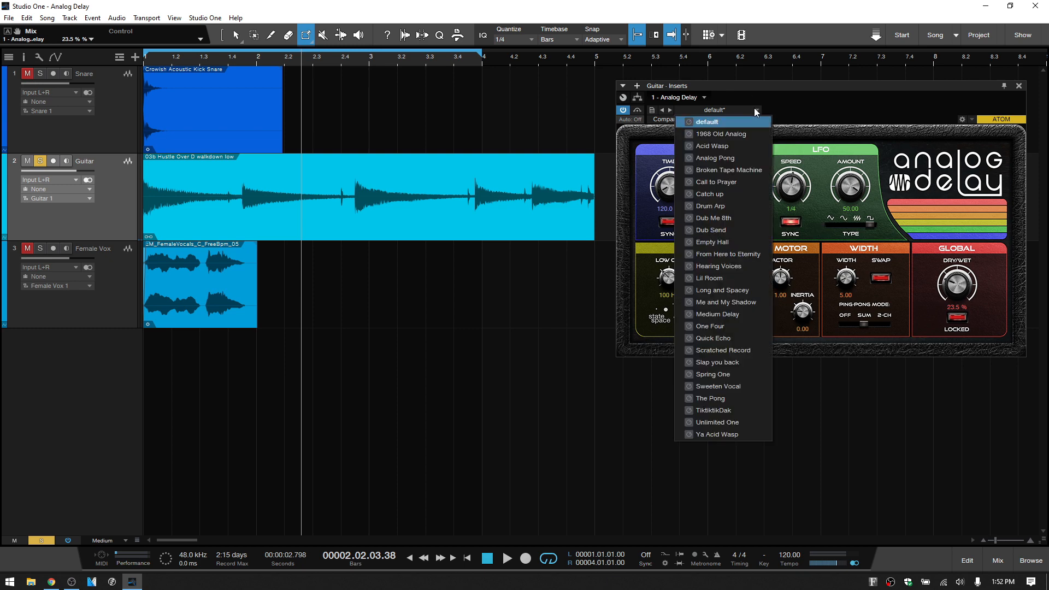
mouse_move(716, 362)
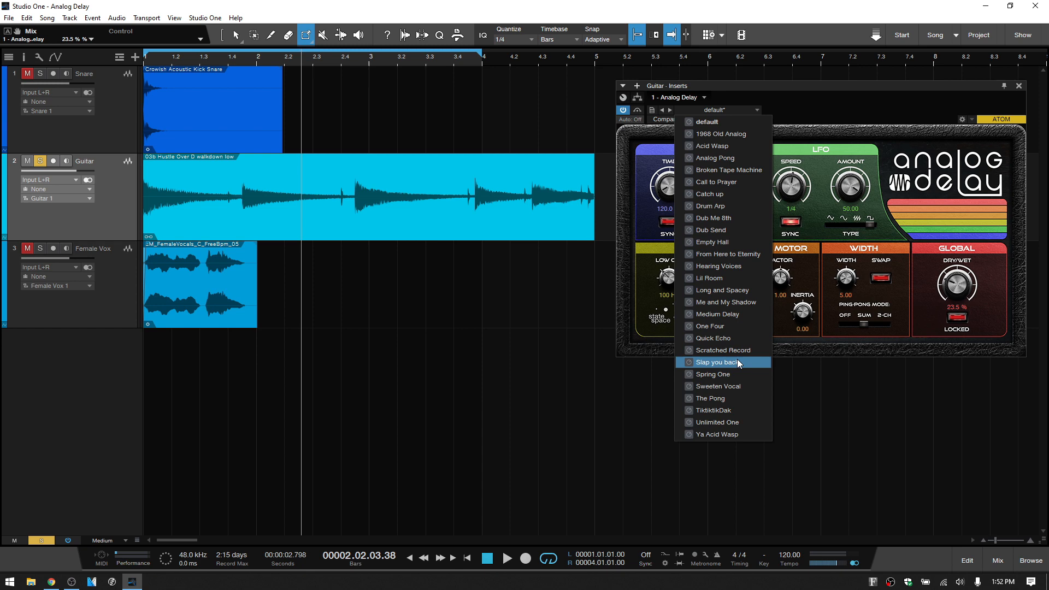
mouse_move(721, 278)
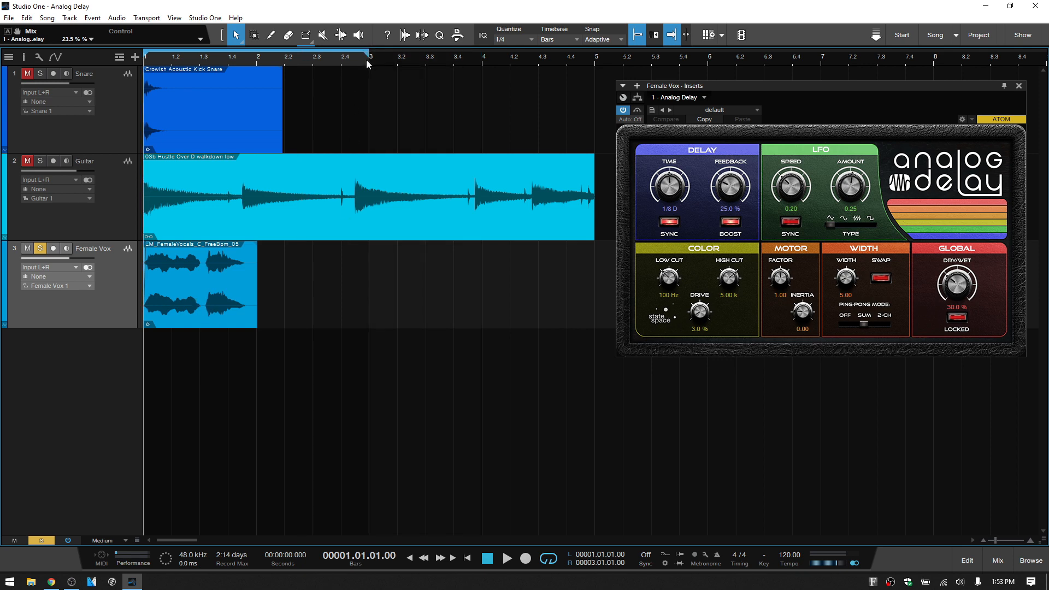
mouse_move(627, 205)
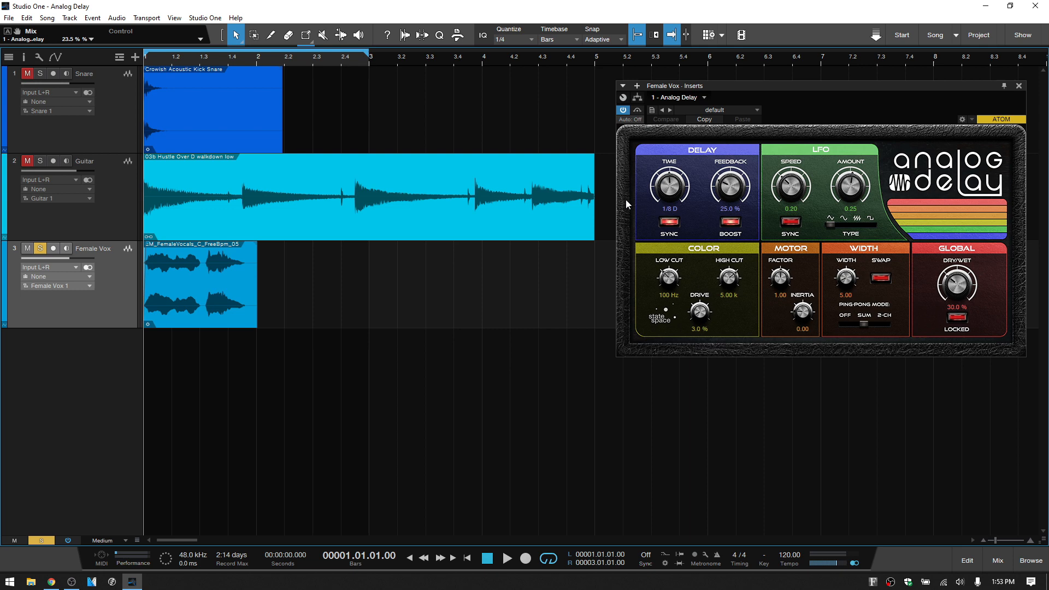
Step: Bypass the Female Vox Analog Delay to hear it dry, then re-enable it
click(622, 109)
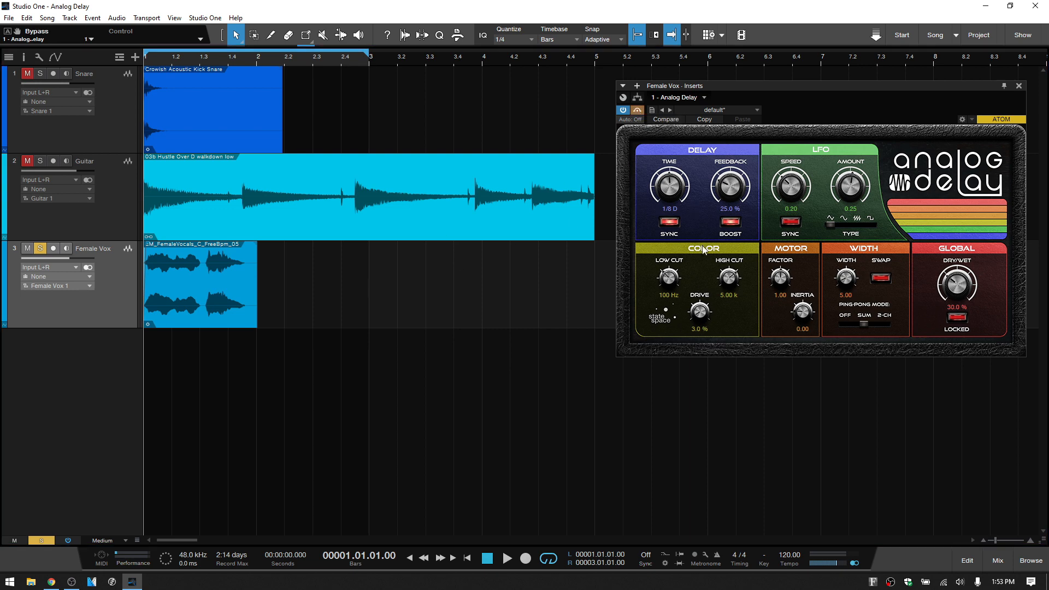
click(506, 557)
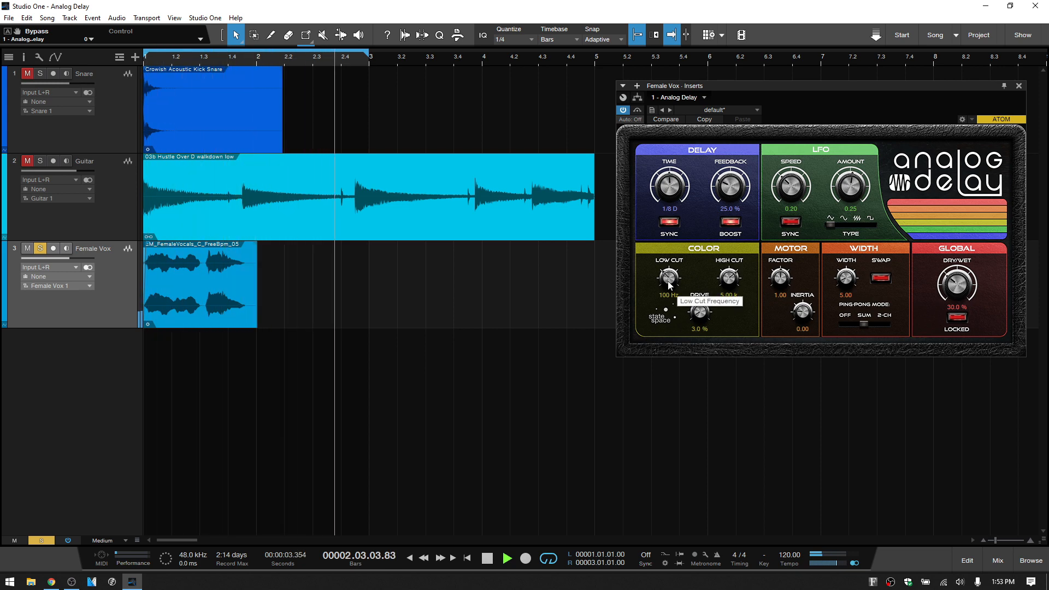
Step: Sweep the vocal delay's low cut up through ~592 Hz to about 655 Hz
drag(667, 278, 666, 267)
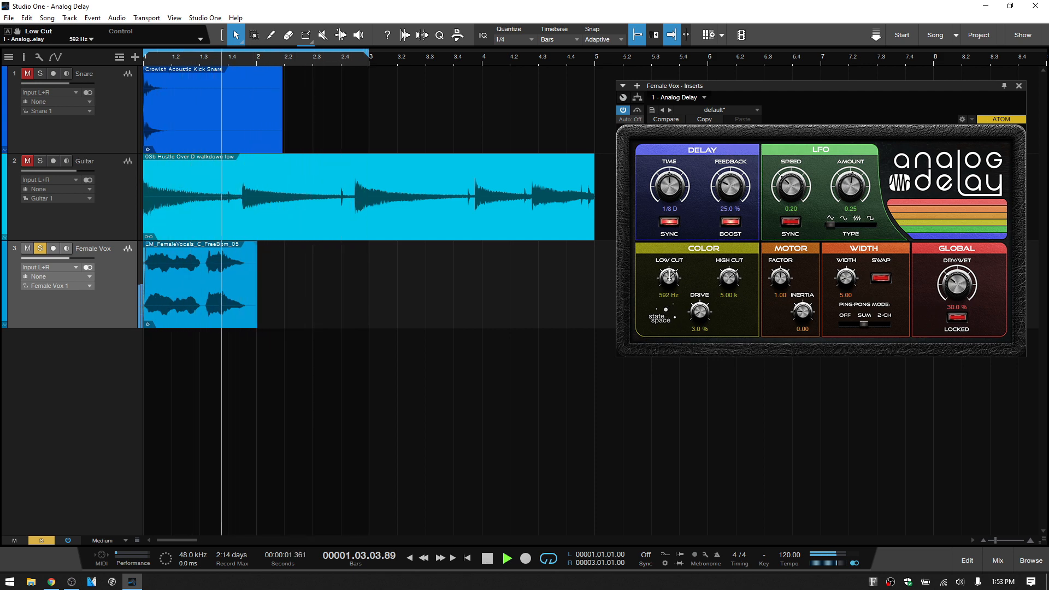
drag(668, 276, 667, 268)
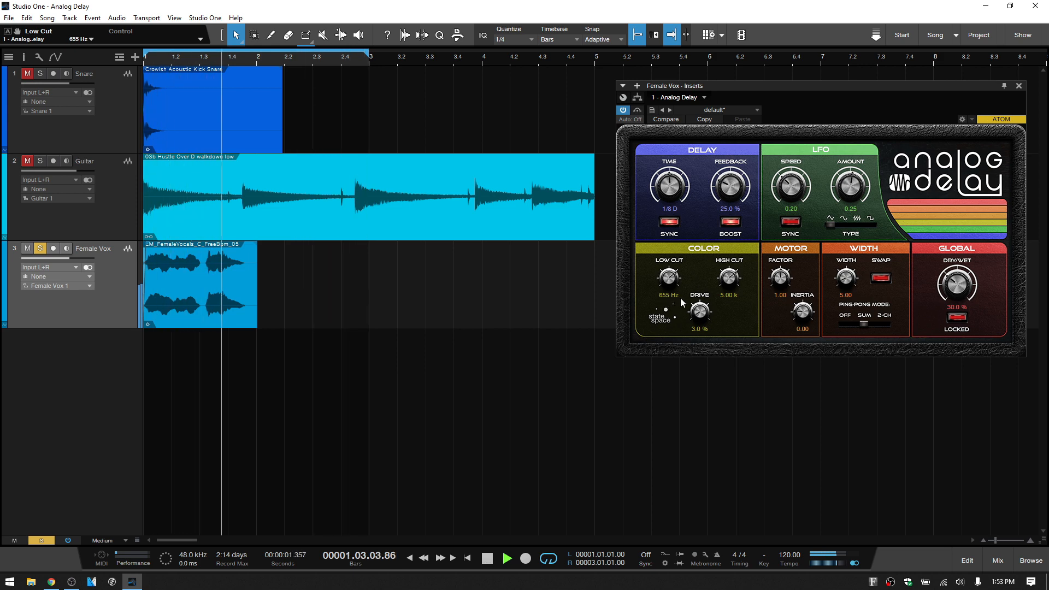
drag(729, 277, 729, 302)
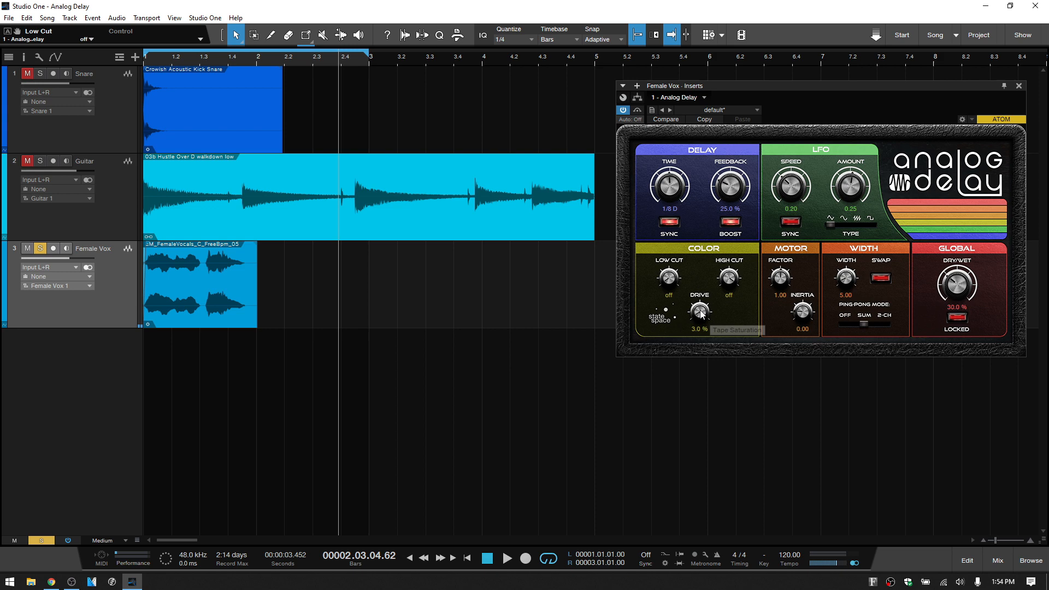
mouse_move(652, 328)
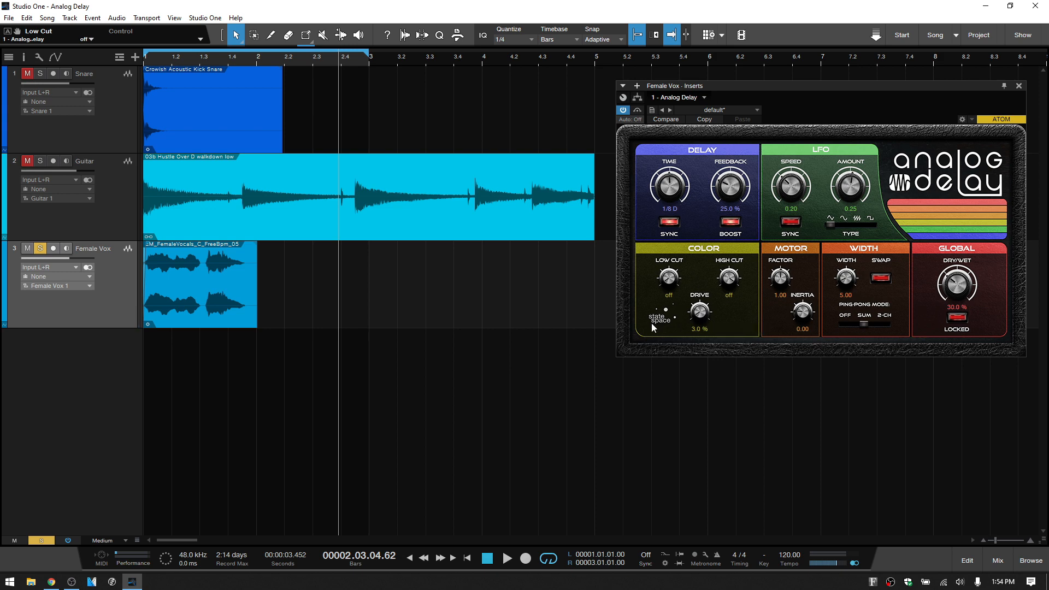
mouse_move(660, 324)
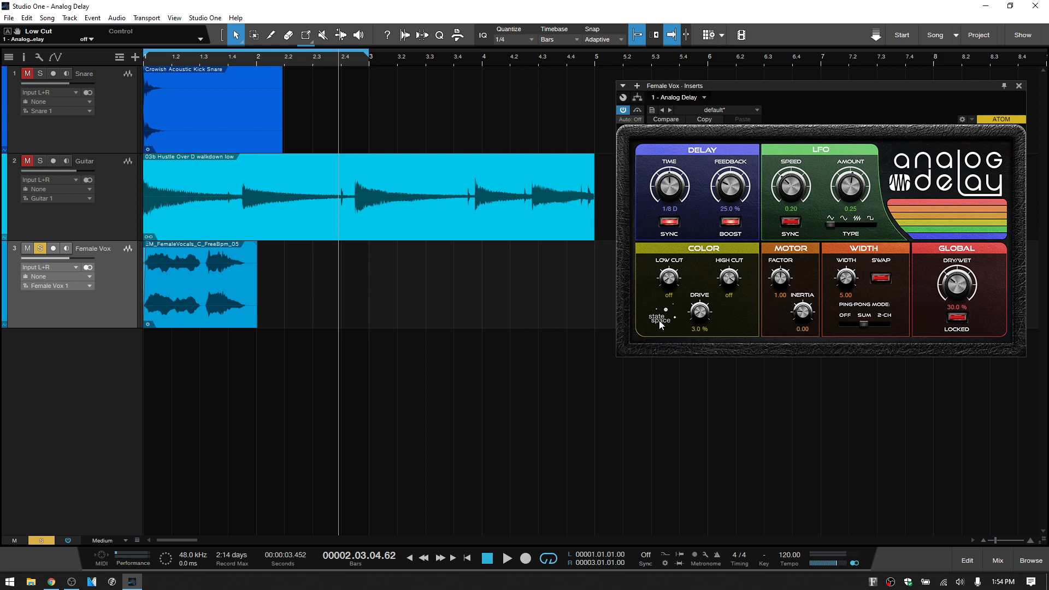
mouse_move(703, 323)
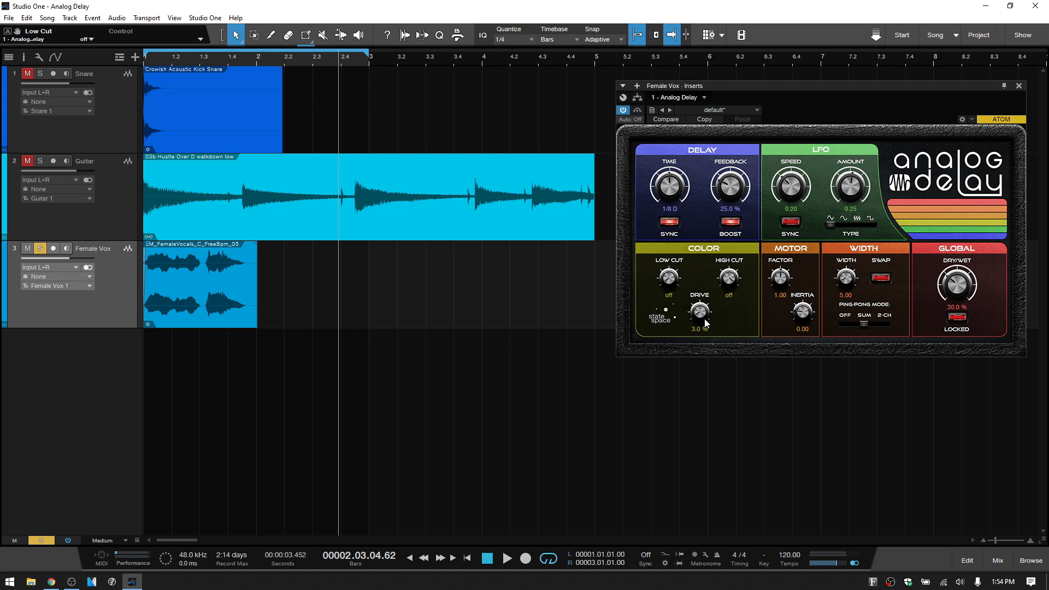
mouse_move(699, 312)
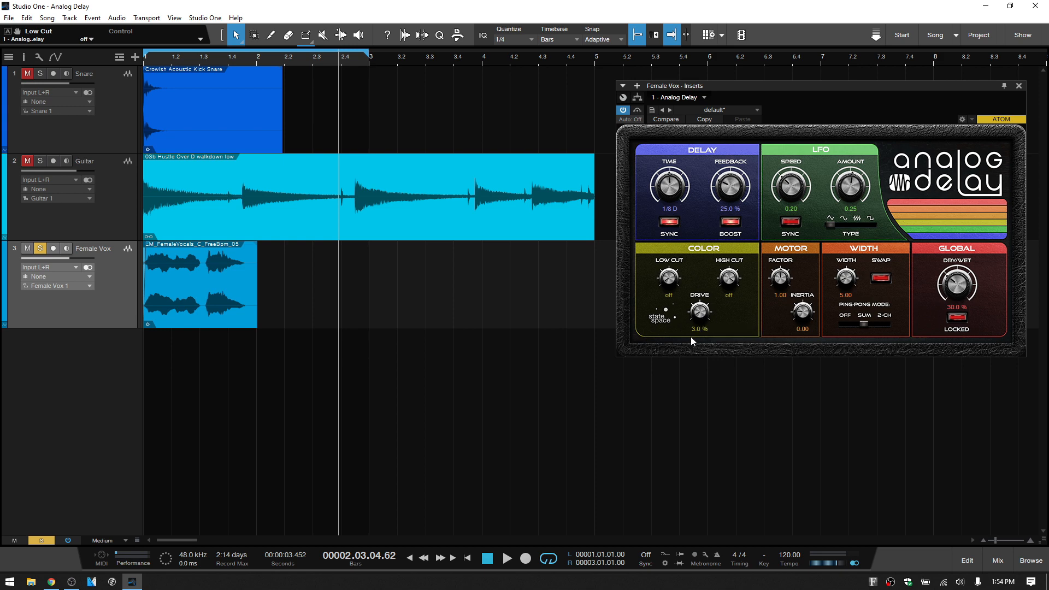
mouse_move(726, 314)
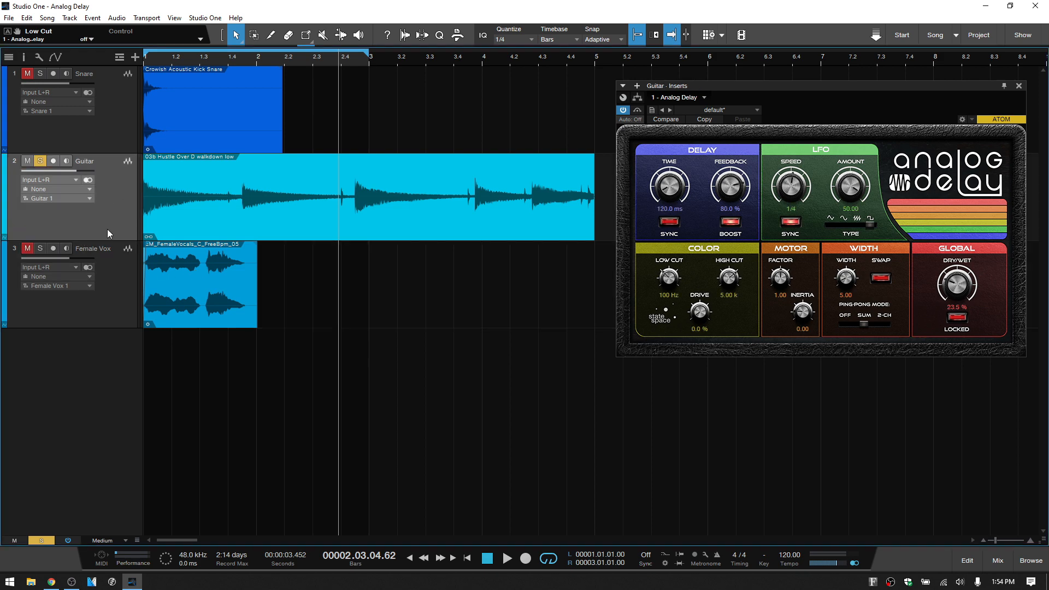
mouse_move(714, 327)
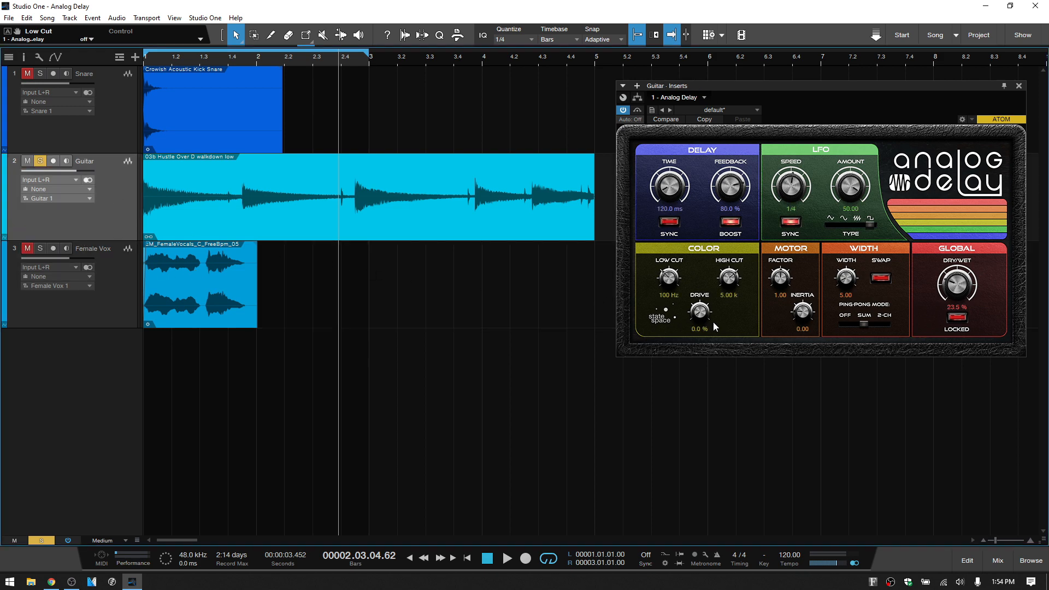
Step: With playback running, zero the LFO amount and lower feedback to 36%
click(506, 558)
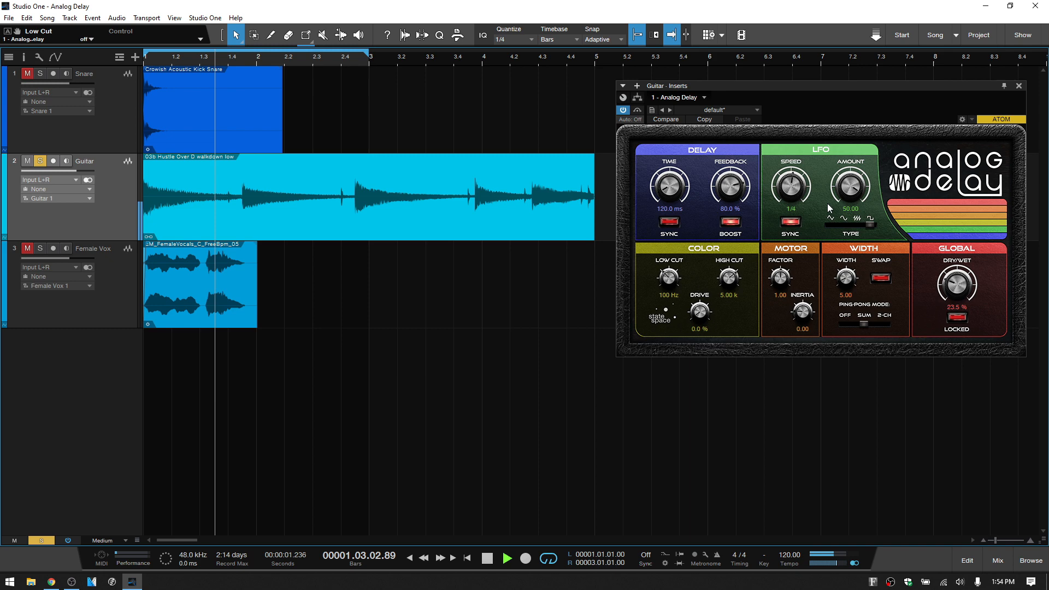
drag(850, 186, 850, 221)
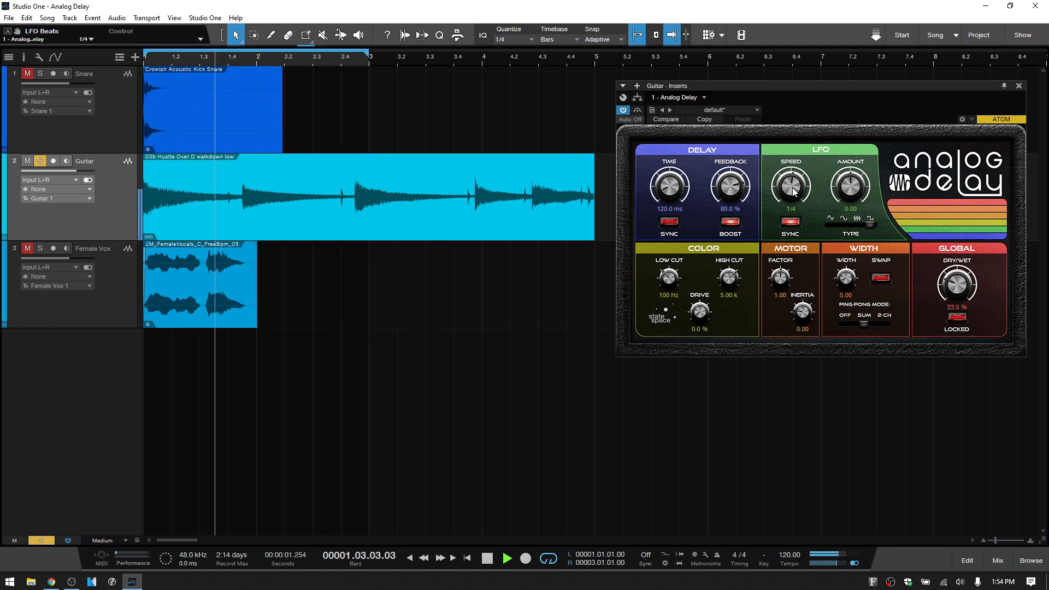
drag(728, 186, 728, 215)
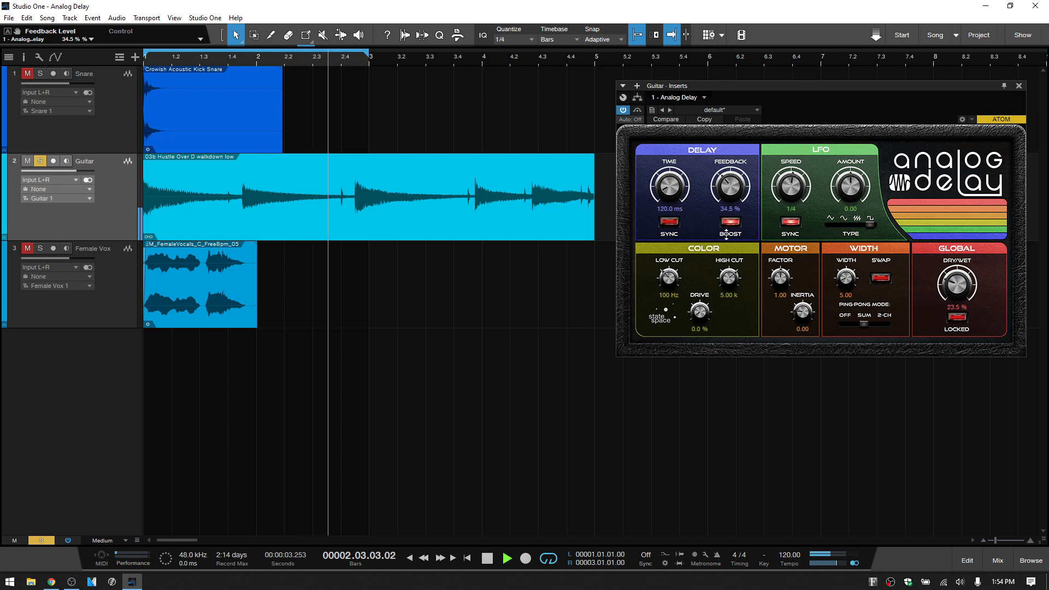
drag(728, 187, 728, 201)
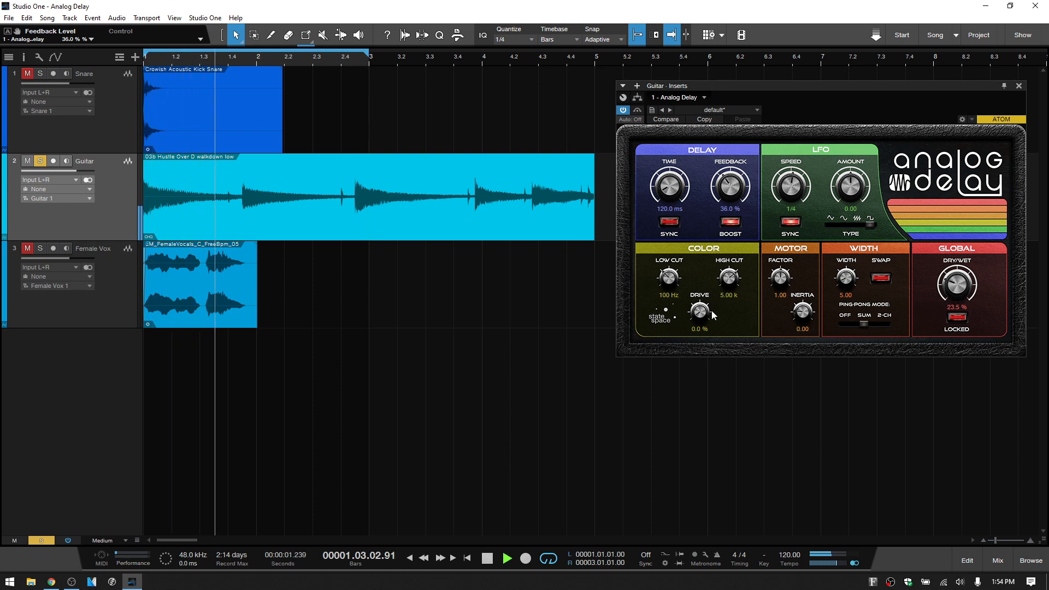
Step: Add drive up to ~70% then back to 44.5%, and darken the high cut to around 2.26 kHz
drag(699, 310, 699, 297)
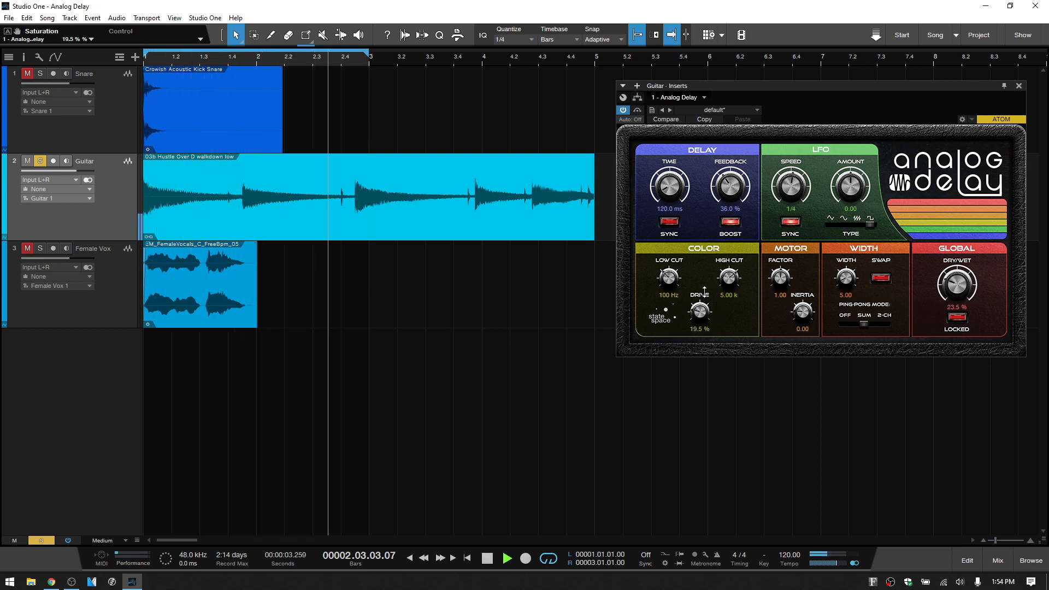
drag(698, 309, 706, 287)
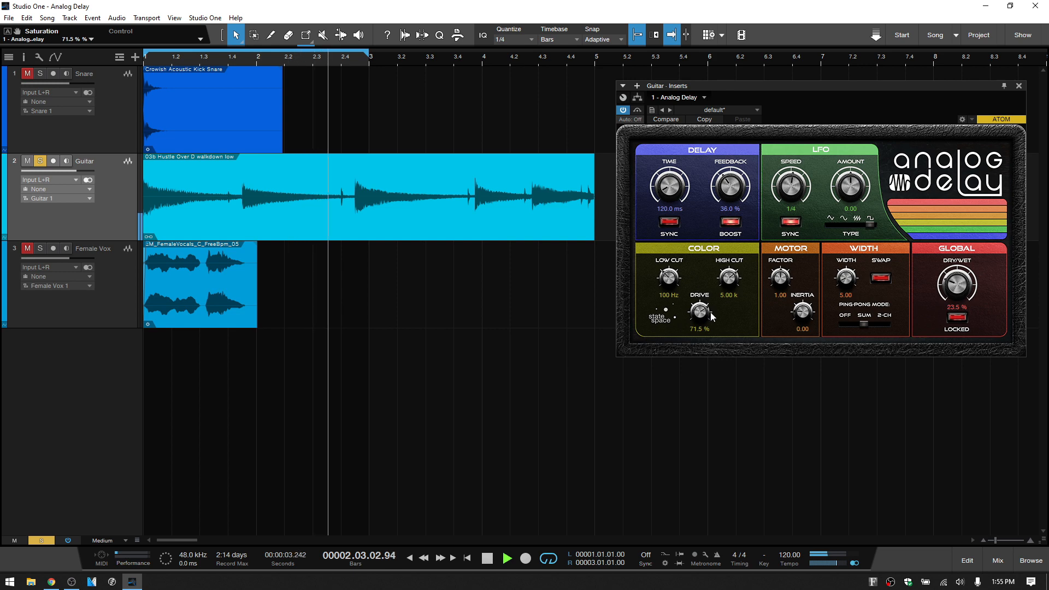
drag(699, 309, 699, 302)
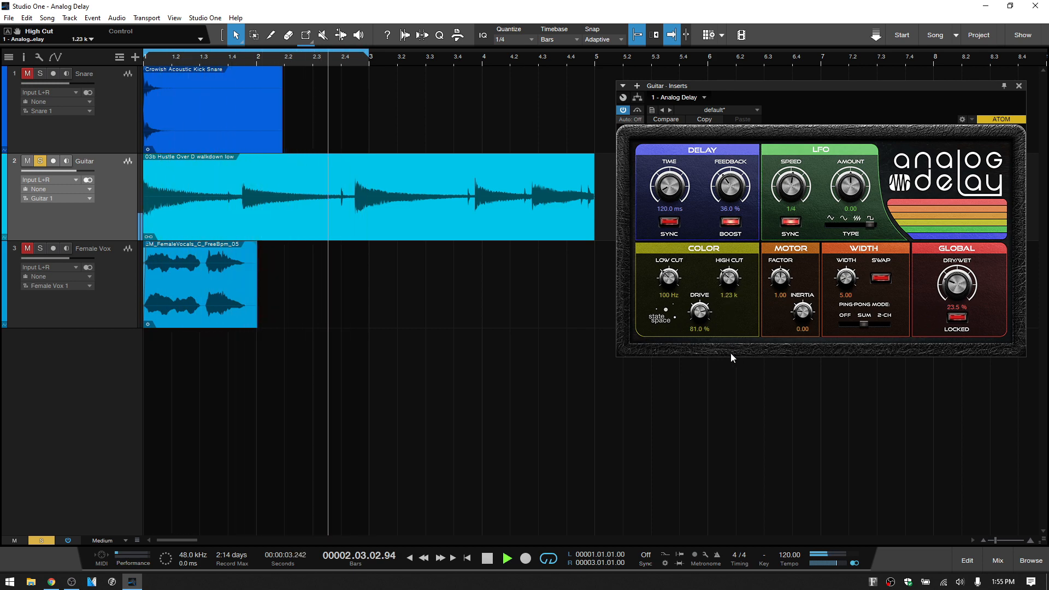
drag(728, 276, 728, 287)
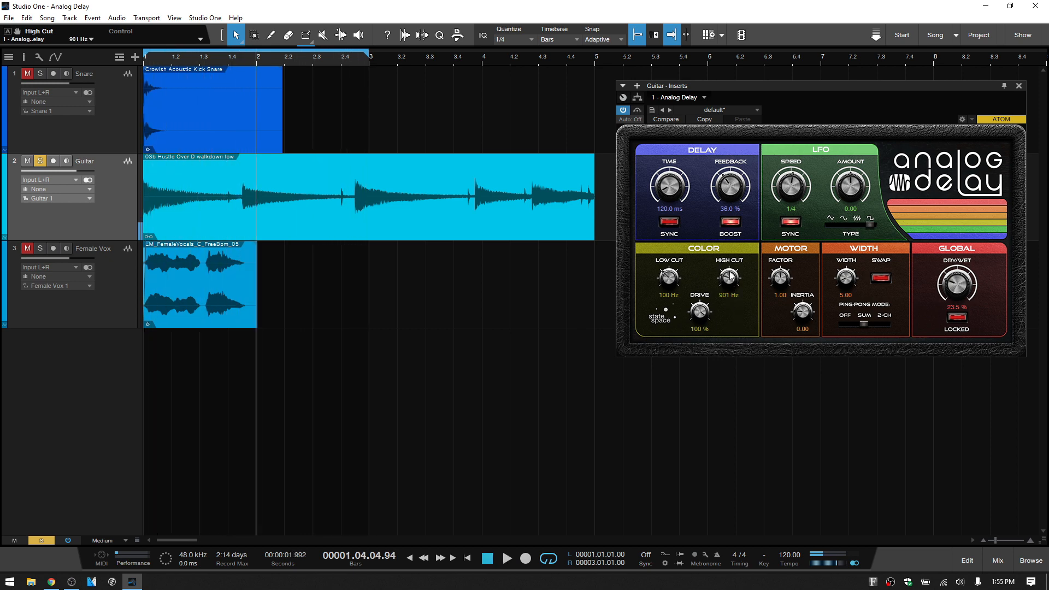
mouse_move(705, 314)
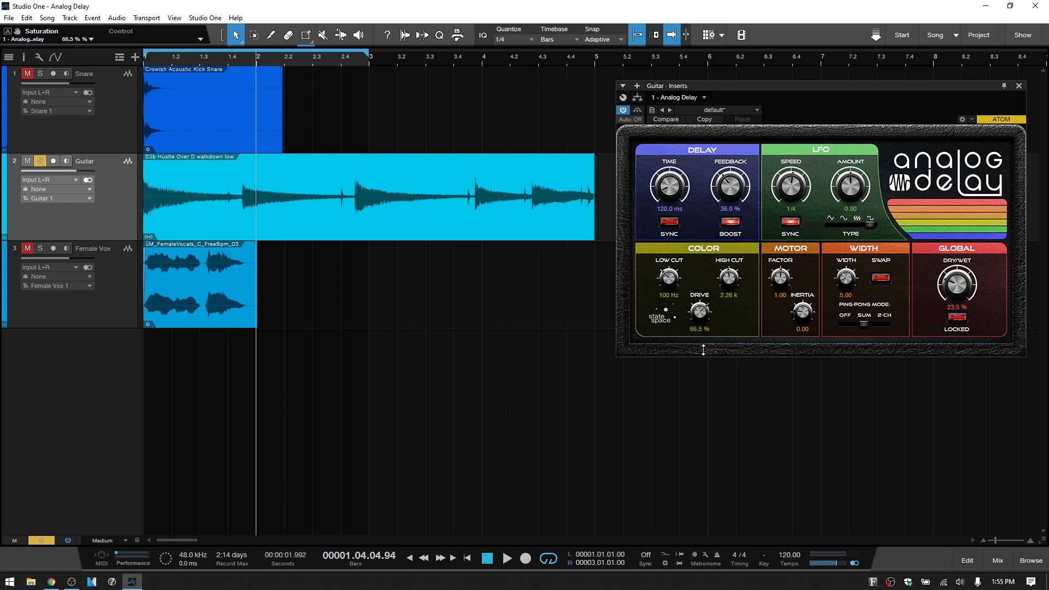
drag(699, 309, 700, 324)
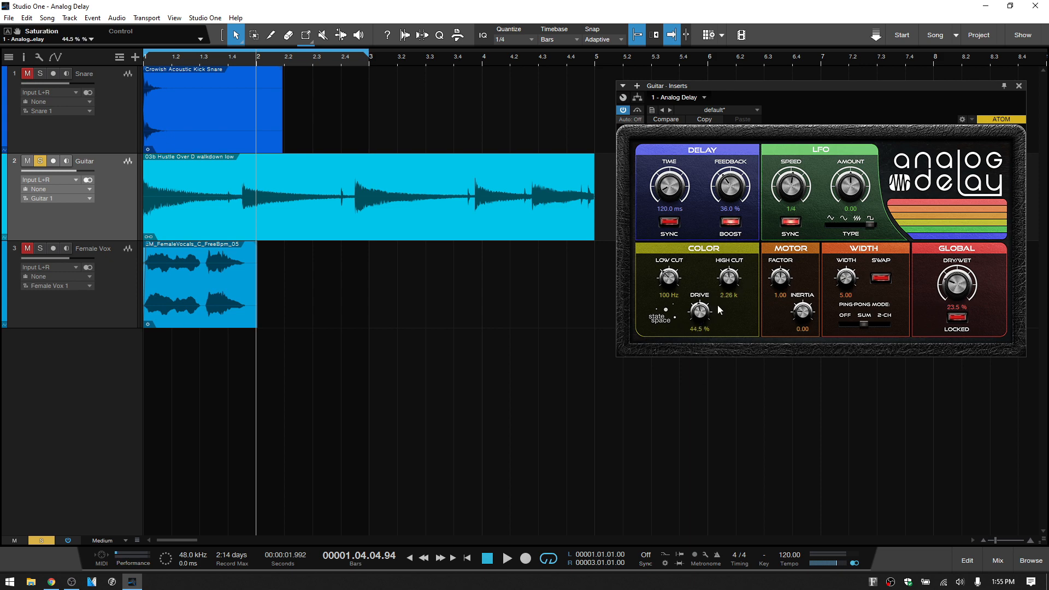
mouse_move(731, 312)
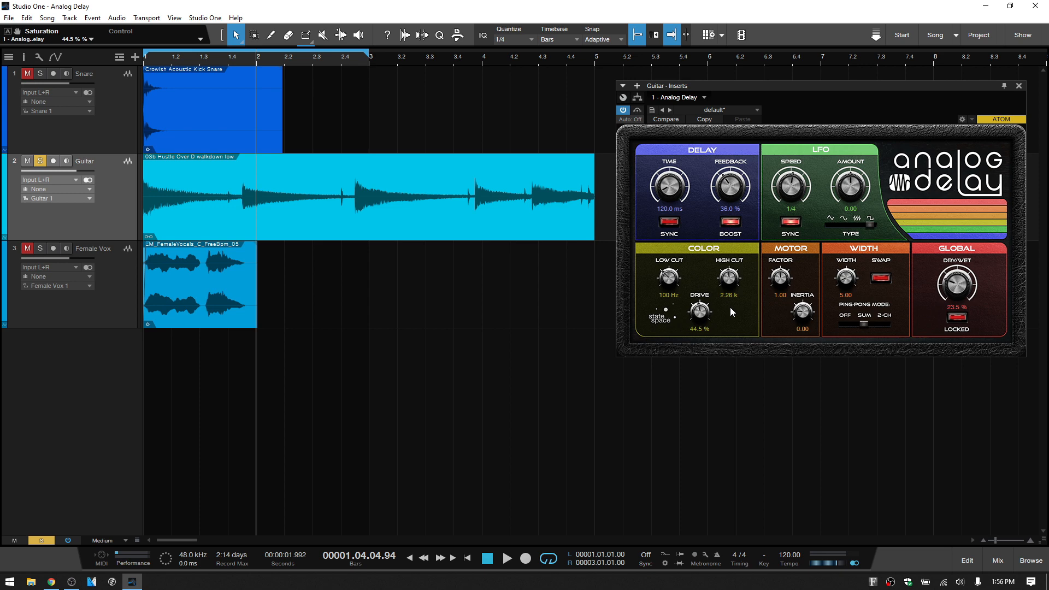
mouse_move(796, 263)
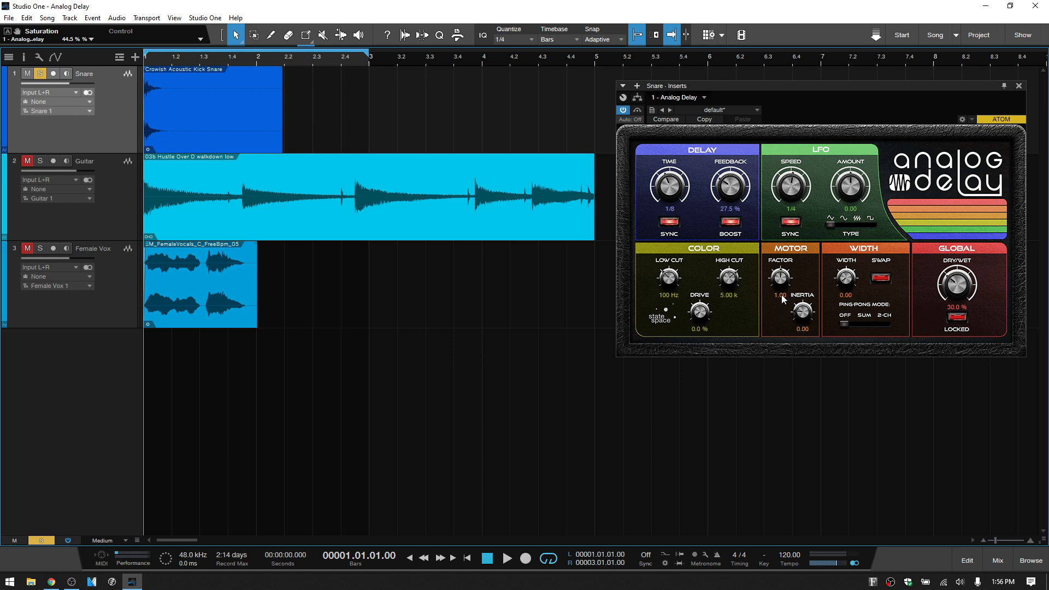
mouse_move(781, 278)
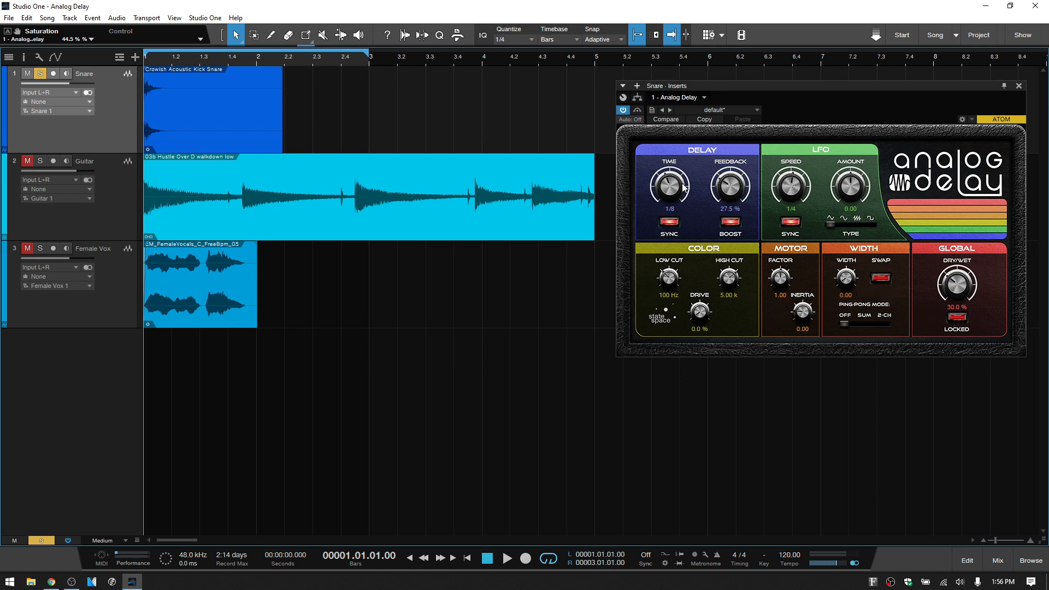
Step: Set the snare delay time to a quarter note and restart playback
click(668, 208)
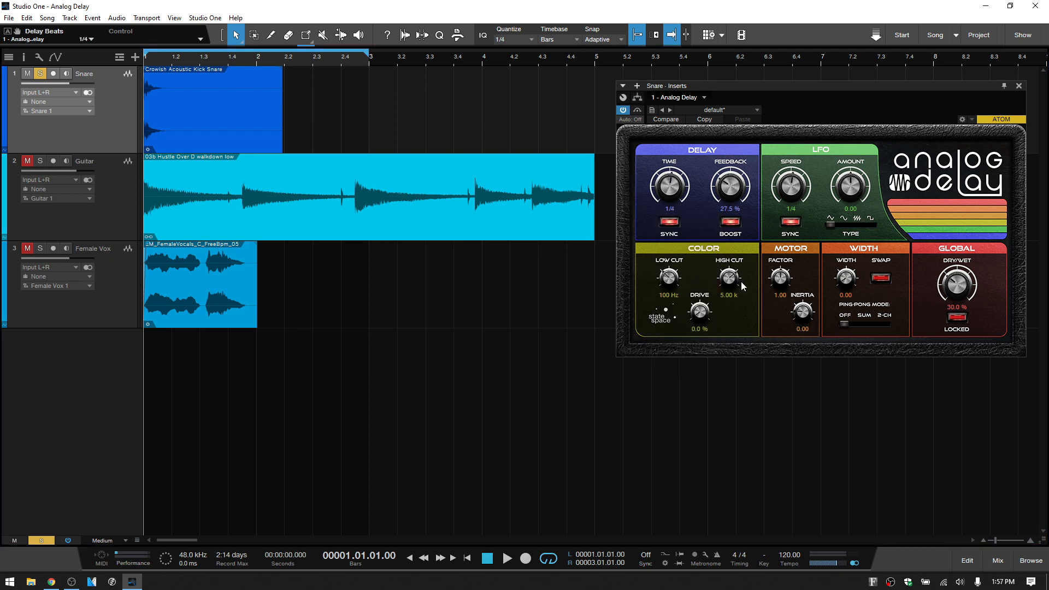
click(505, 557)
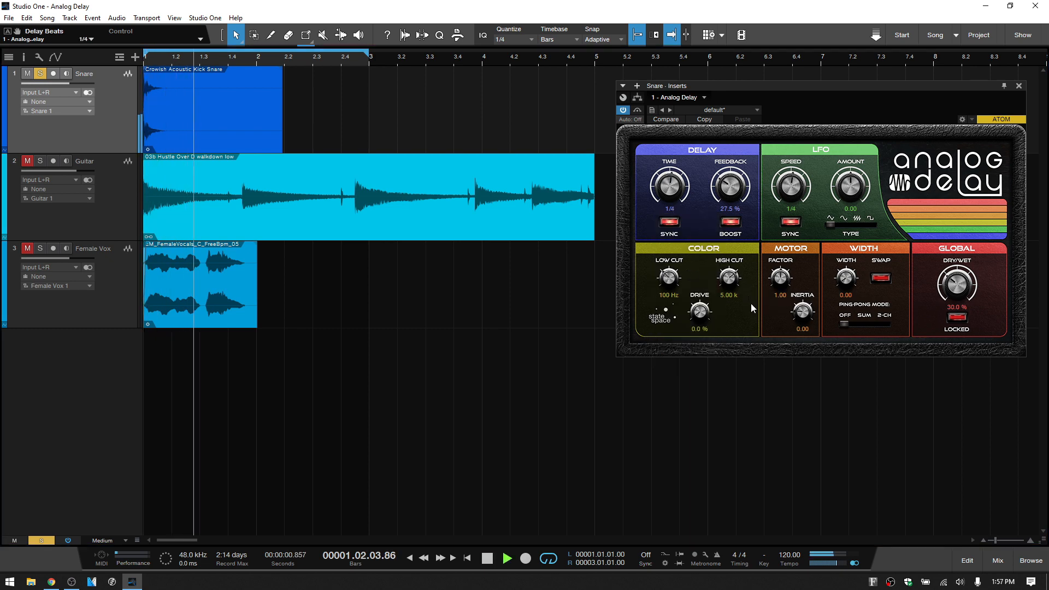
click(506, 559)
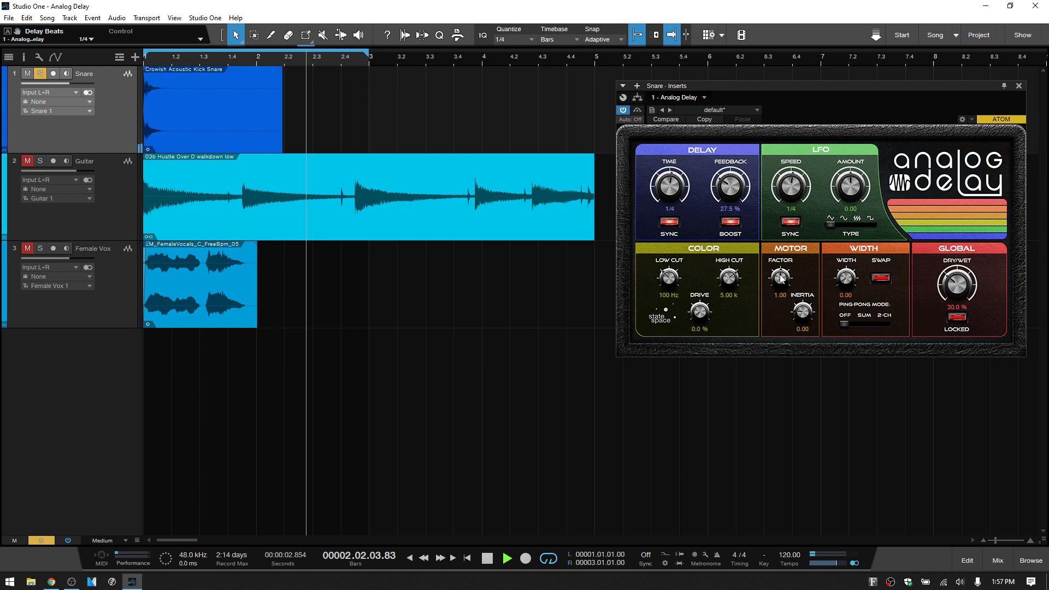
Step: Raise the Motor Factor above 1, settling at 1.64 for a wobbling delay speed
drag(780, 276, 780, 294)
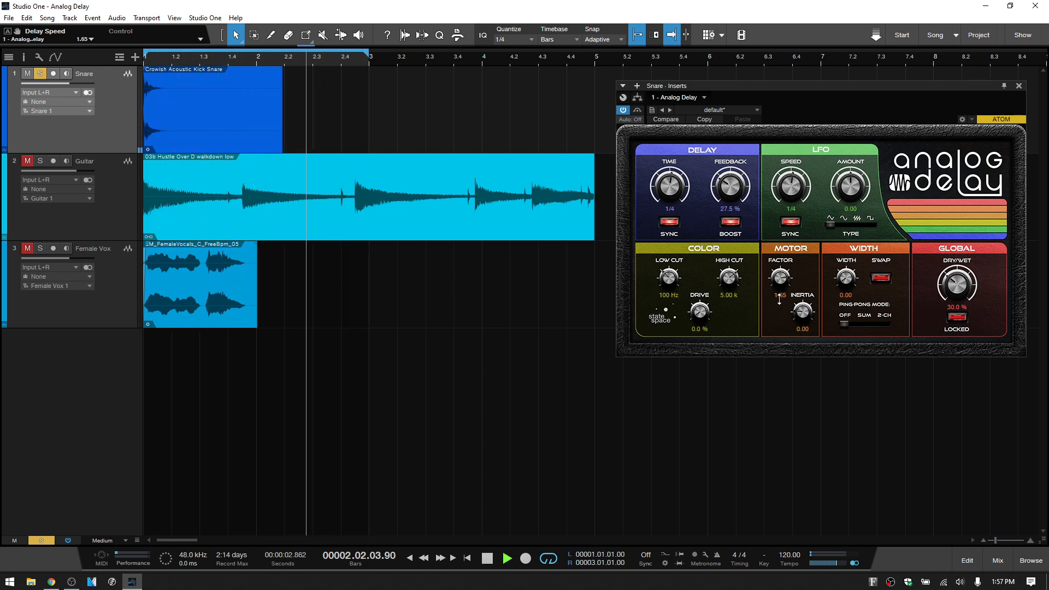
drag(779, 276, 779, 284)
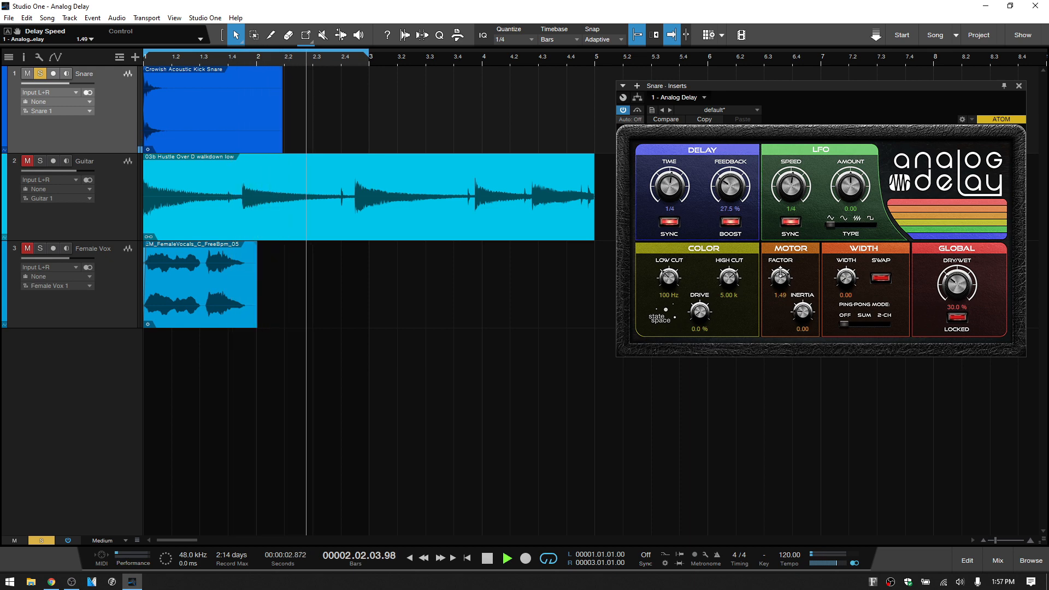
drag(781, 276, 780, 271)
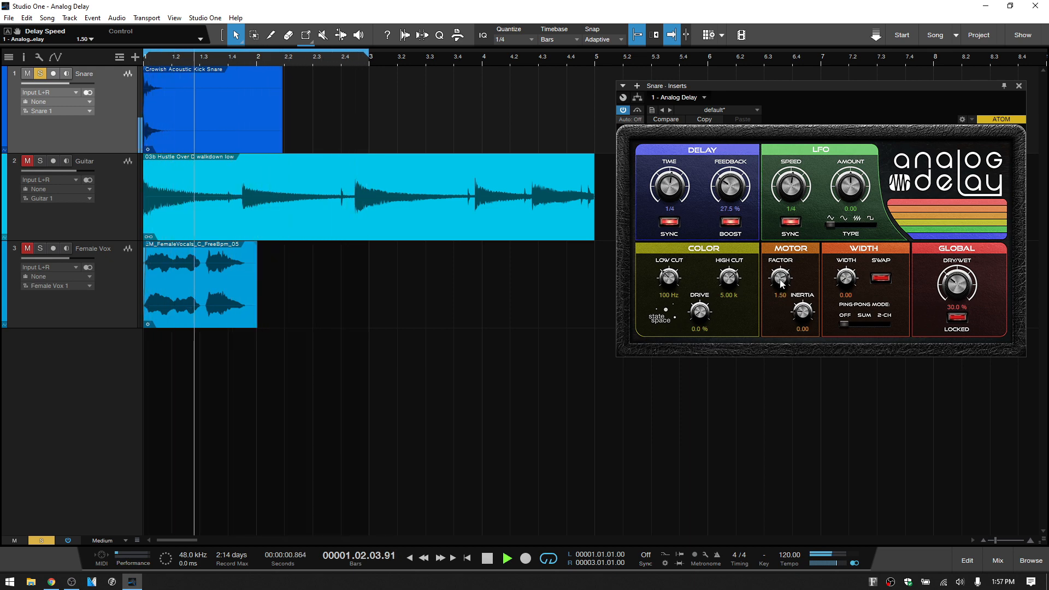
drag(780, 278, 782, 298)
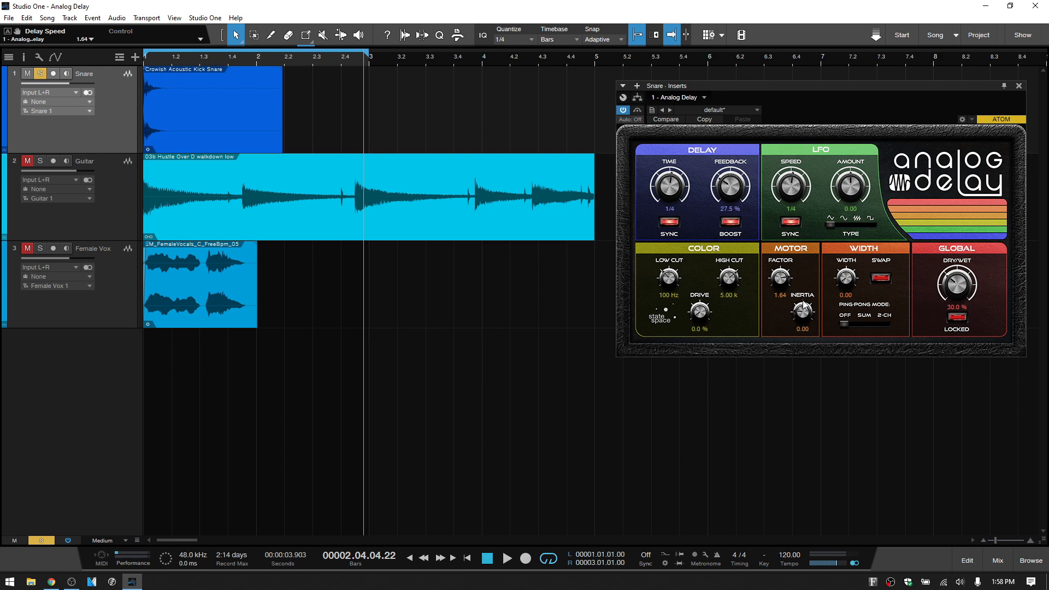
mouse_move(794, 323)
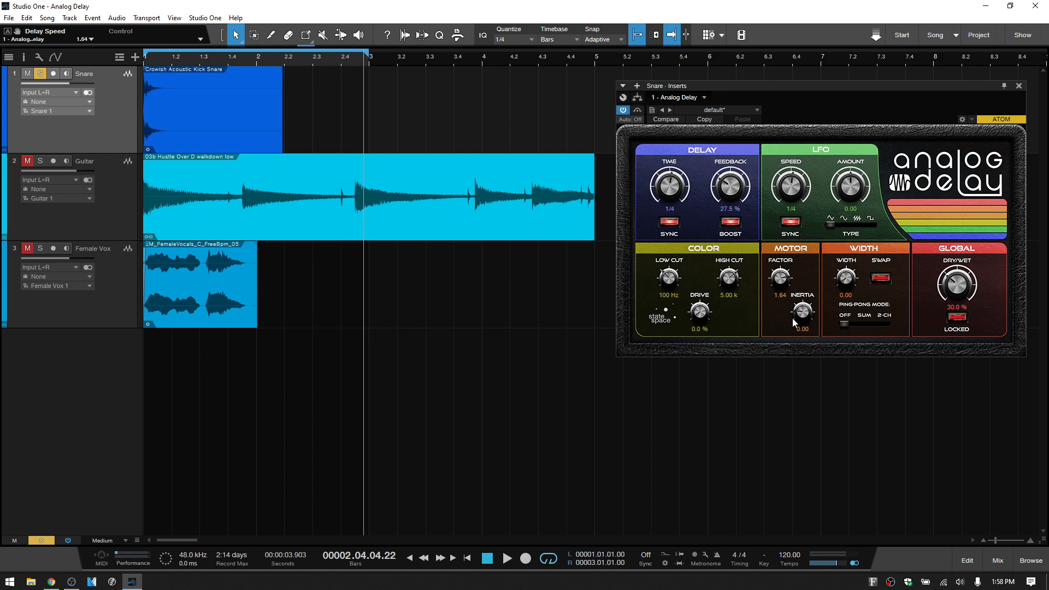
mouse_move(809, 323)
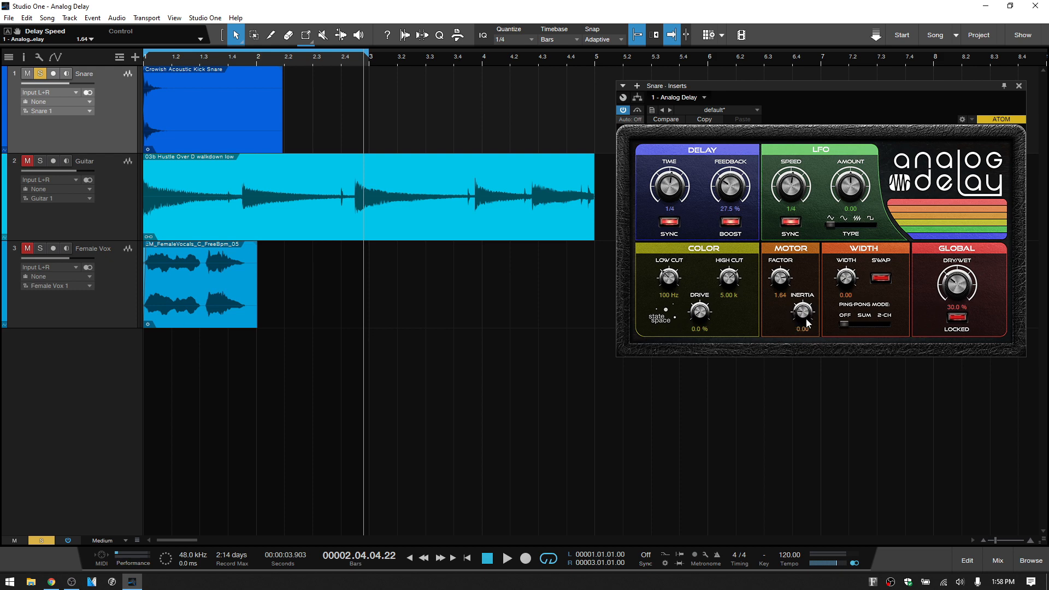
mouse_move(791, 336)
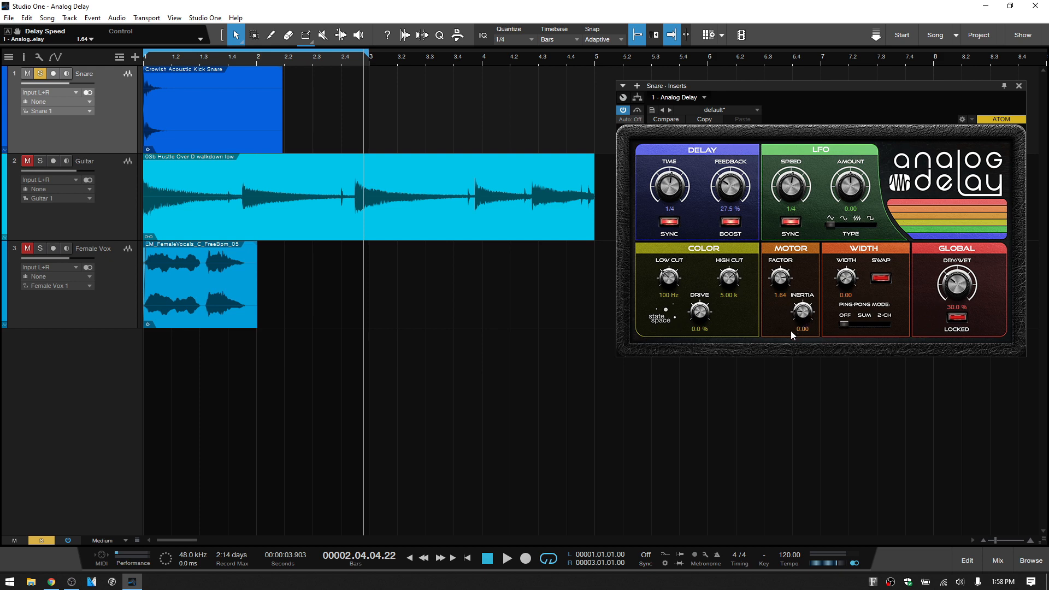
mouse_move(802, 319)
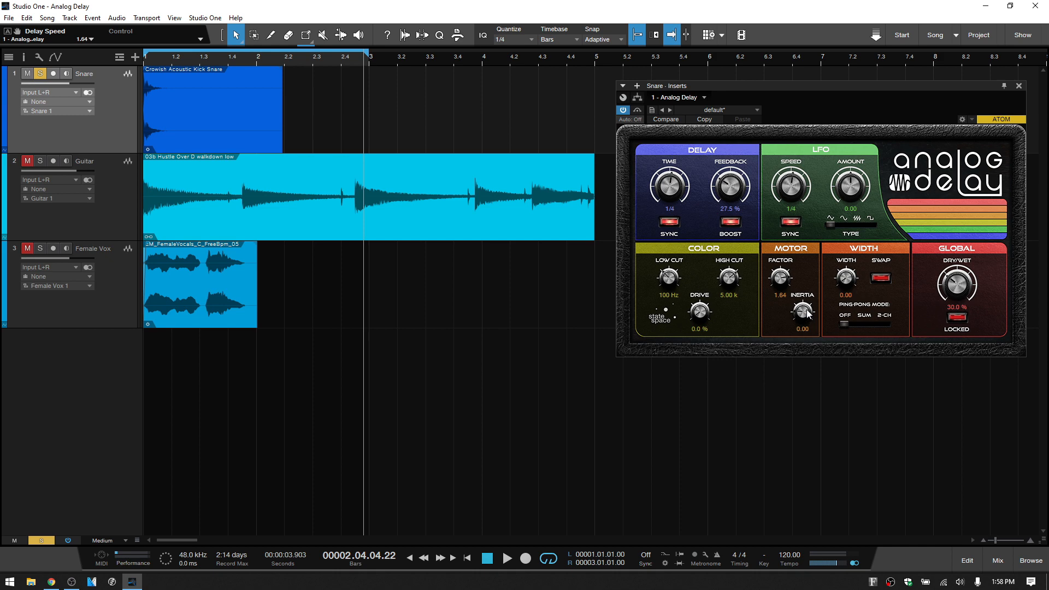
mouse_move(868, 269)
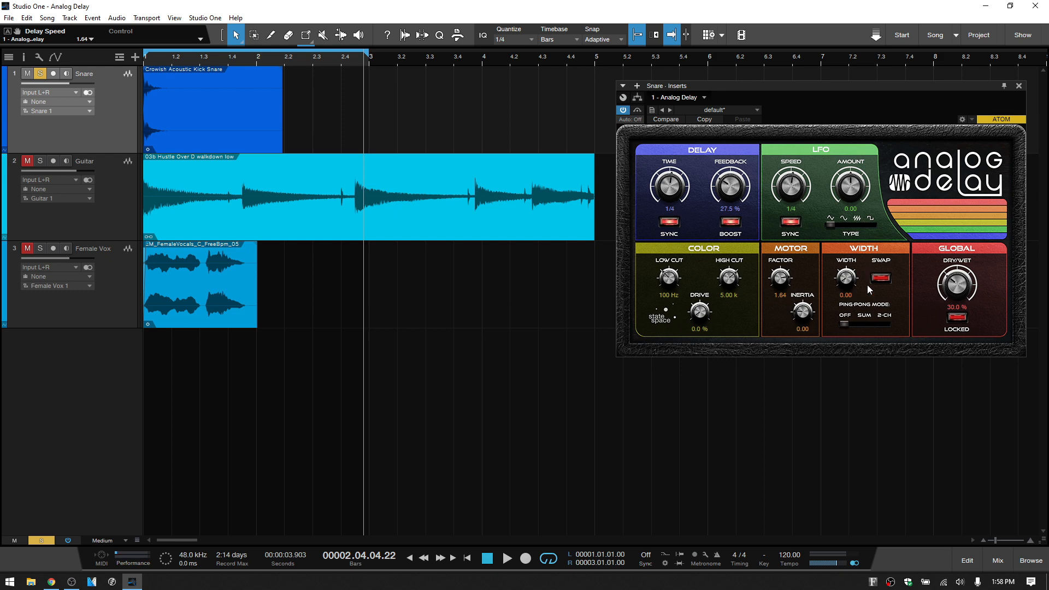
mouse_move(889, 285)
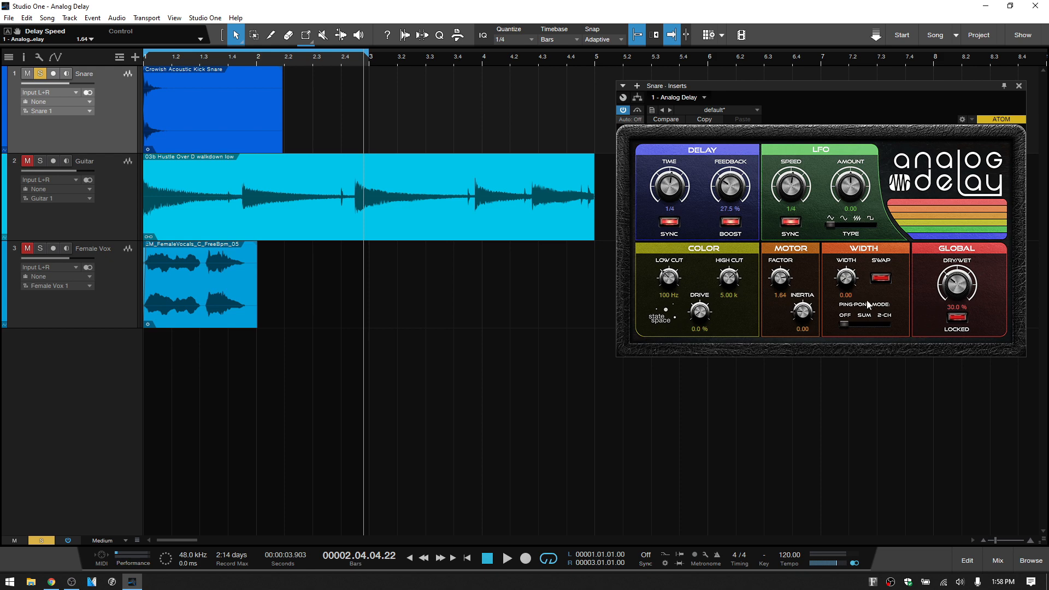
mouse_move(865, 305)
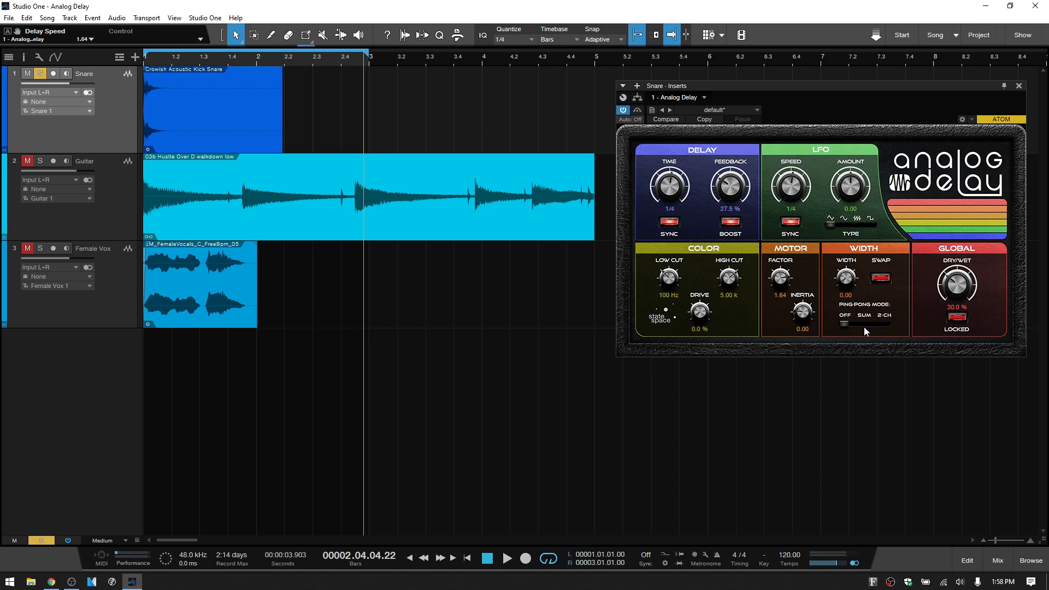
Step: Set ping-pong mode to Sum and nudge the feedback width knob
click(863, 315)
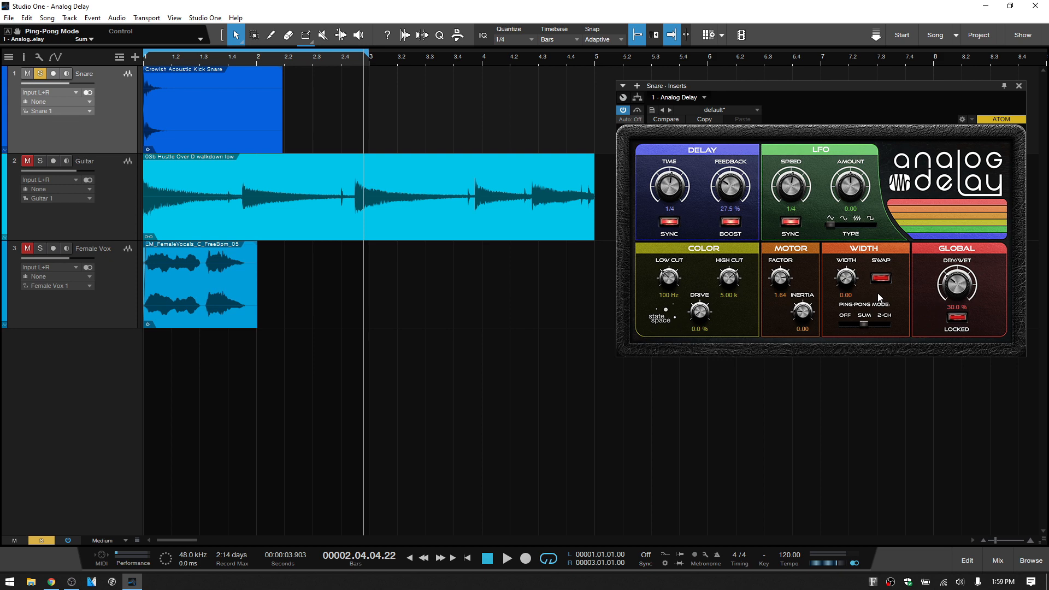
mouse_move(848, 279)
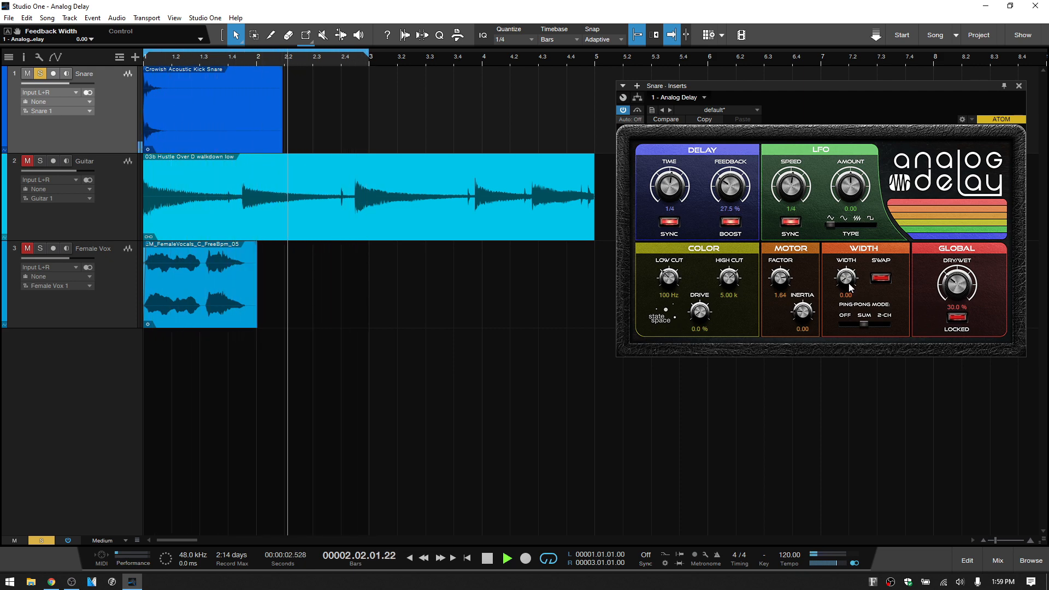
drag(846, 276, 846, 281)
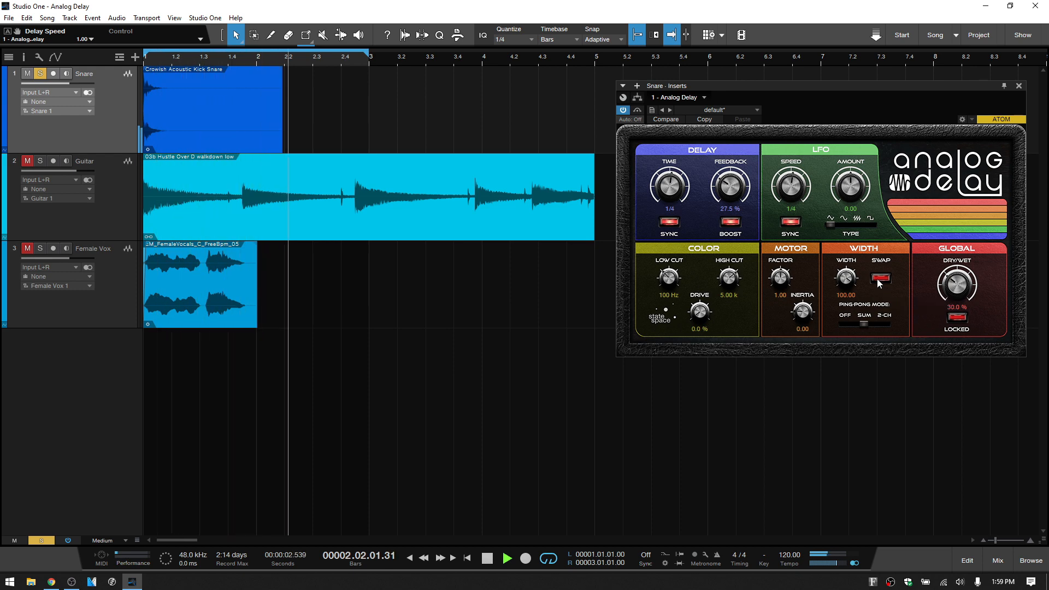
Step: Toggle ping-pong swap on and off, then choose 2-CH mode with width at 0.00
click(882, 278)
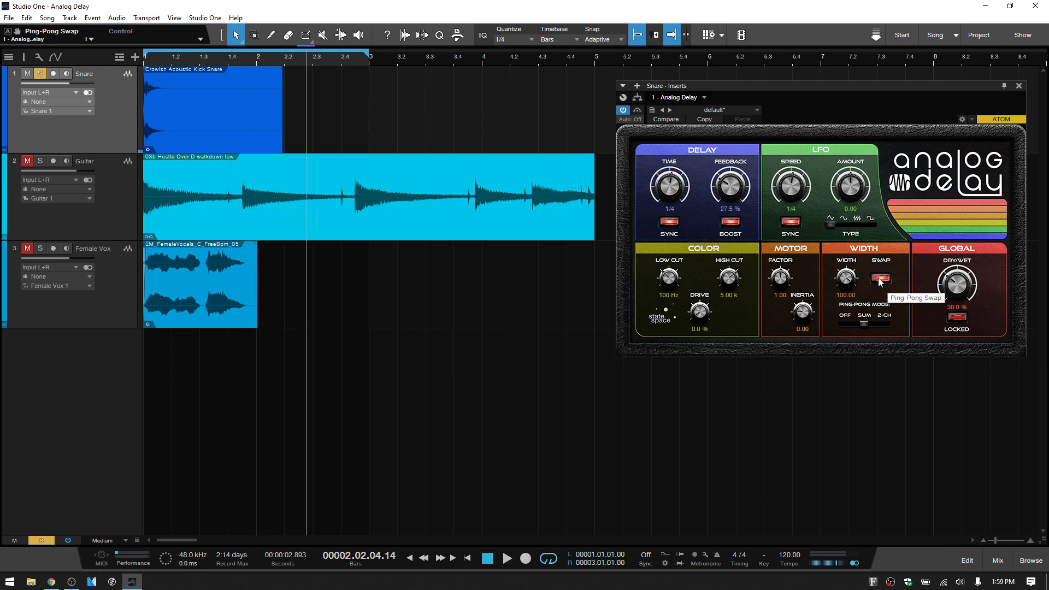
mouse_move(883, 281)
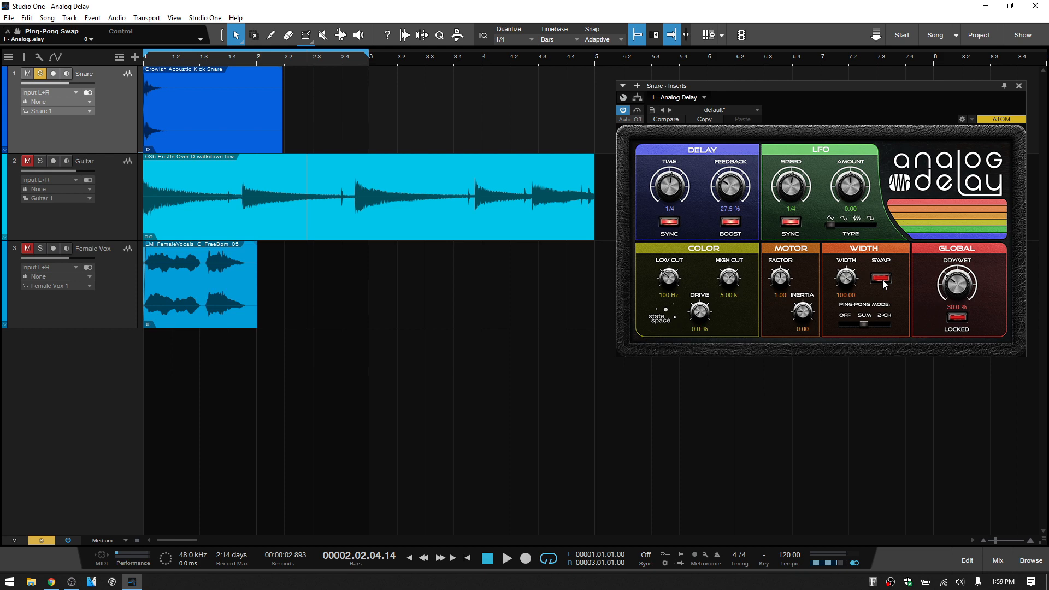
click(879, 278)
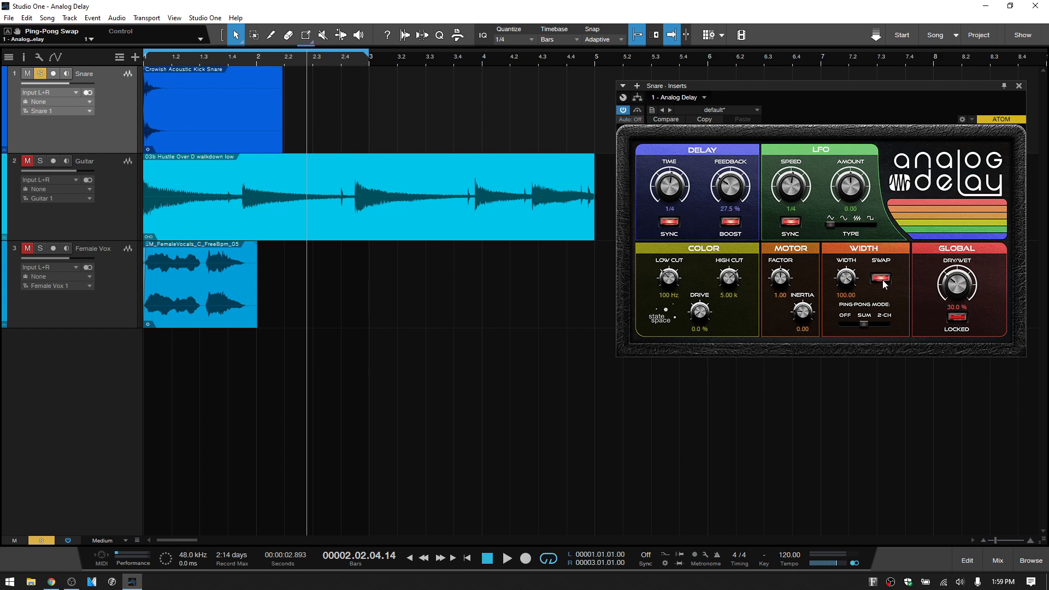
click(880, 278)
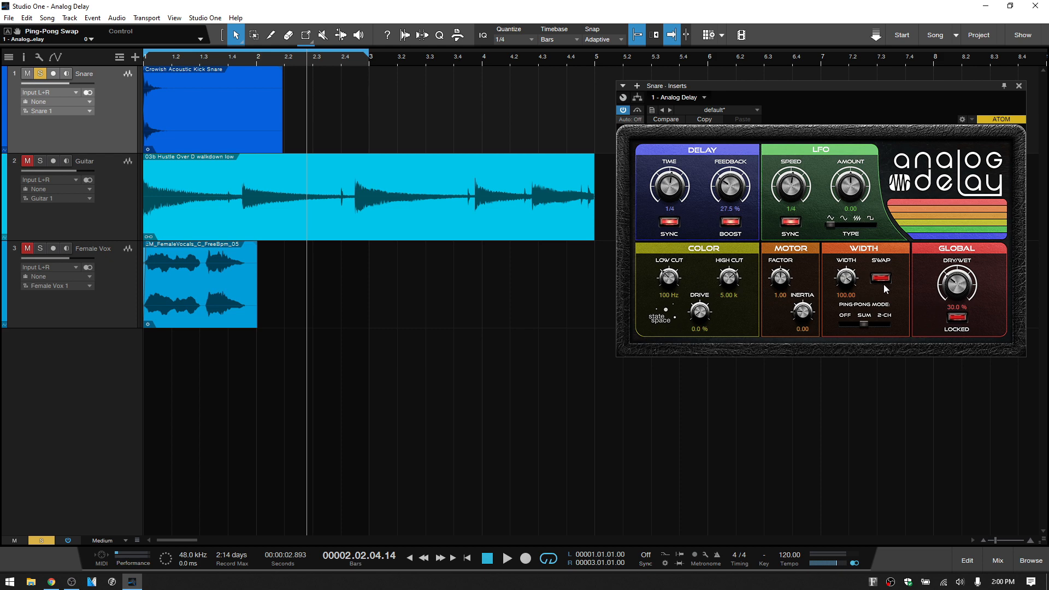
mouse_move(882, 328)
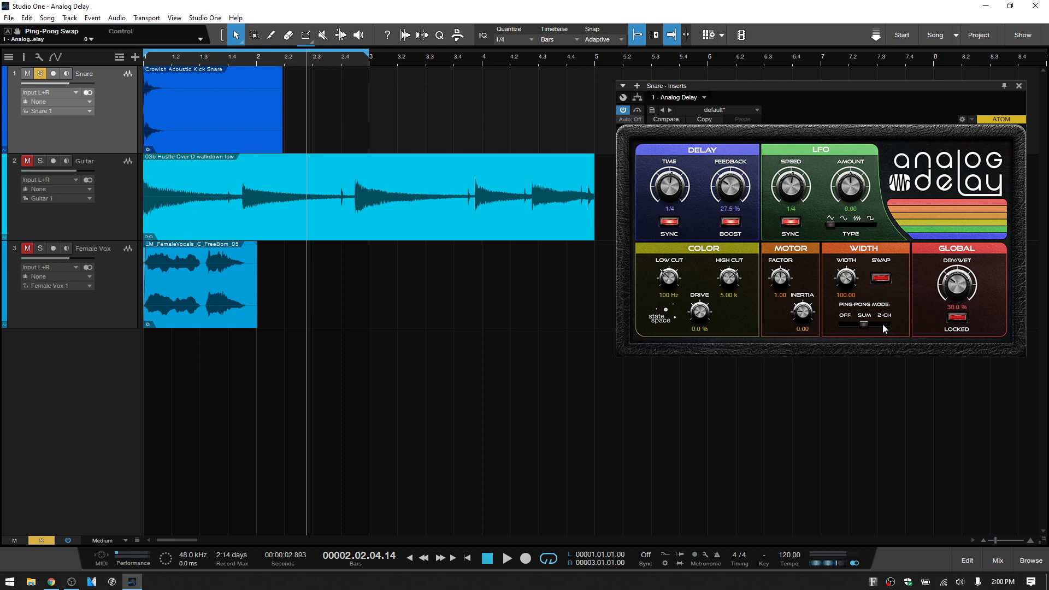
click(883, 314)
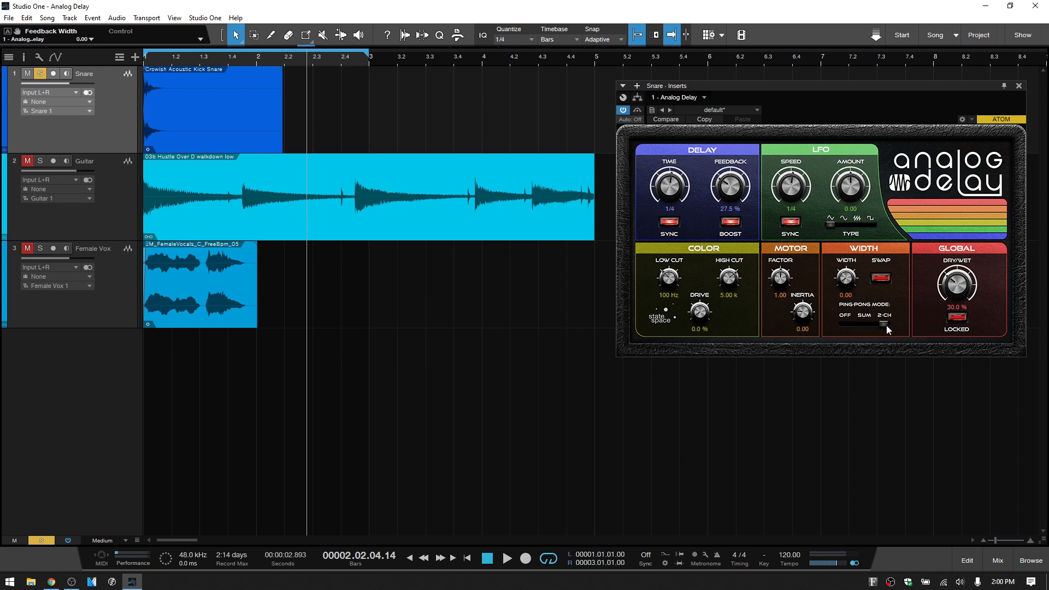
click(506, 558)
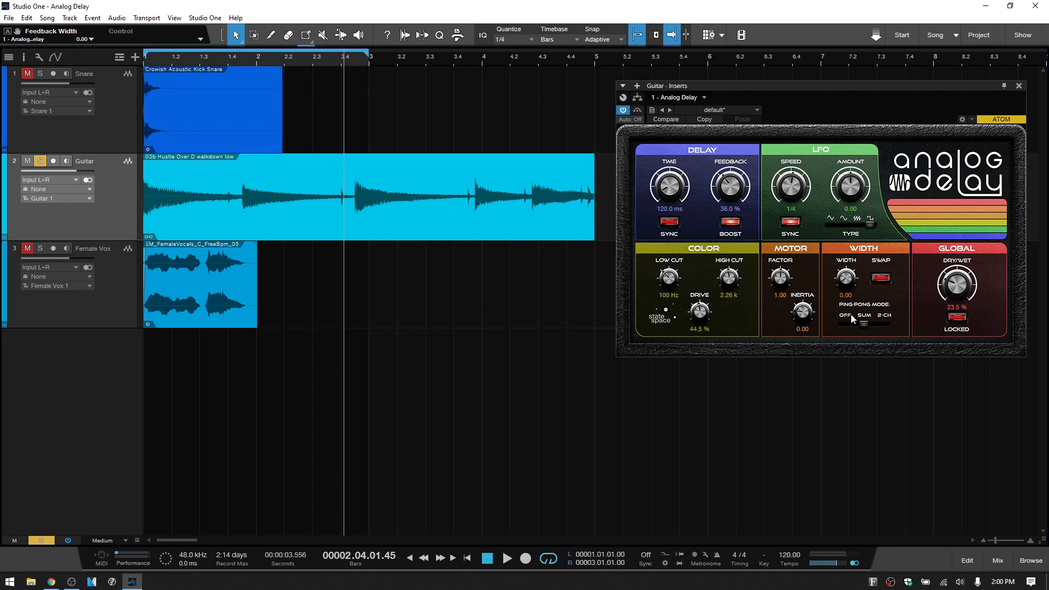
Step: Set the guitar delay's ping-pong mode to 2-CH and cut drive to 11%
click(884, 315)
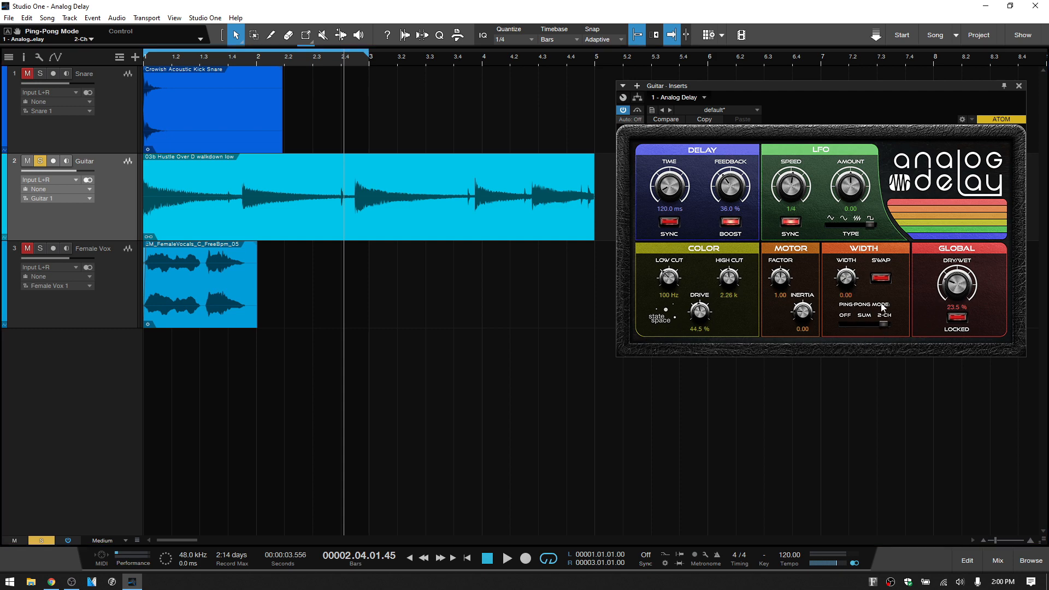
click(506, 558)
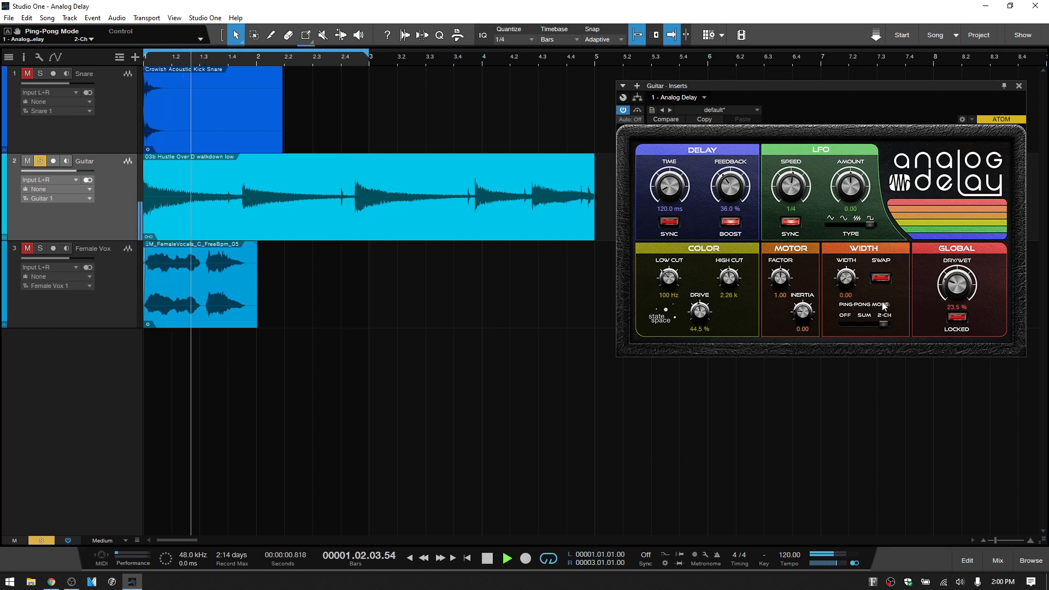
drag(698, 310, 698, 318)
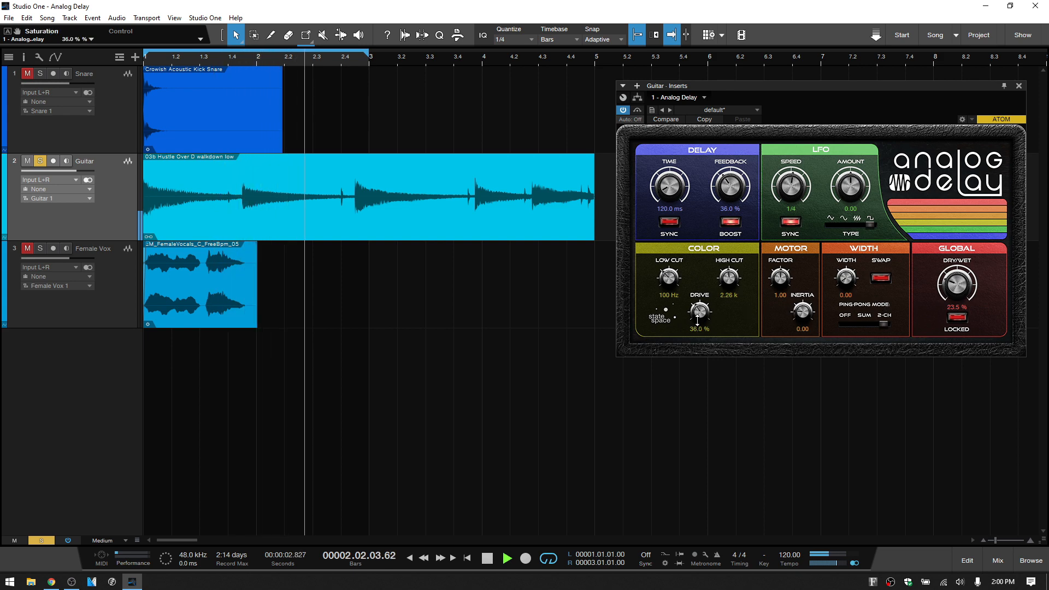
drag(729, 186, 729, 180)
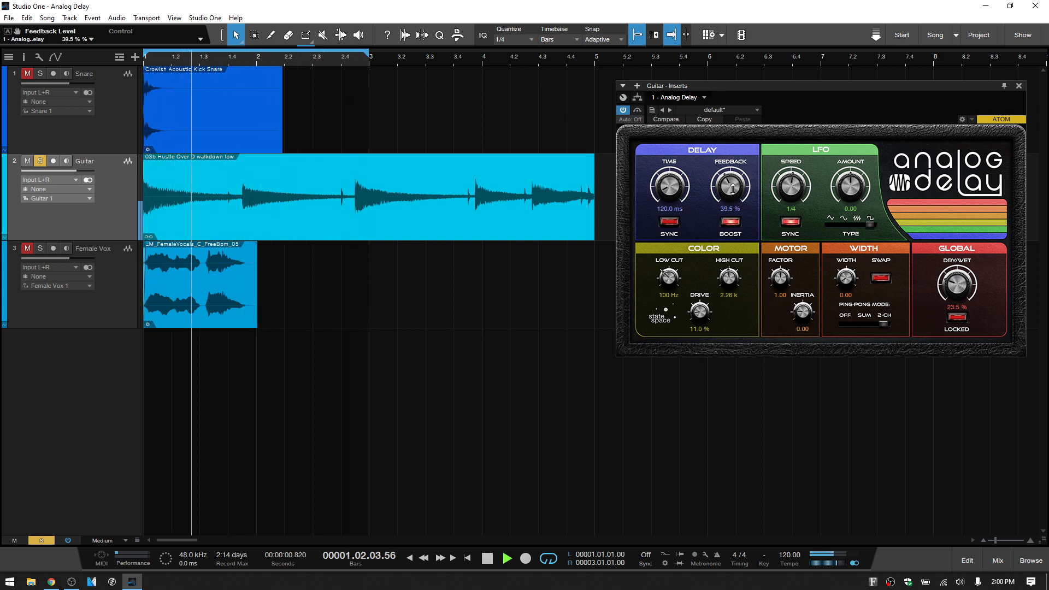
Step: Raise the guitar delay's feedback to 51% and adjust its feedback width
drag(729, 185, 729, 174)
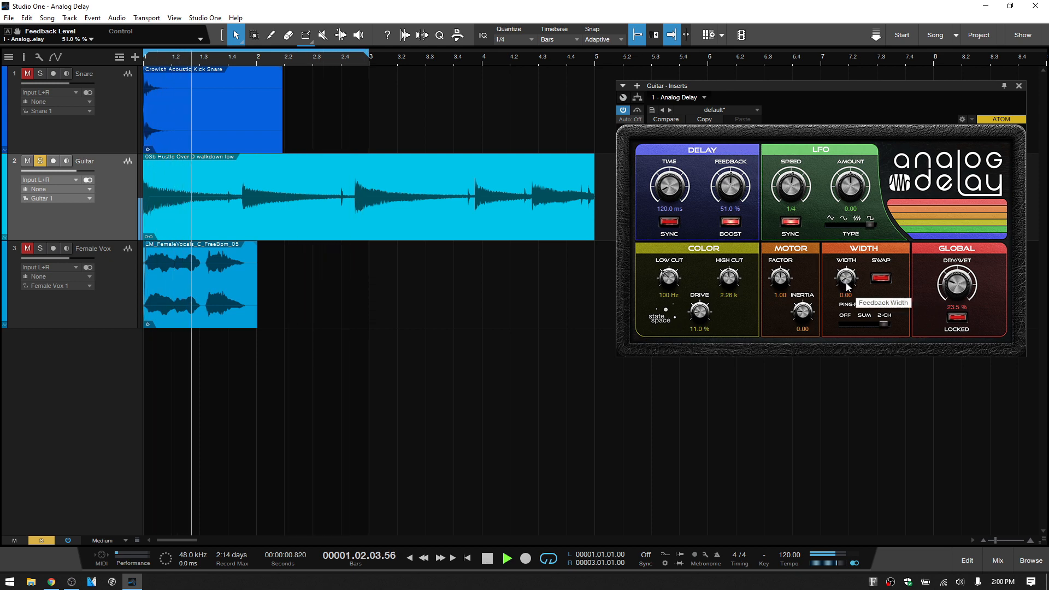
drag(846, 276, 846, 254)
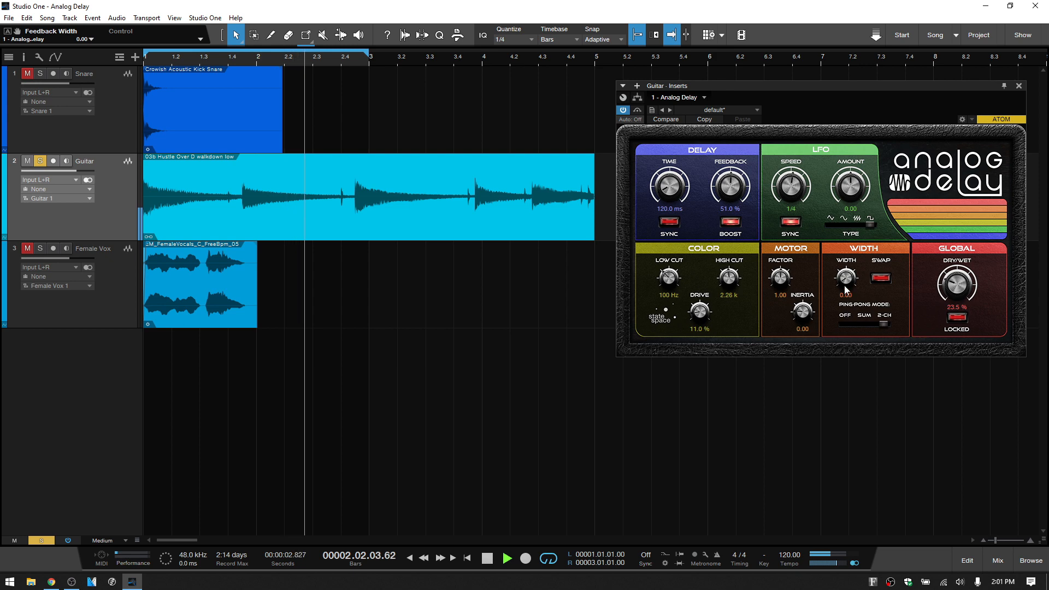
drag(845, 277, 845, 261)
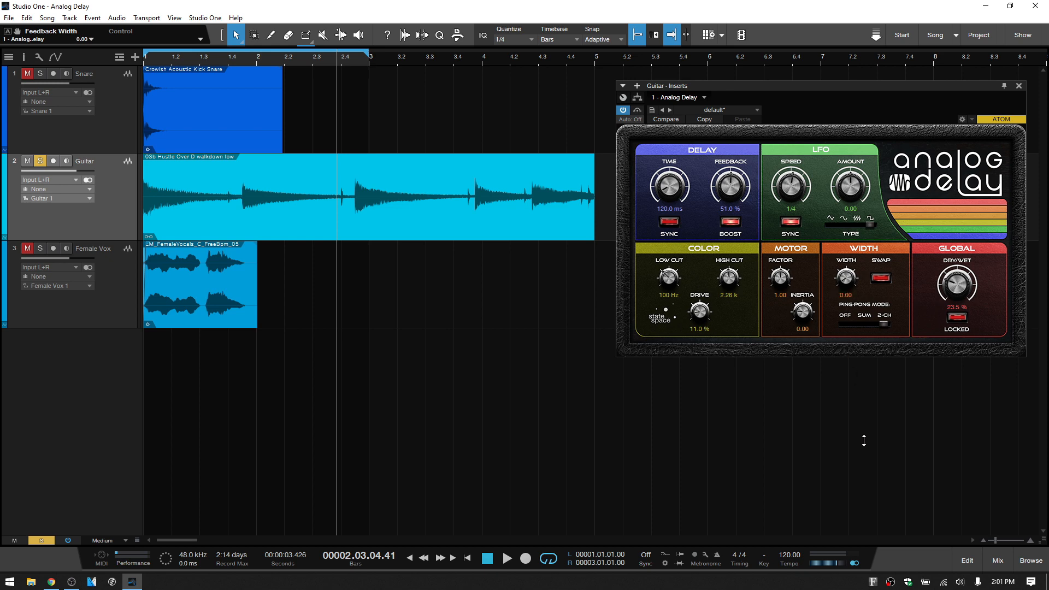
mouse_move(850, 324)
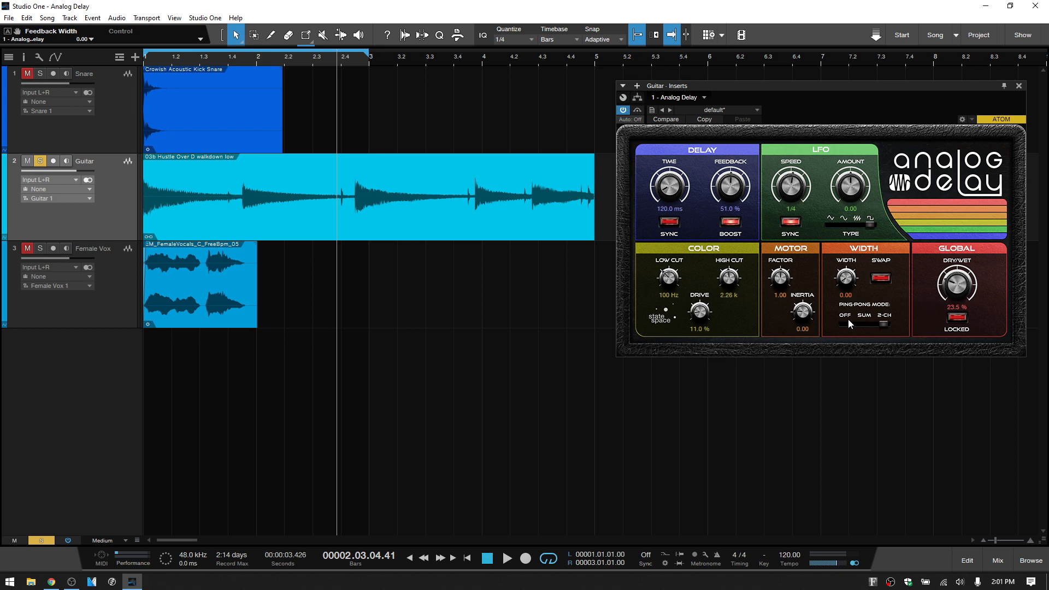
mouse_move(967, 264)
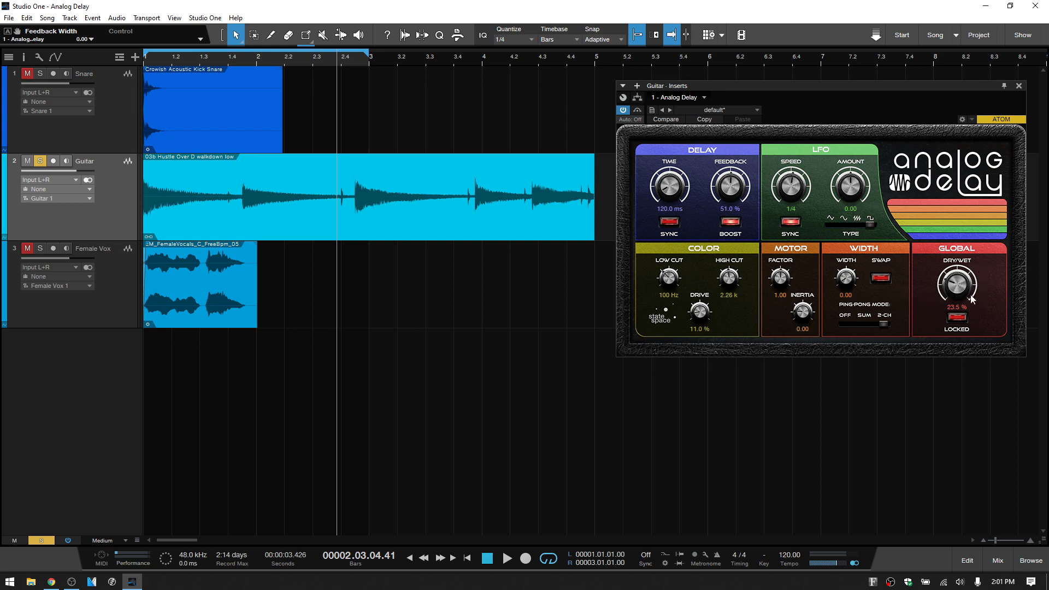
mouse_move(970, 299)
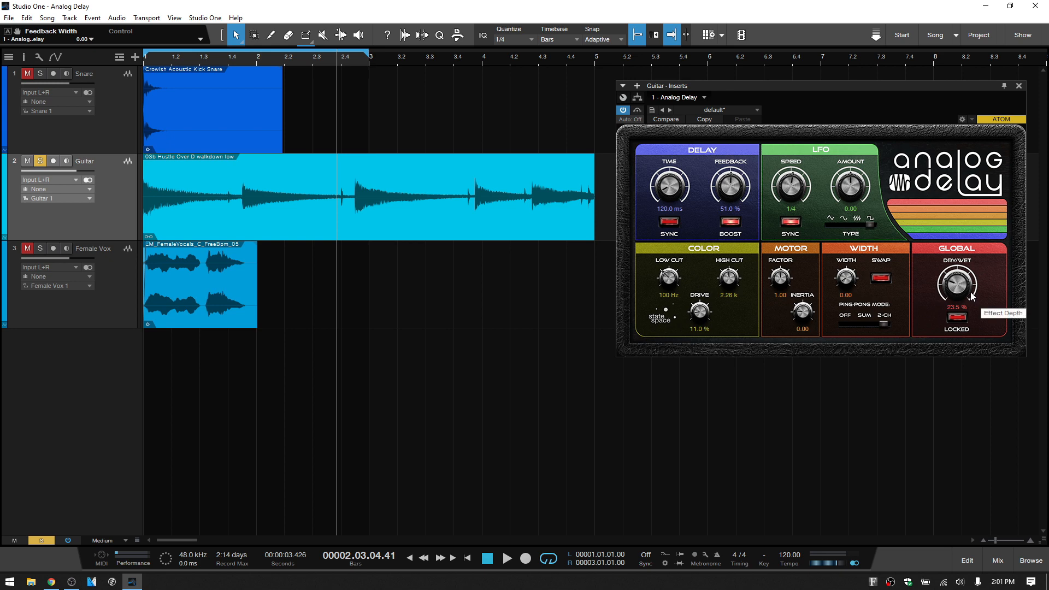
mouse_move(959, 285)
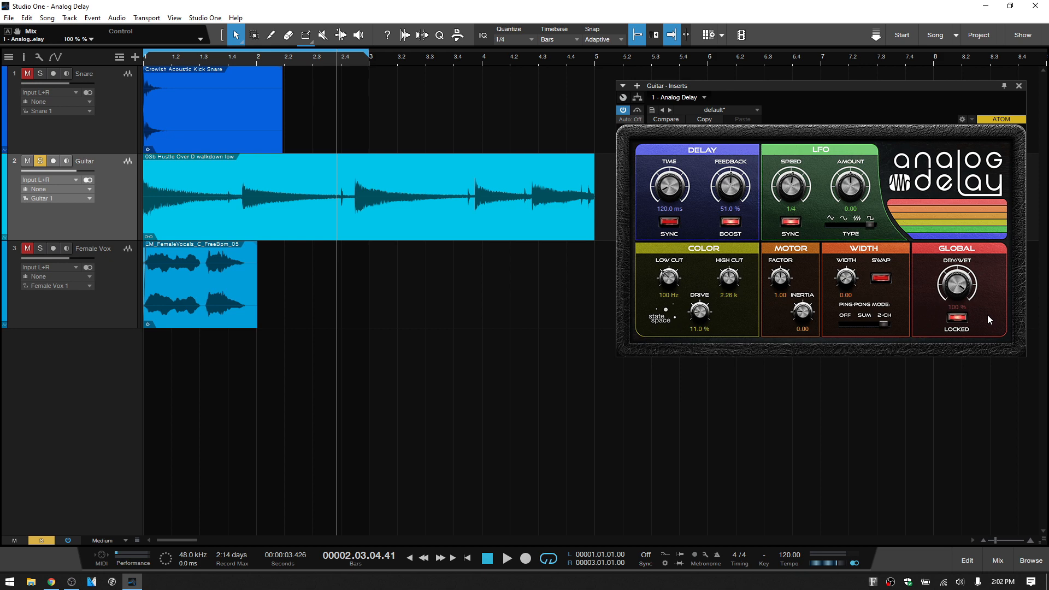
mouse_move(987, 298)
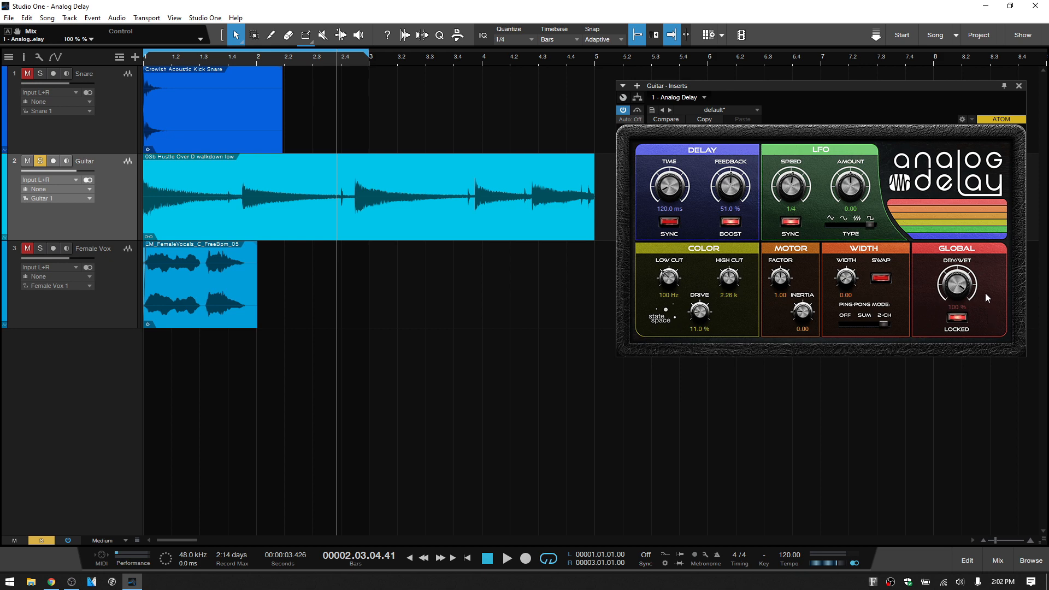
mouse_move(883, 266)
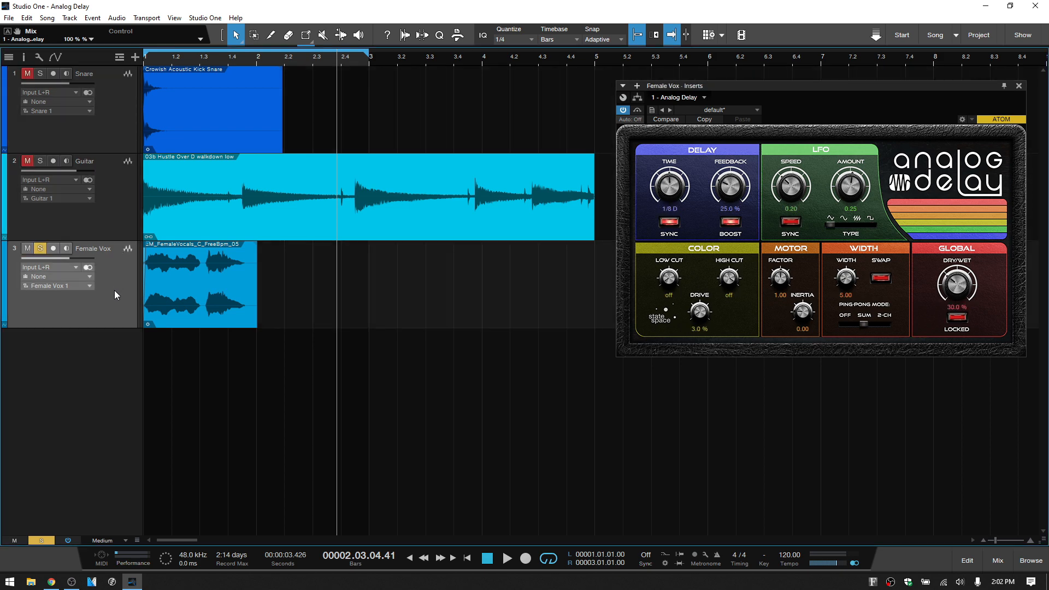
mouse_move(334, 300)
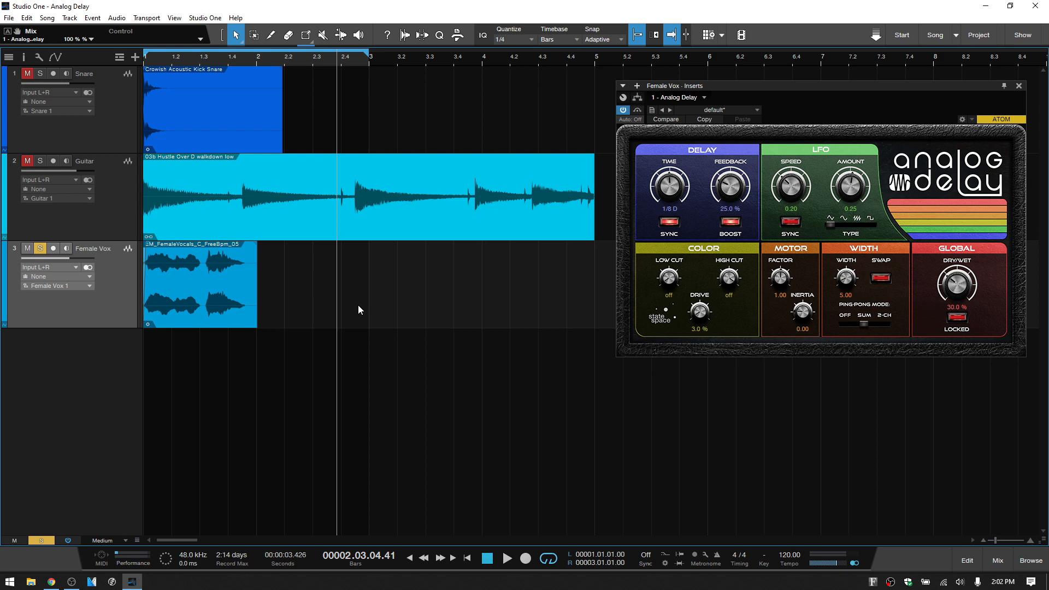
mouse_move(400, 403)
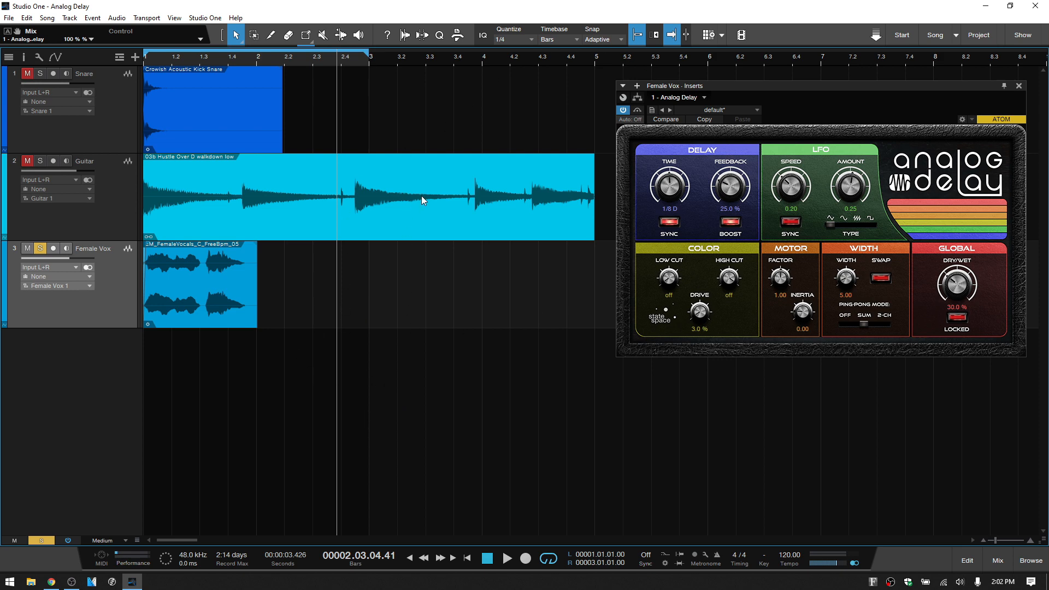
mouse_move(434, 260)
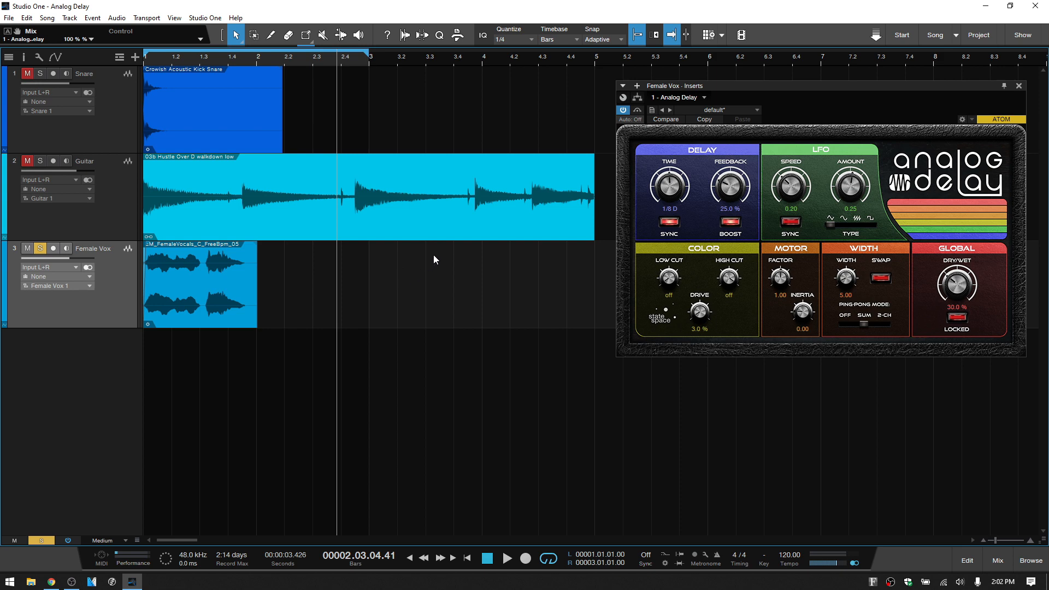
mouse_move(861, 190)
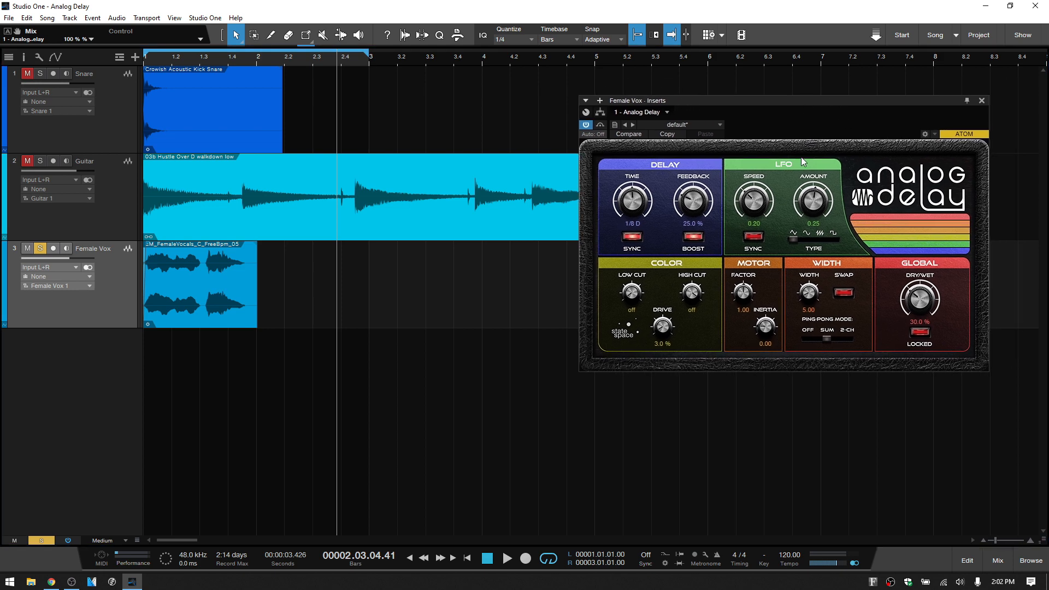
mouse_move(755, 144)
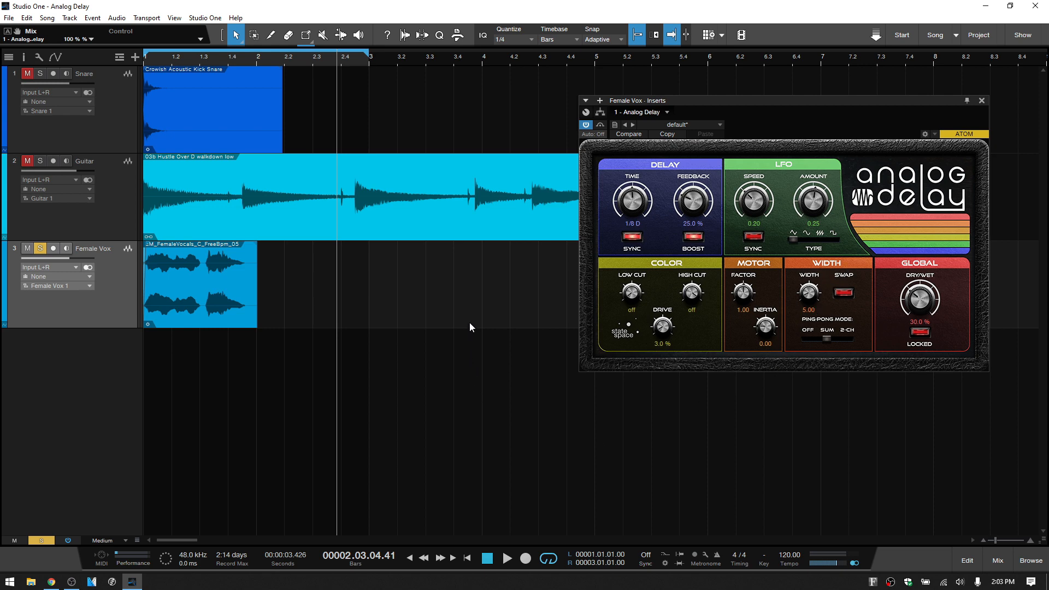
mouse_move(438, 332)
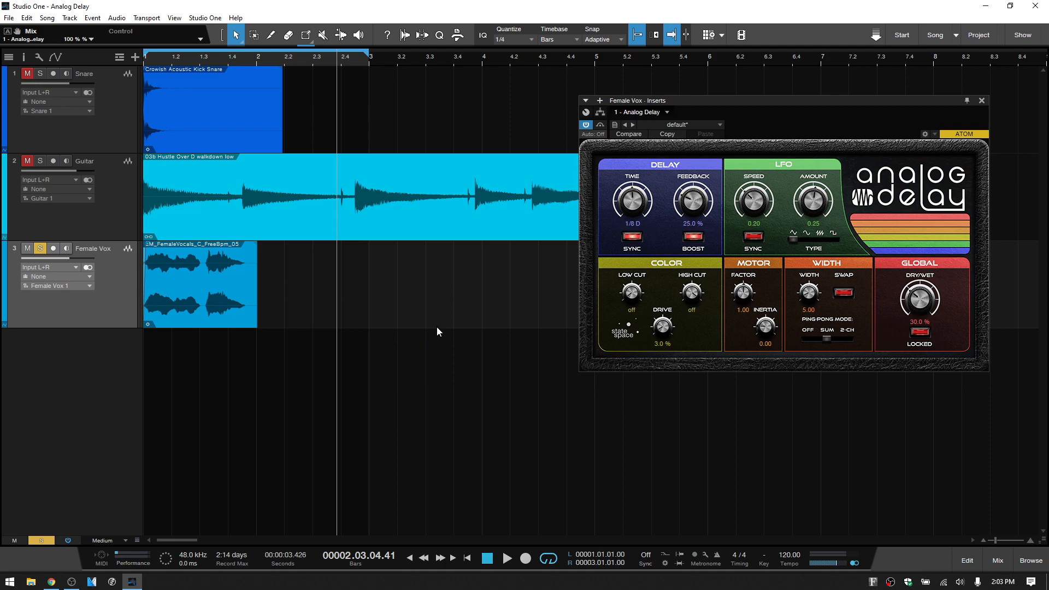
mouse_move(438, 338)
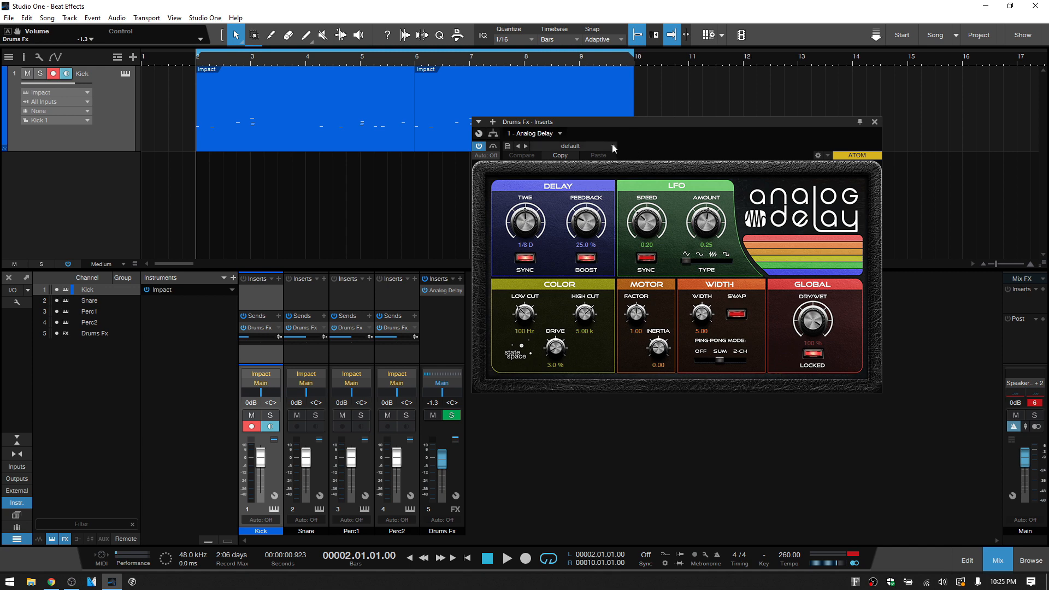
Step: Load the Catch up preset on the Drums Fx Analog Delay
click(568, 145)
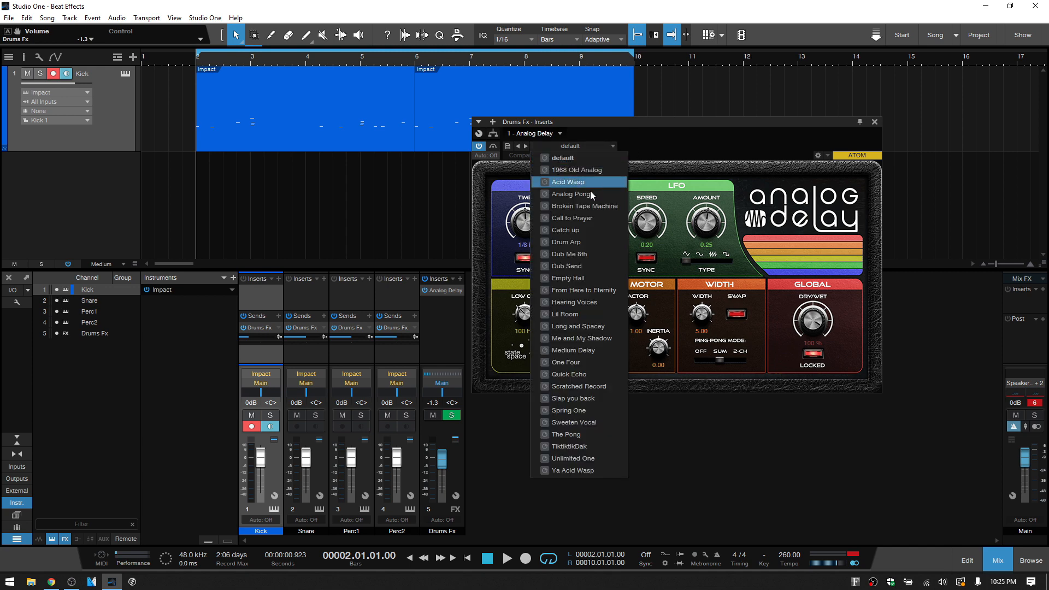
click(565, 230)
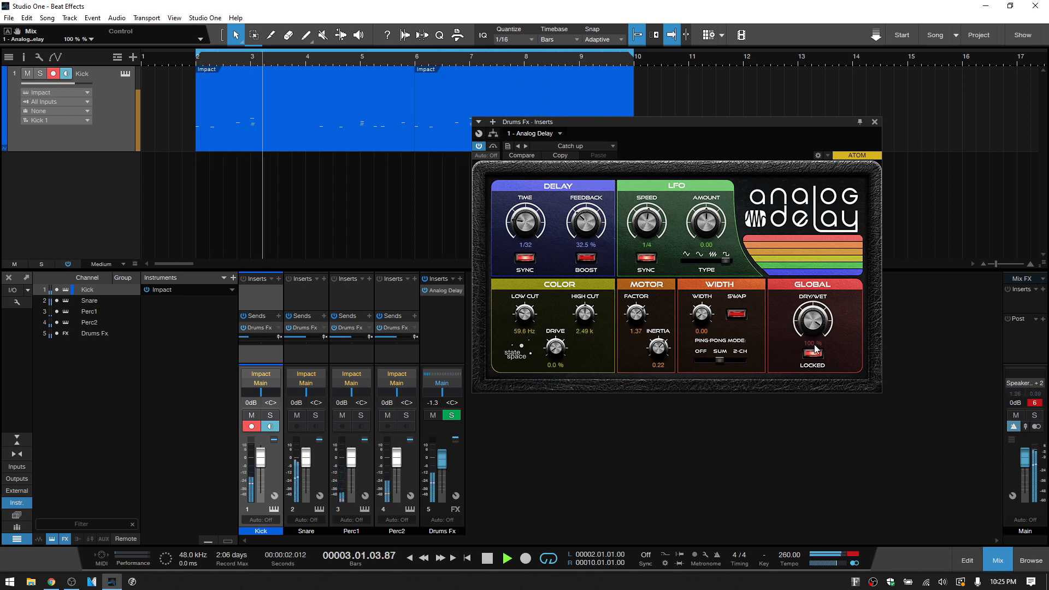
drag(813, 322, 813, 335)
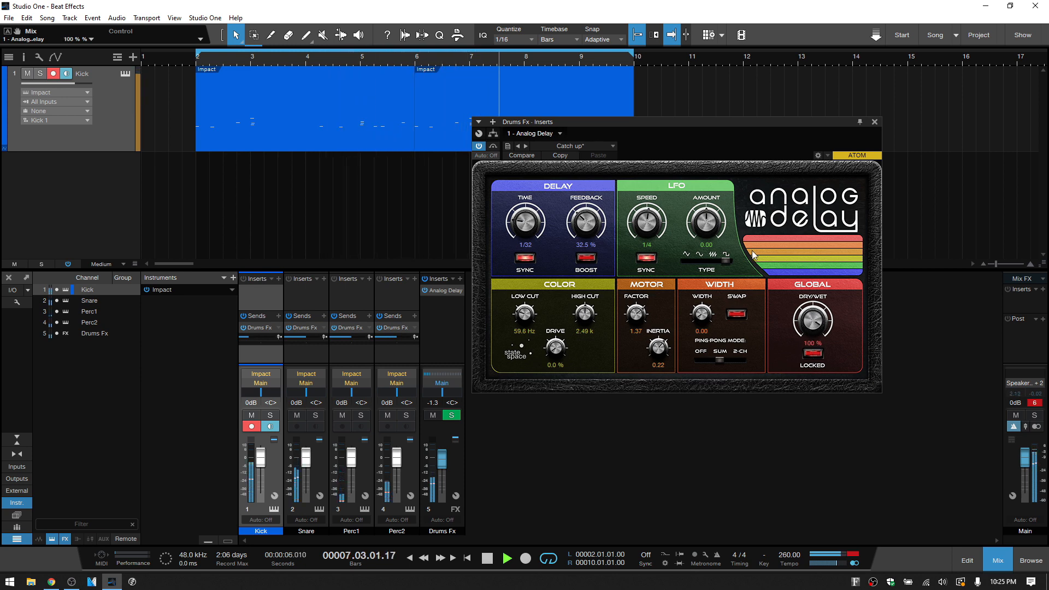
Step: Raise the delay feedback to 58% and settle the Drums Fx bus at -2.3 dB
drag(586, 222, 586, 201)
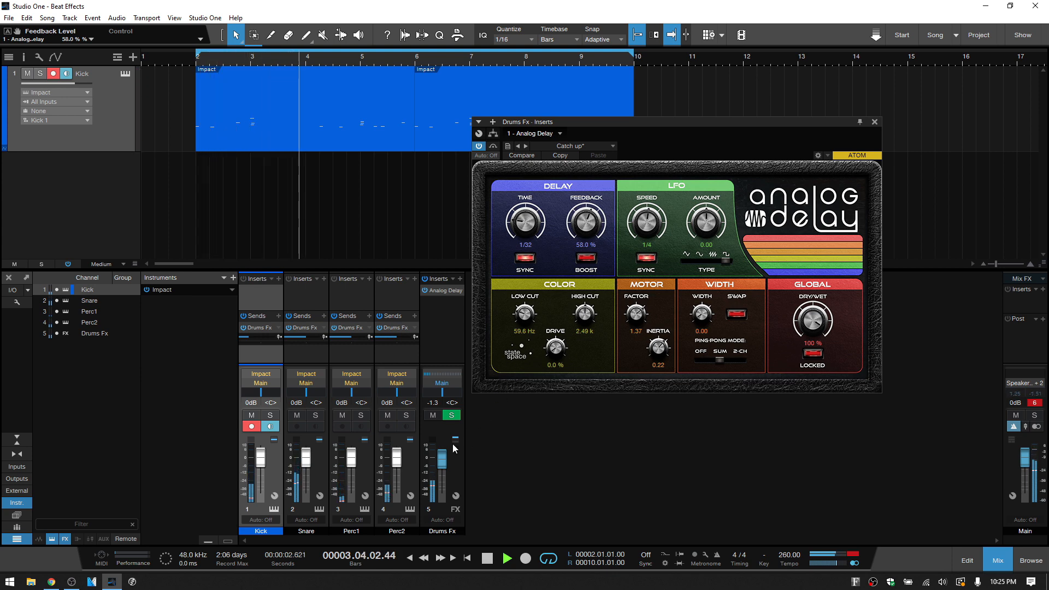
drag(441, 448, 440, 465)
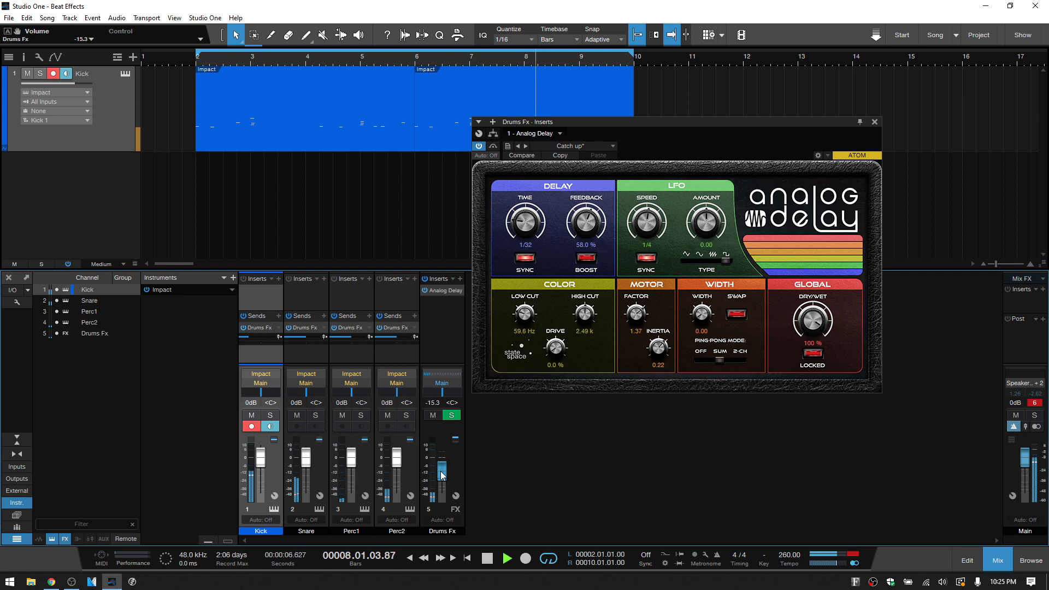
drag(441, 476, 442, 461)
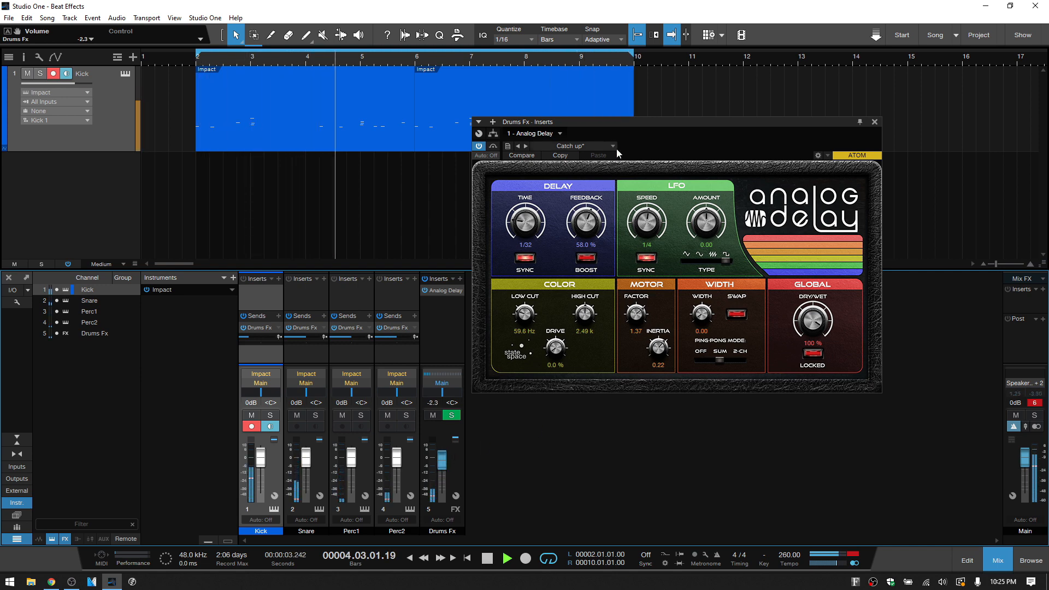
Step: Load the One Four preset on the Drums Fx Analog Delay
click(569, 145)
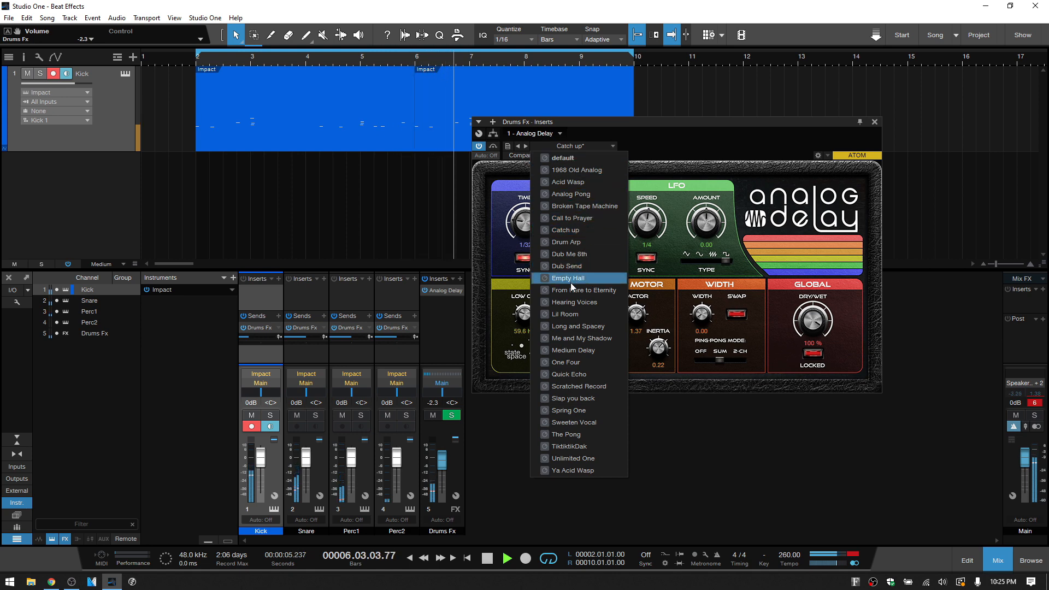
click(566, 362)
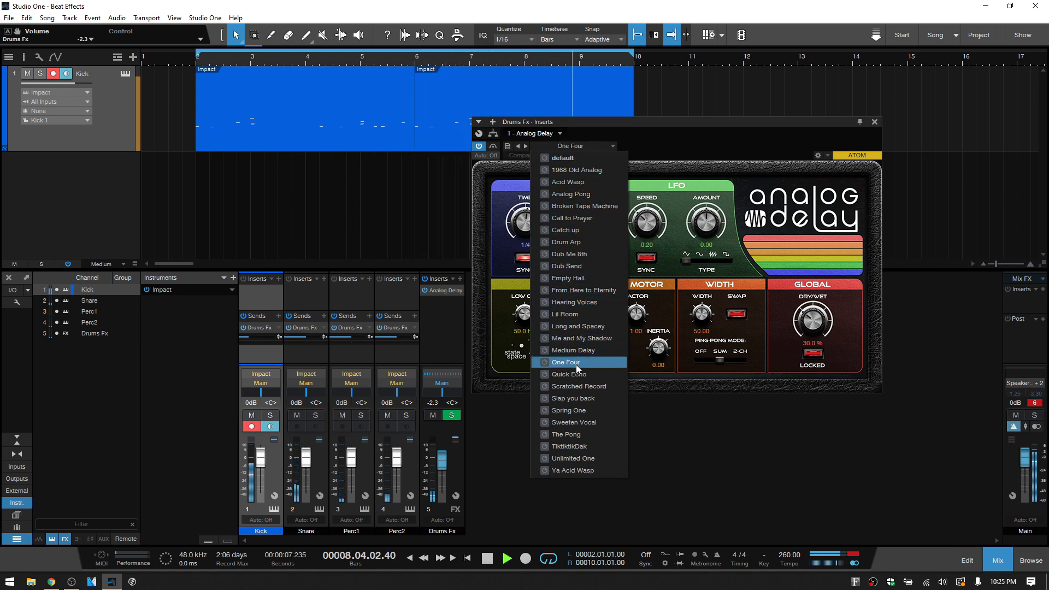
click(566, 362)
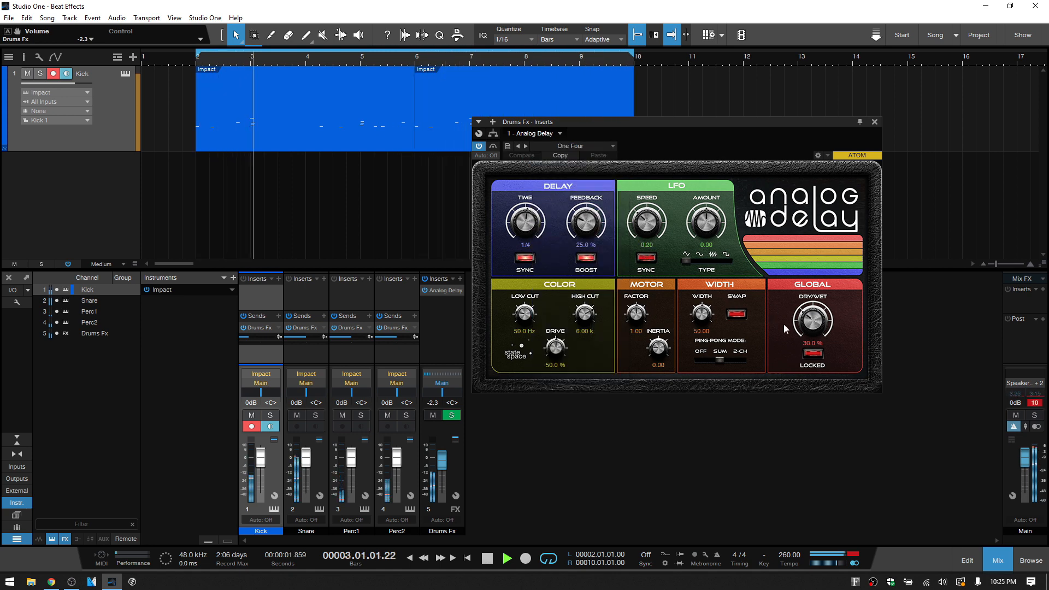
Step: Lower the mix to 17.5%, feedback to 18.5%, and set the bus to -0.8 dB
drag(811, 321, 812, 337)
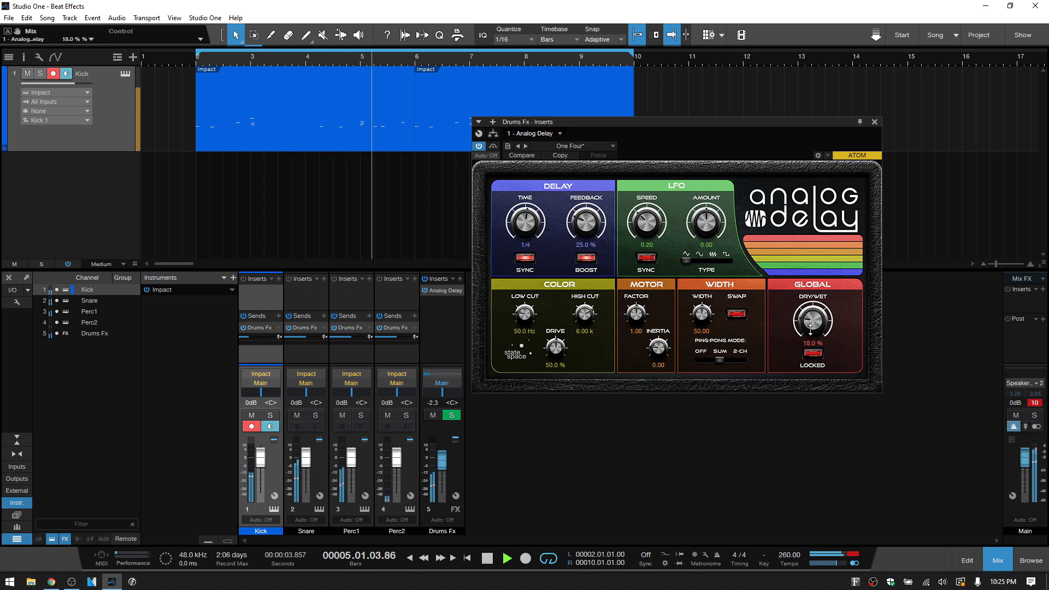
drag(810, 321, 810, 334)
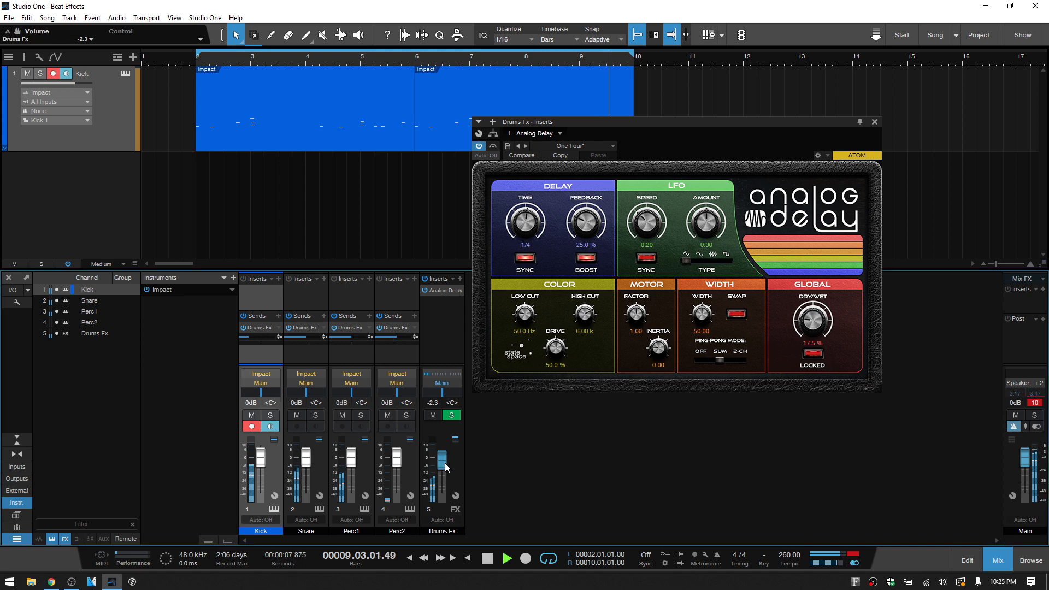
drag(439, 469, 439, 458)
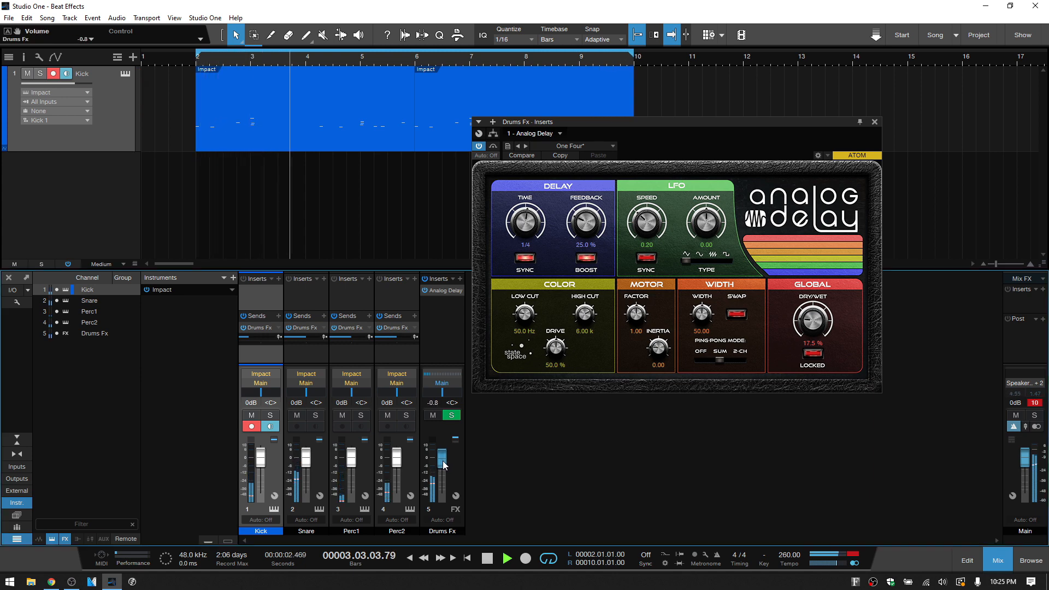
drag(585, 223, 586, 233)
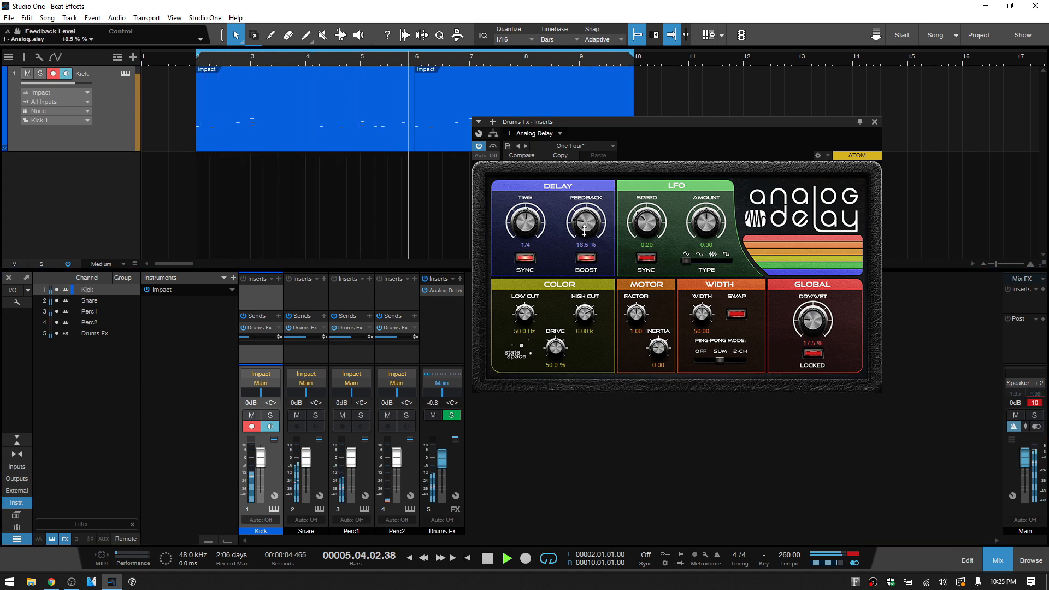